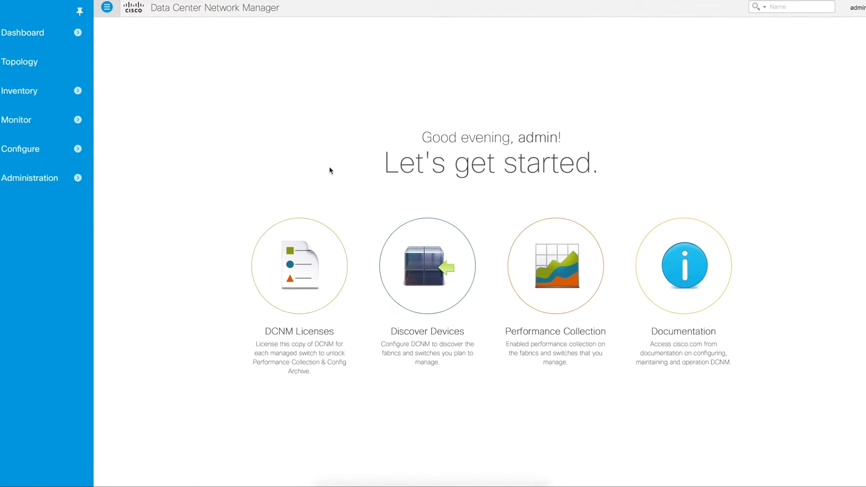
mouse_move(325, 169)
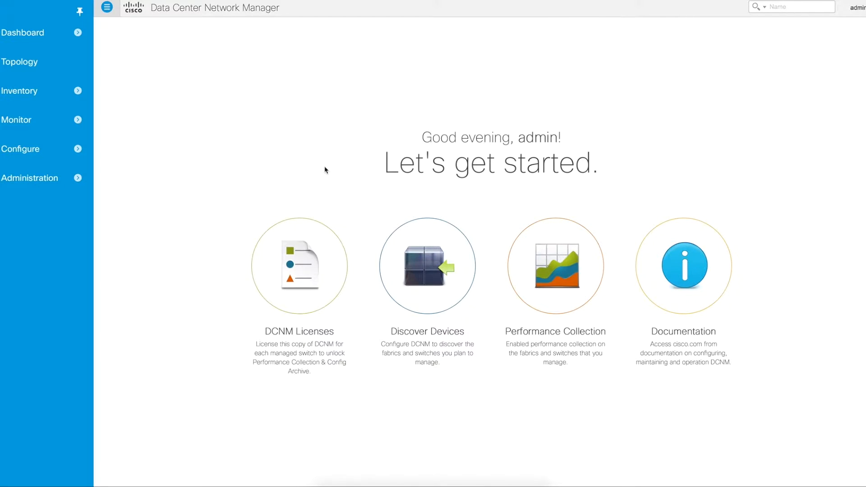
mouse_move(278, 143)
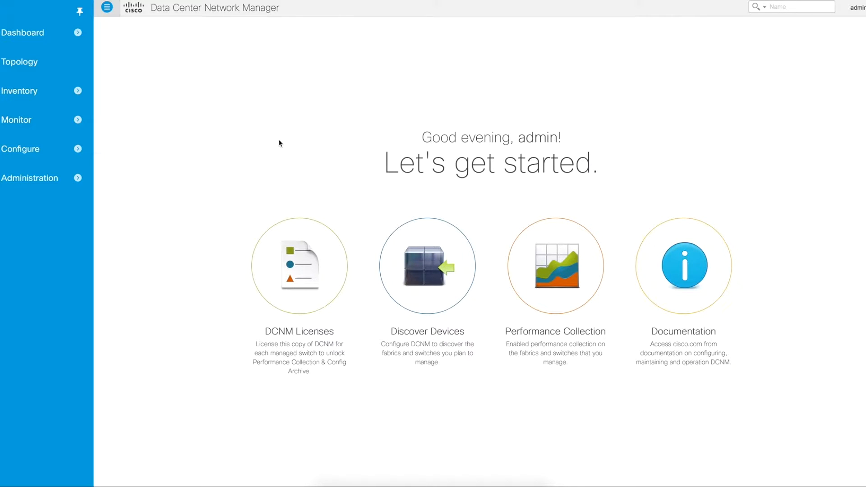
mouse_move(237, 122)
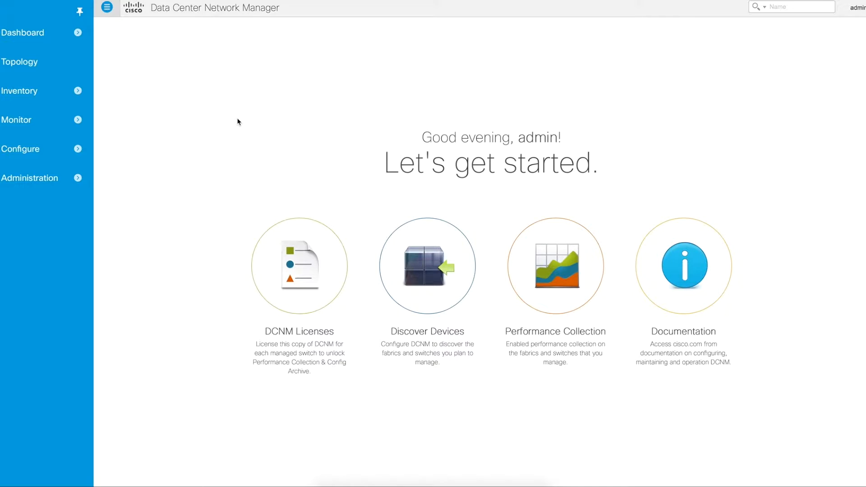
mouse_move(246, 128)
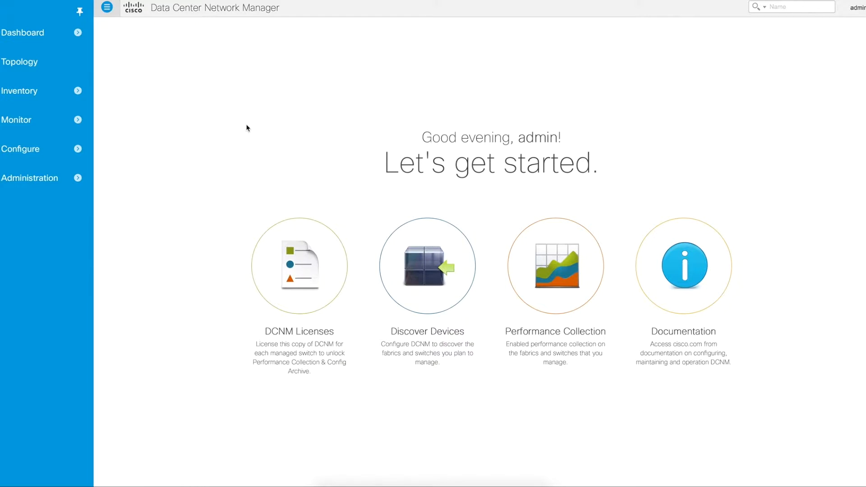
mouse_move(195, 64)
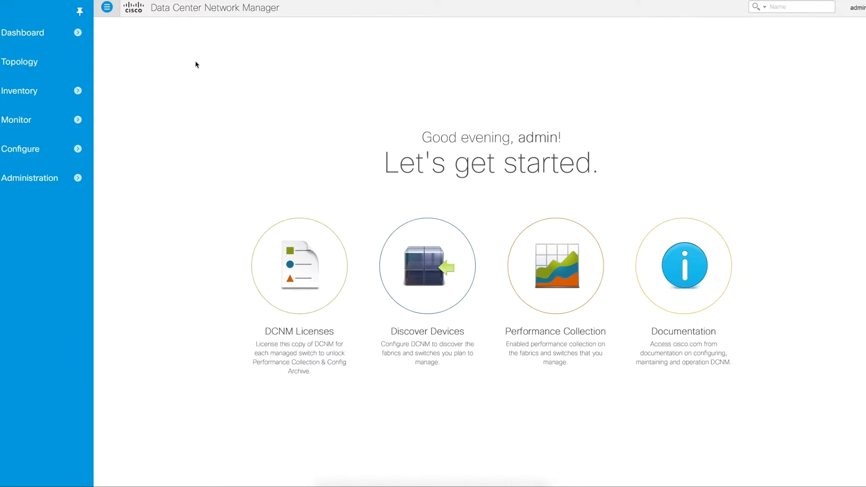
mouse_move(324, 94)
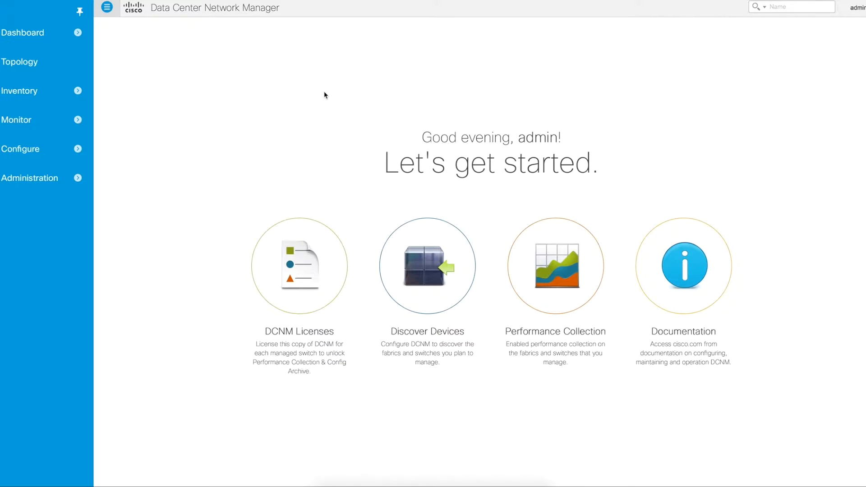
mouse_move(317, 96)
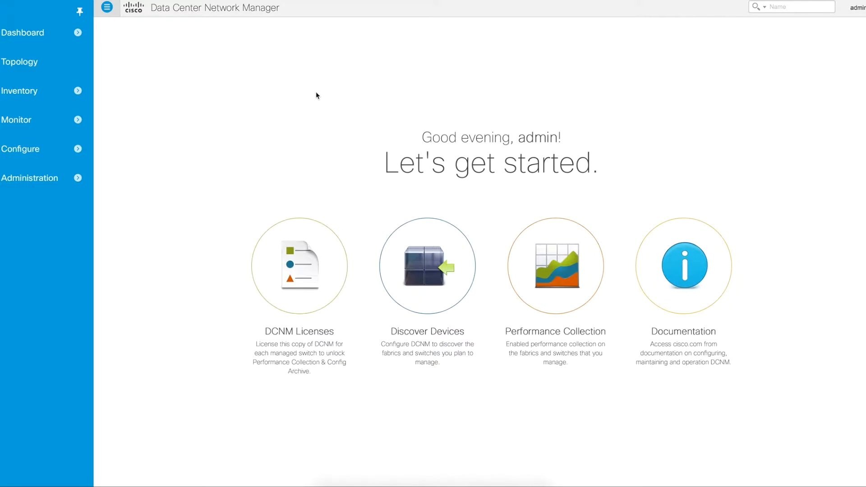
mouse_move(20, 61)
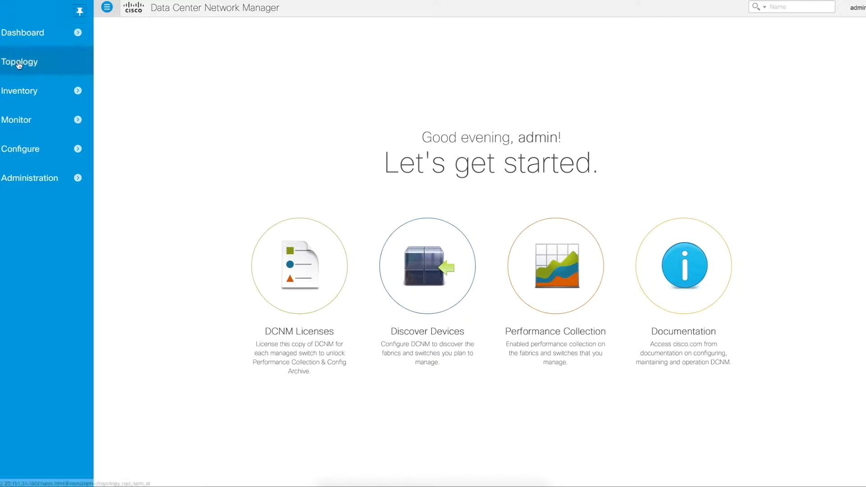
- Open the Topology map and dismiss the dashboard choices covering it
left_click(20, 62)
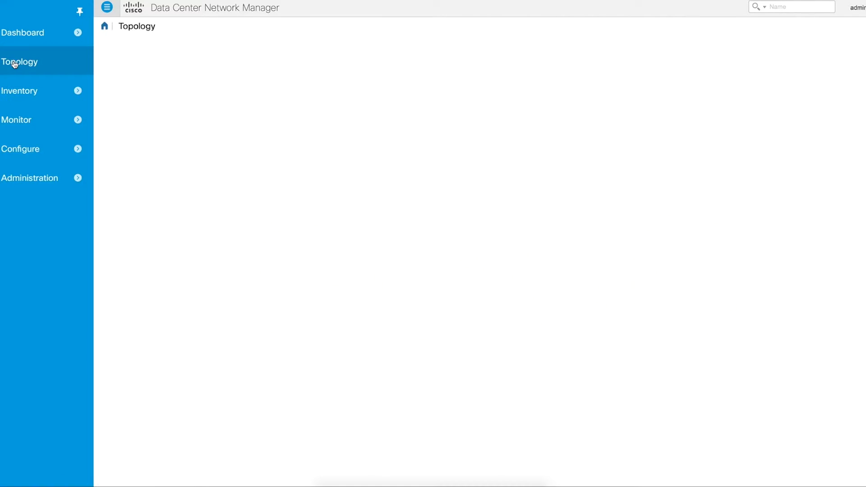
left_click(21, 62)
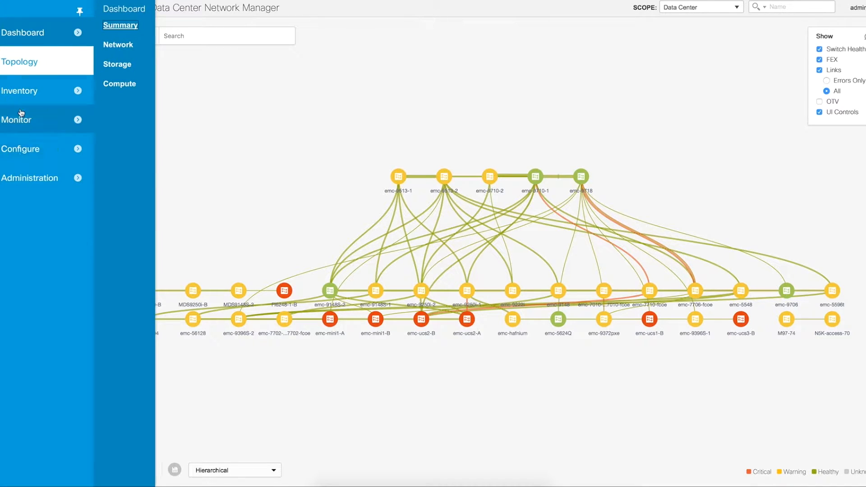
left_click(106, 7)
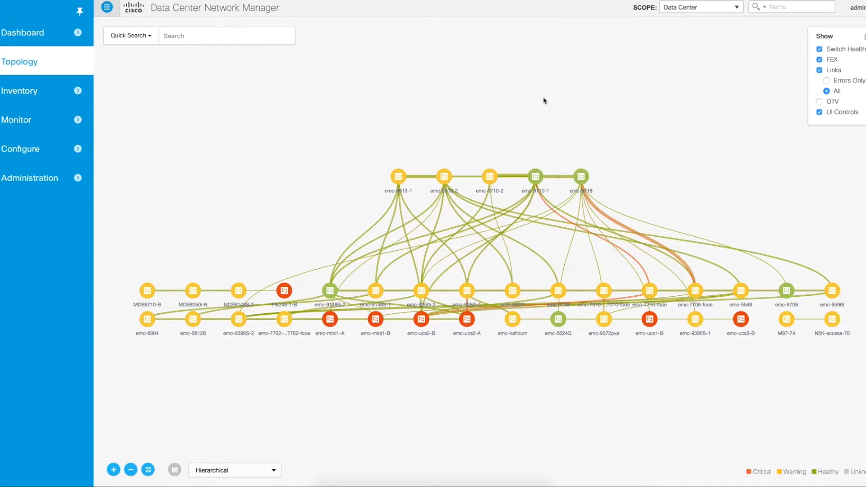
mouse_move(490, 89)
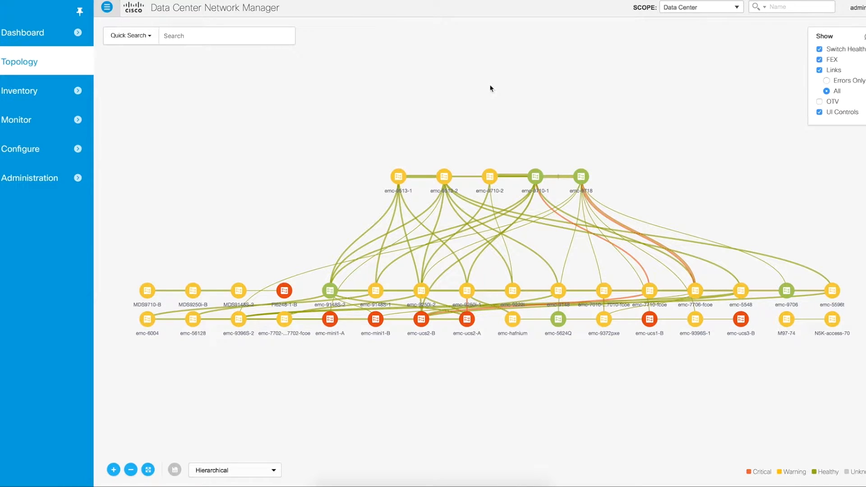
mouse_move(464, 83)
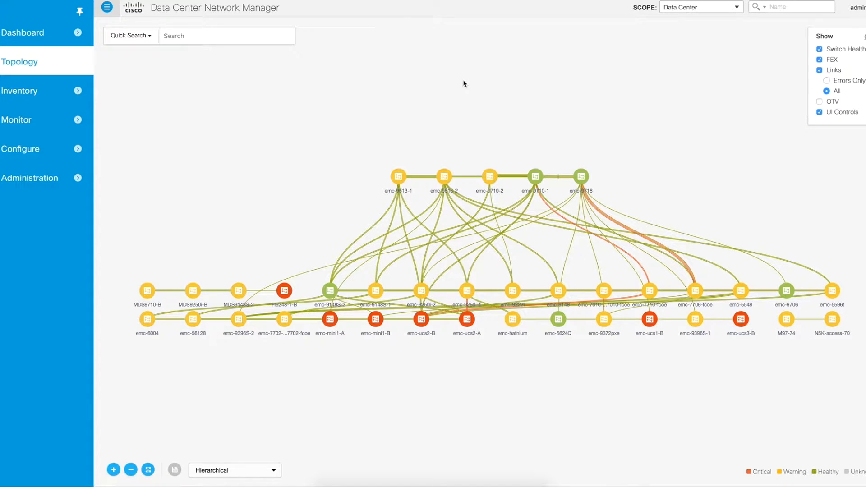
mouse_move(474, 91)
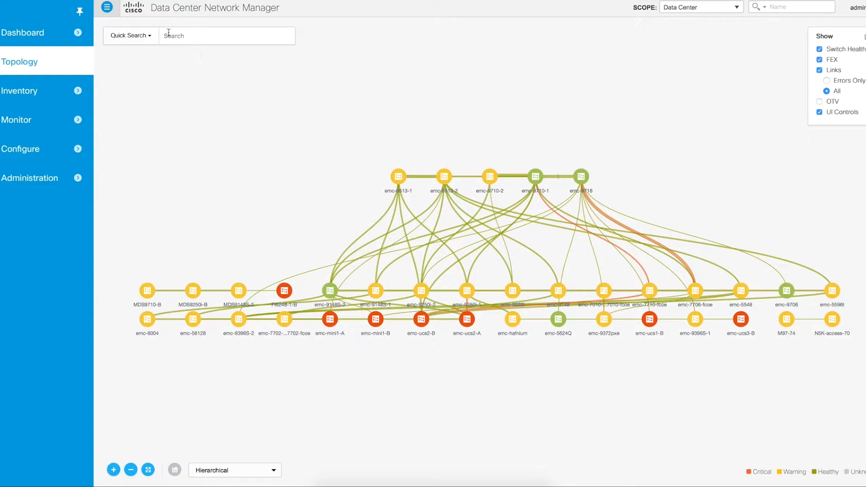
mouse_move(158, 49)
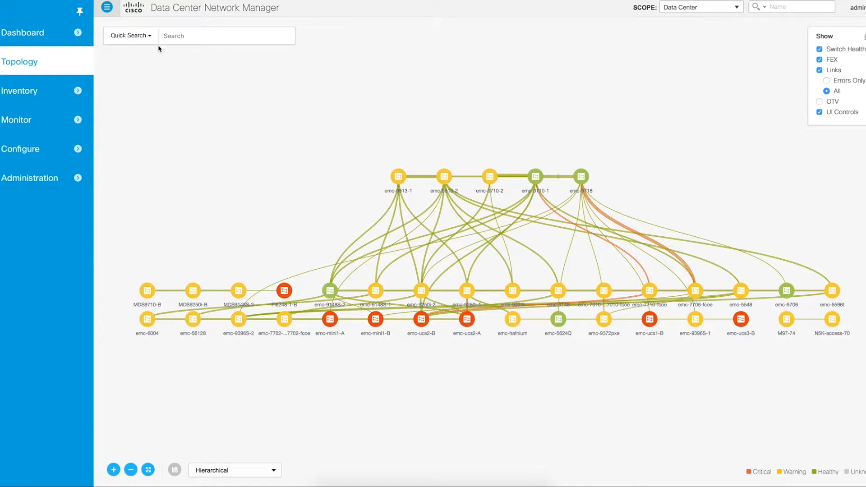
left_click(130, 35)
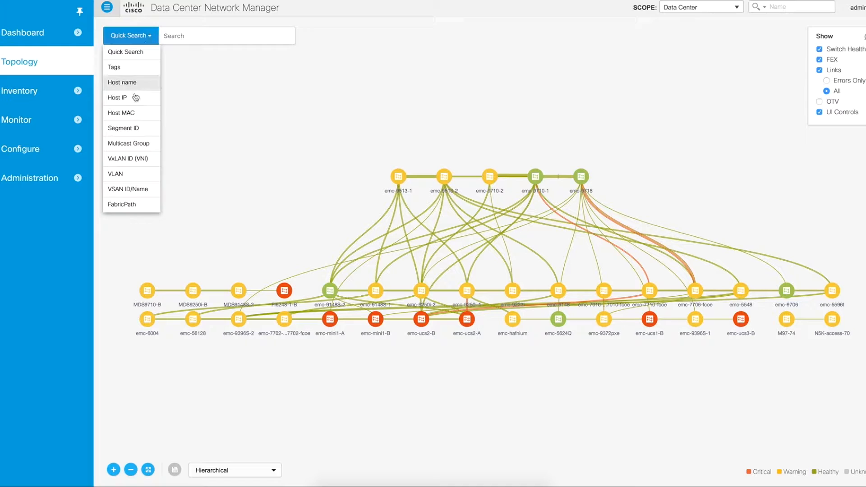
mouse_move(120, 113)
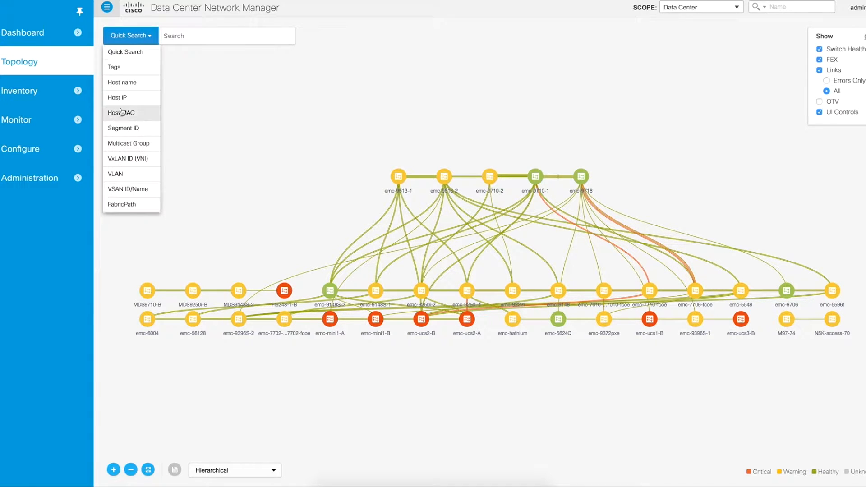
left_click(232, 78)
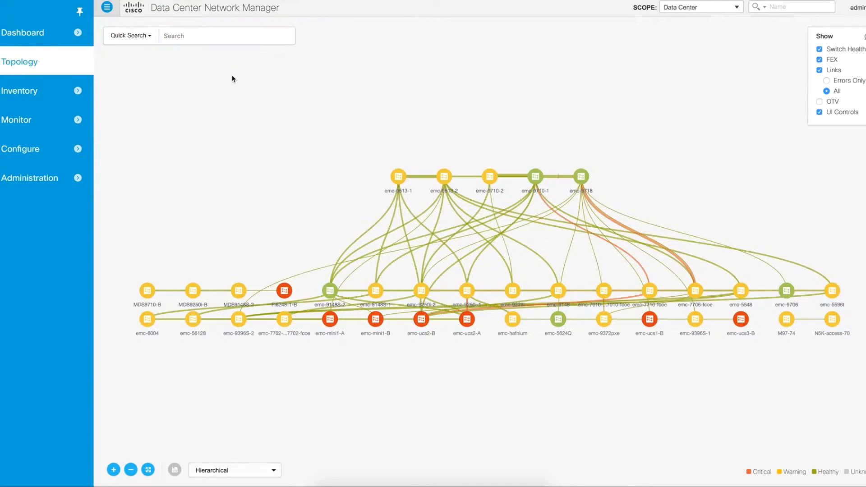
left_click(225, 35)
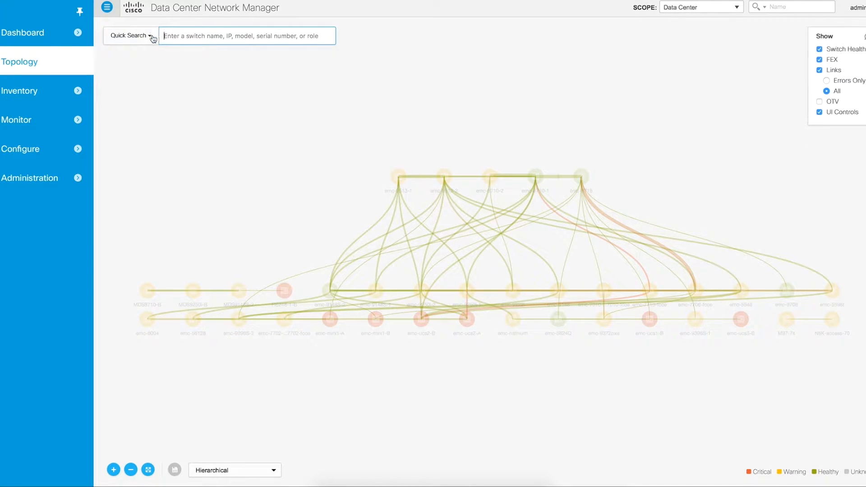
left_click(131, 35)
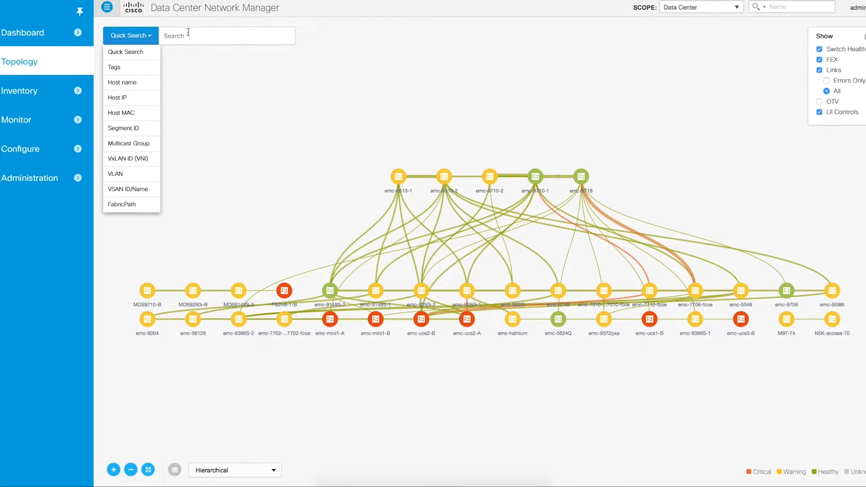
left_click(225, 60)
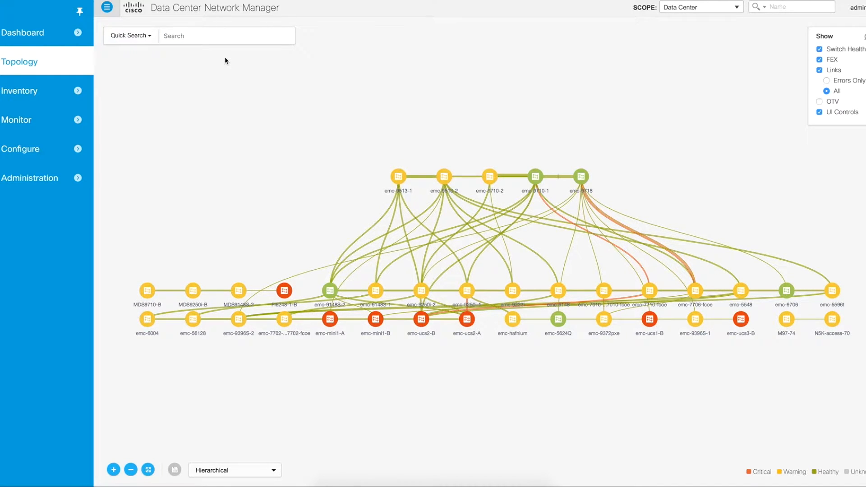
mouse_move(243, 76)
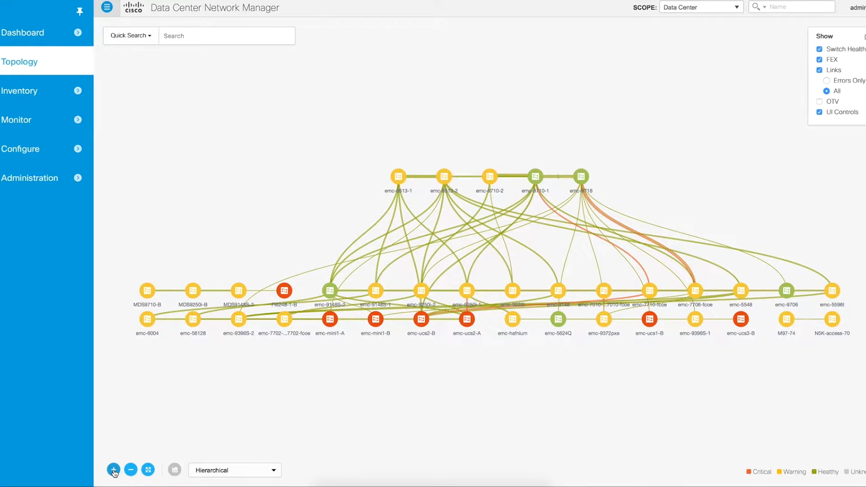
left_click(114, 470)
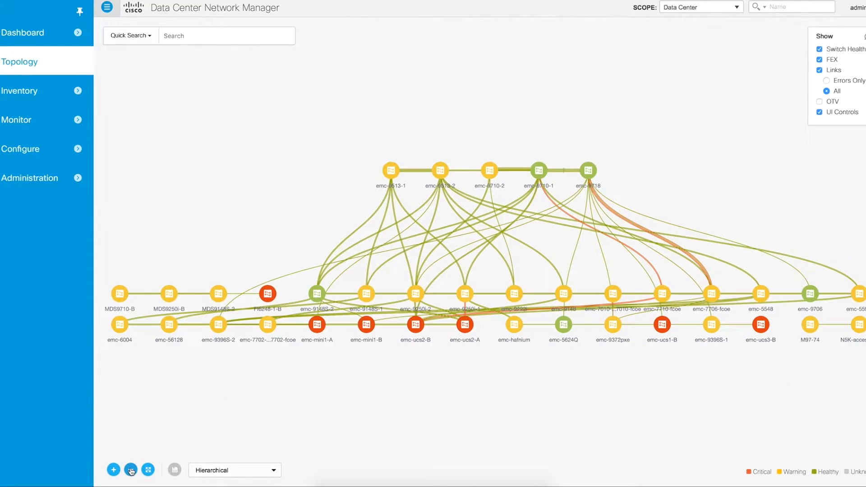
left_click(131, 470)
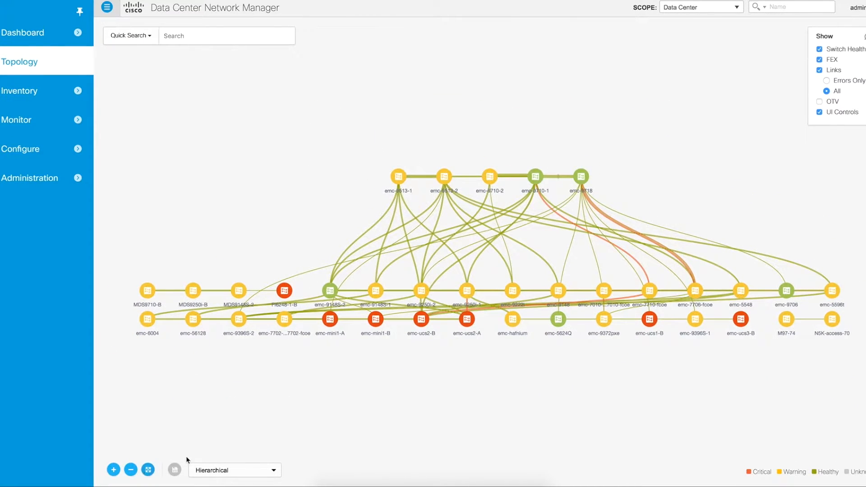
mouse_move(175, 470)
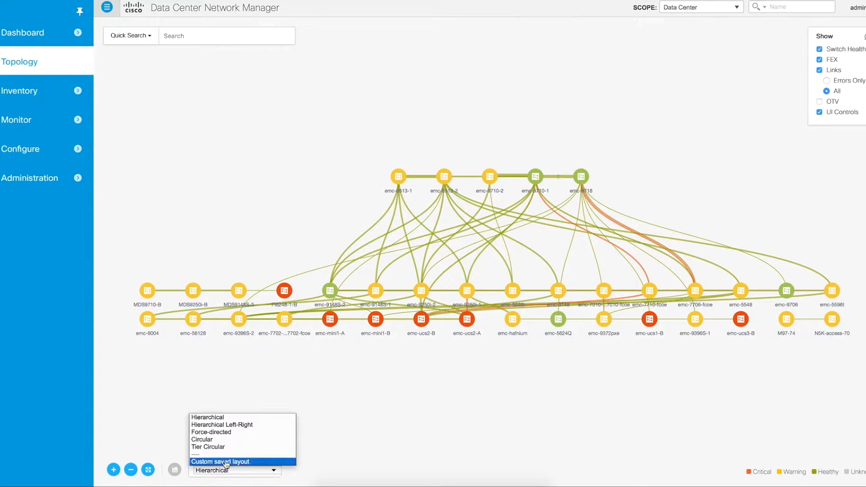
mouse_move(215, 447)
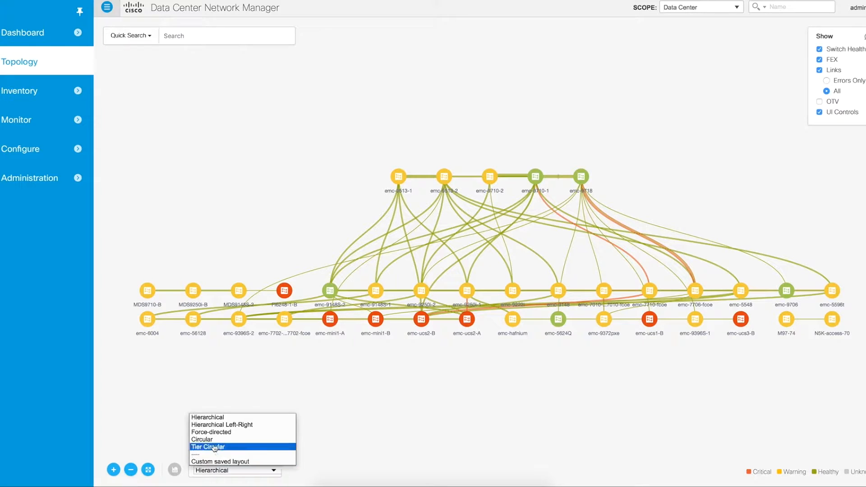
- Try force-directed, return to hierarchical, then save and reapply the custom layout
left_click(211, 431)
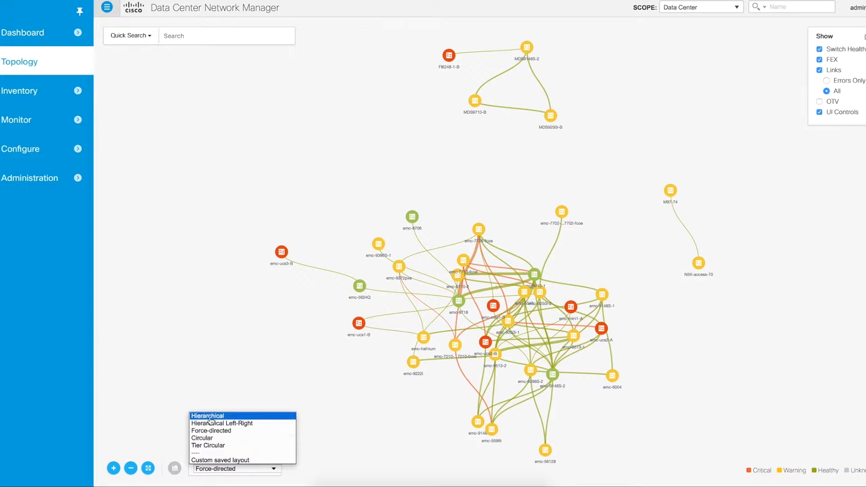
left_click(207, 415)
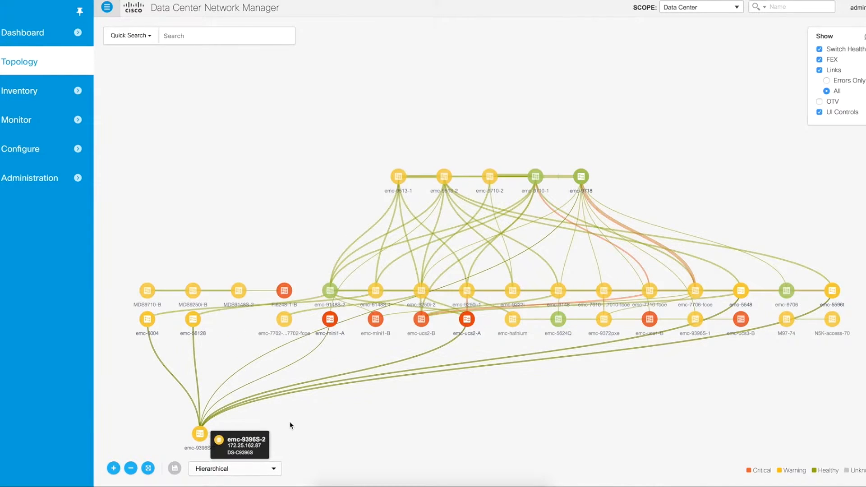
left_click(174, 468)
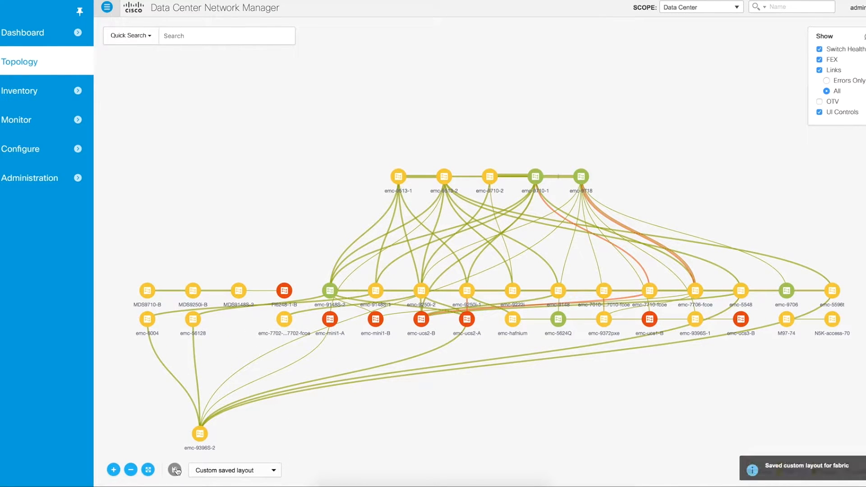
left_click(275, 470)
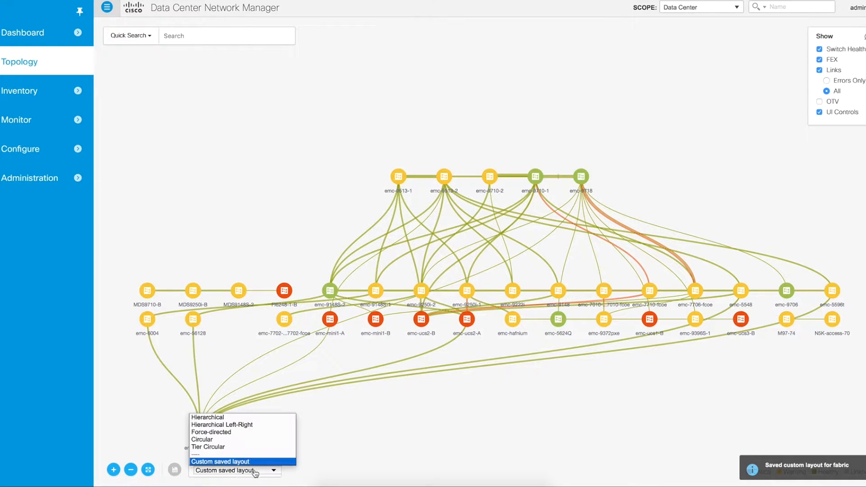
left_click(207, 416)
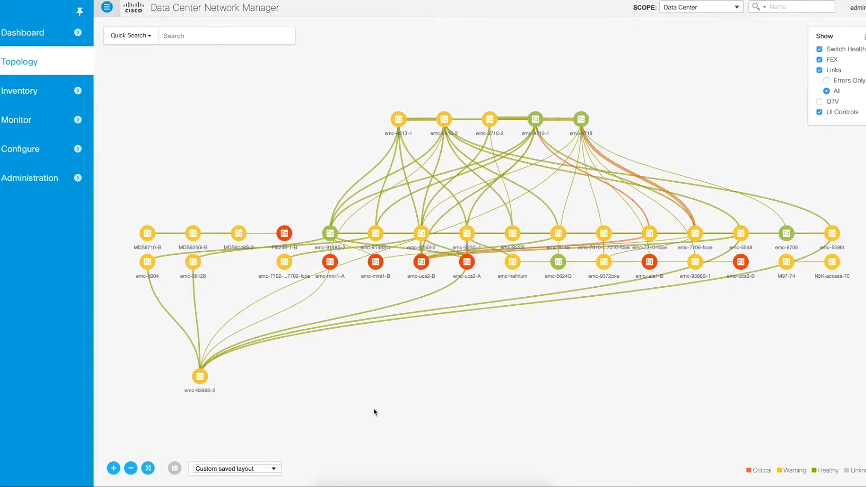
mouse_move(266, 426)
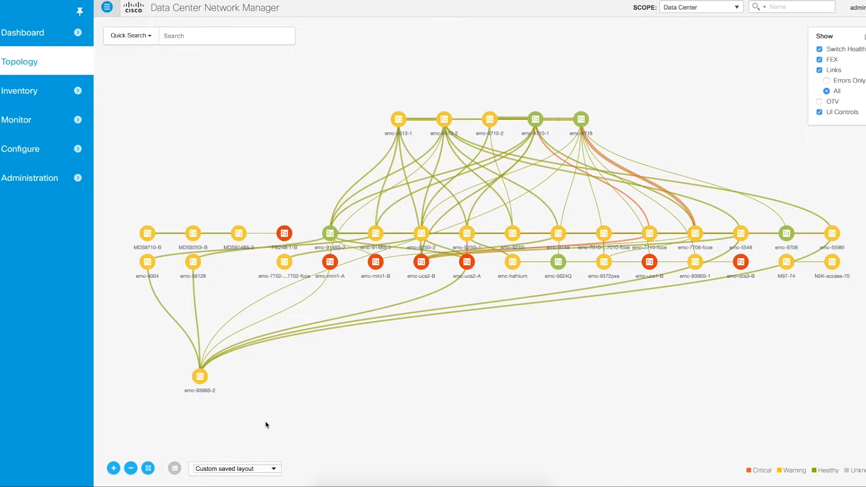
mouse_move(751, 457)
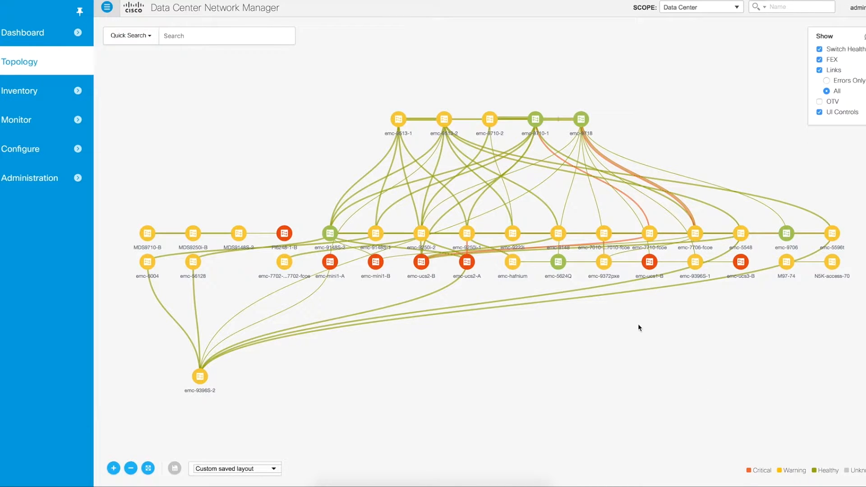
mouse_move(806, 472)
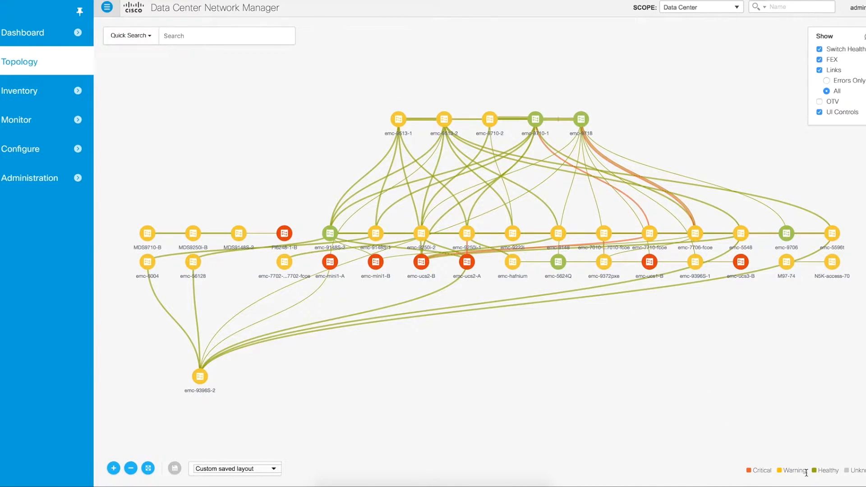
mouse_move(731, 356)
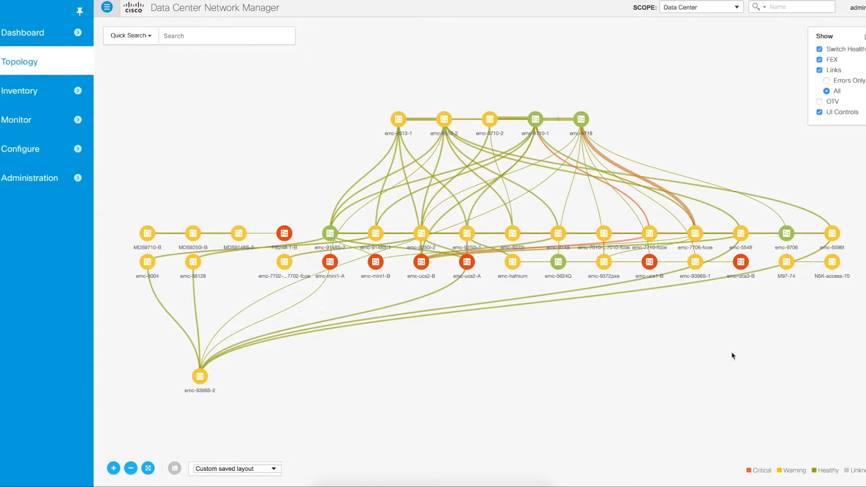
left_click(819, 112)
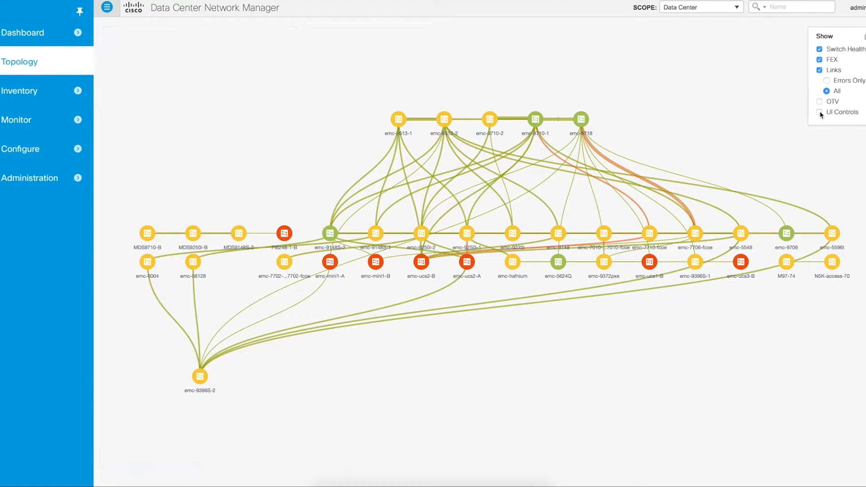
left_click(819, 113)
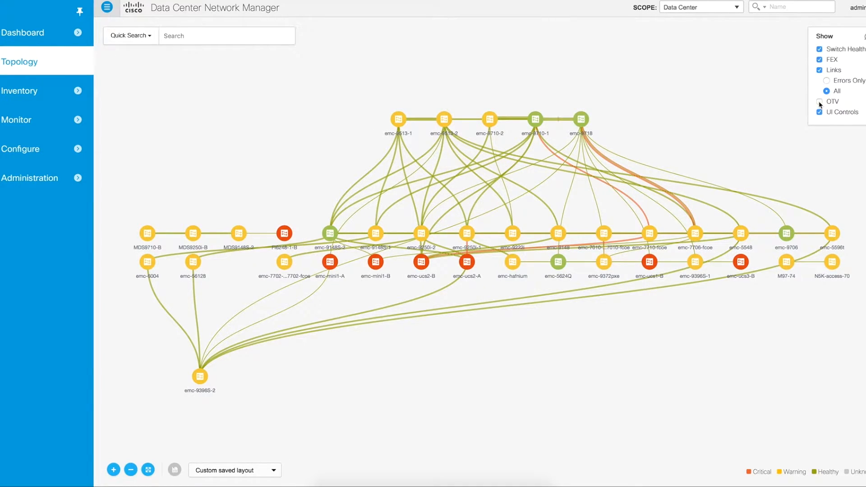
left_click(819, 101)
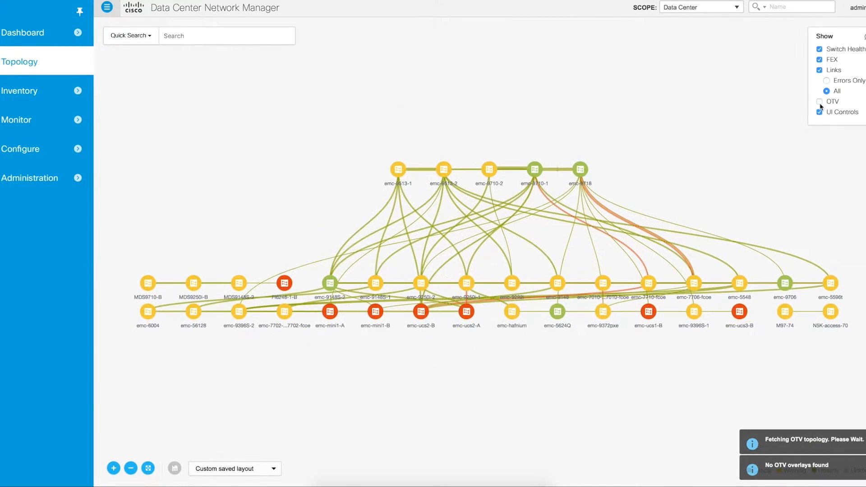
left_click(826, 81)
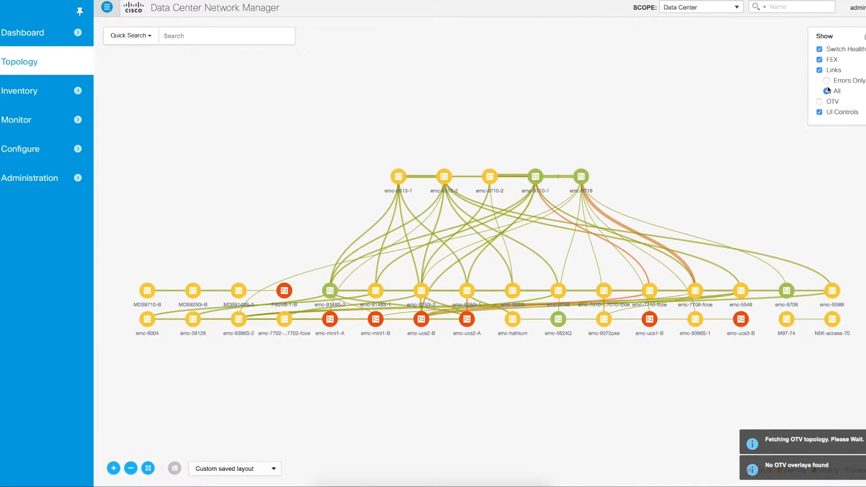
left_click(826, 81)
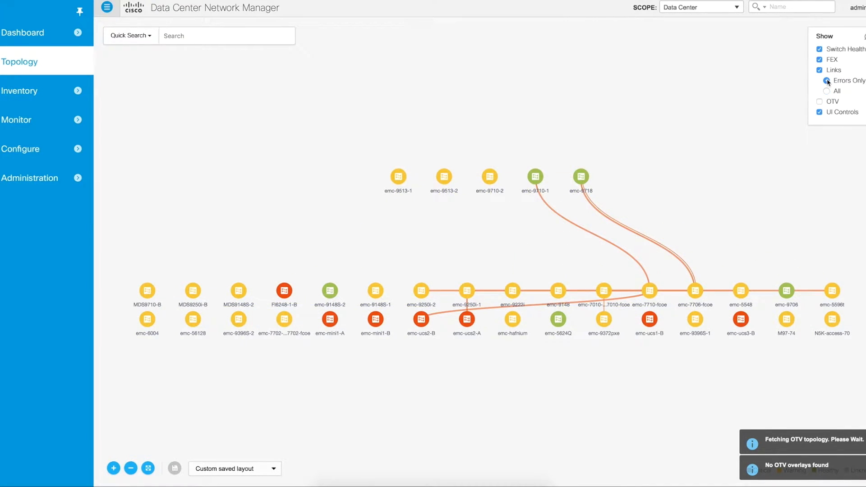
left_click(827, 91)
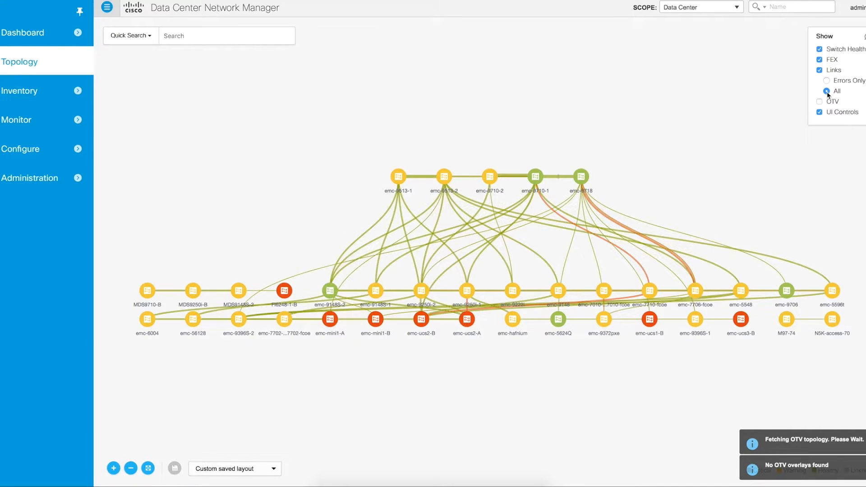
left_click(819, 71)
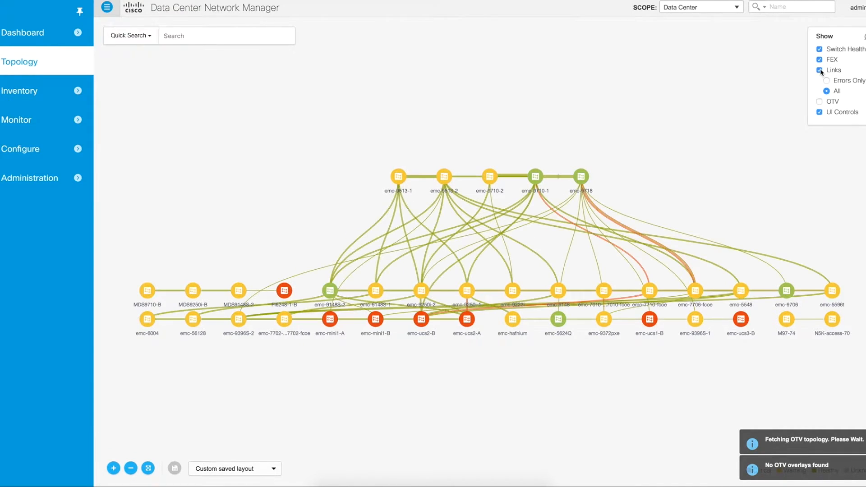
left_click(819, 59)
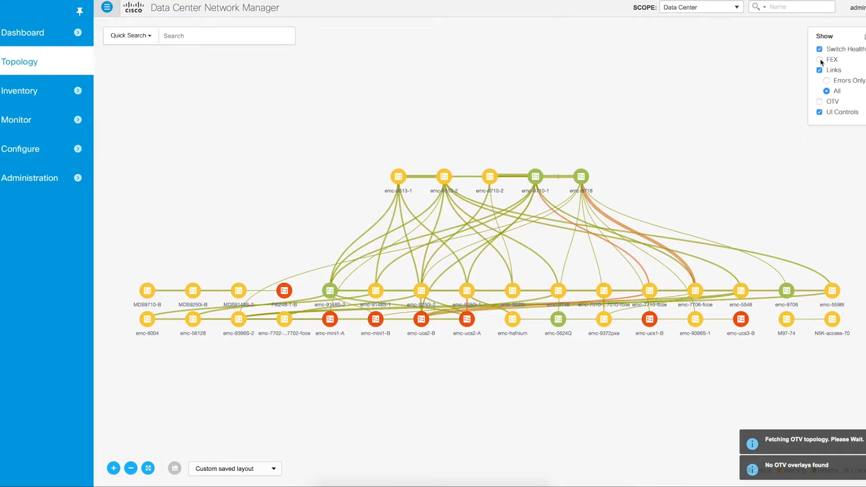
left_click(819, 49)
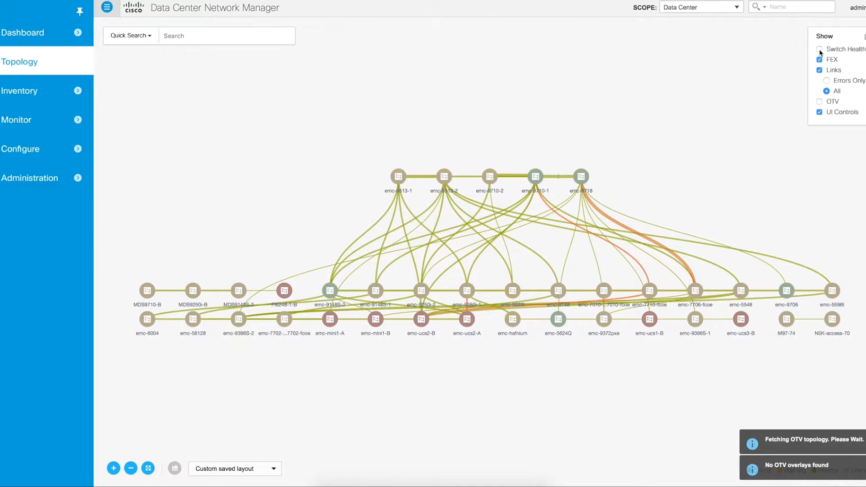
left_click(819, 49)
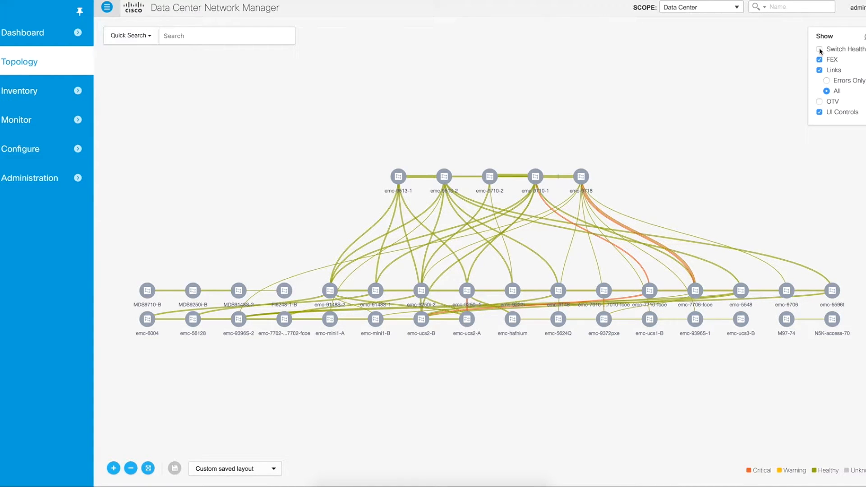
left_click(820, 49)
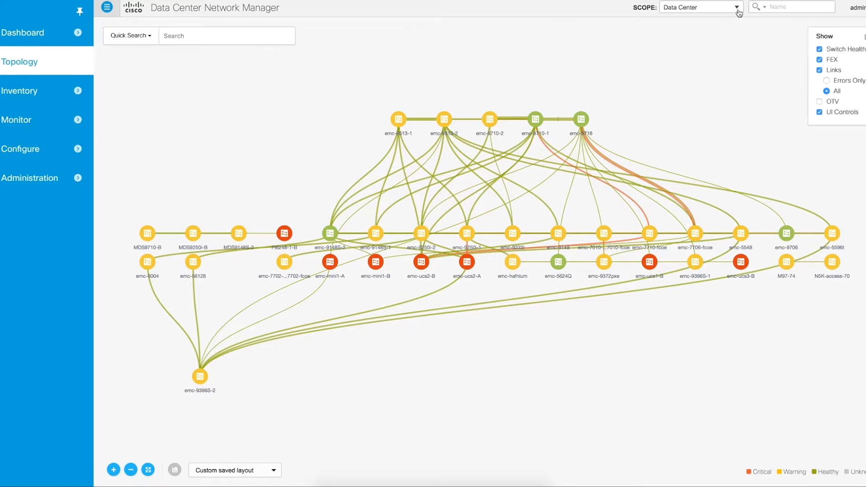
- Scope the topology to Fabric_emc-5624Q and apply the Hierarchical layout
left_click(737, 7)
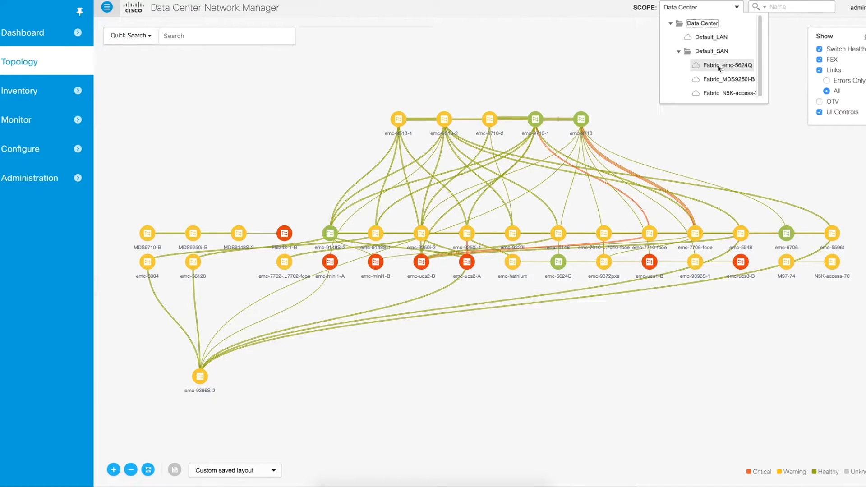
left_click(727, 65)
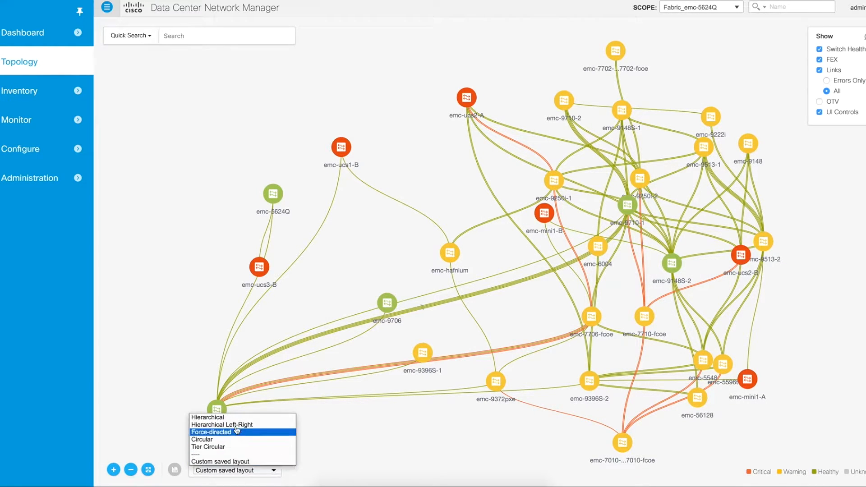
left_click(208, 417)
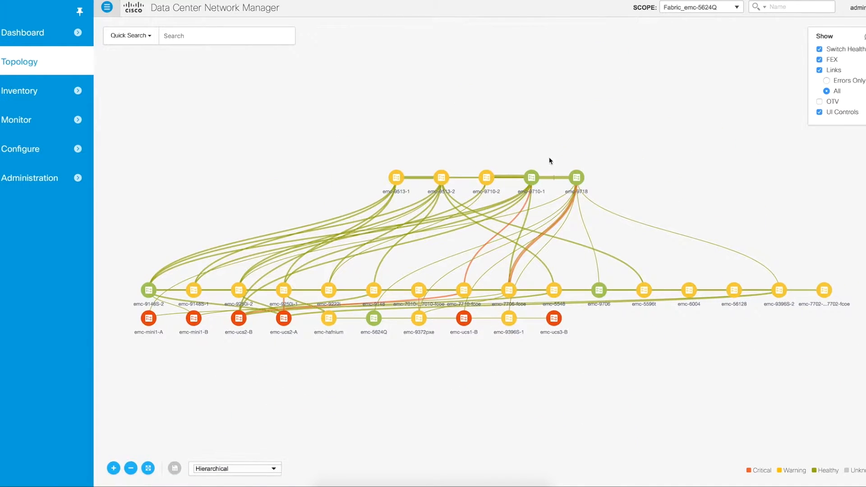
mouse_move(275, 423)
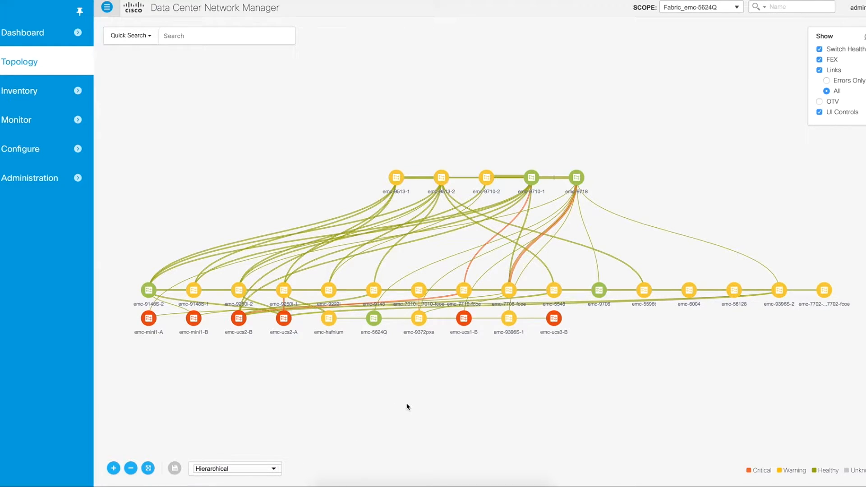
mouse_move(576, 177)
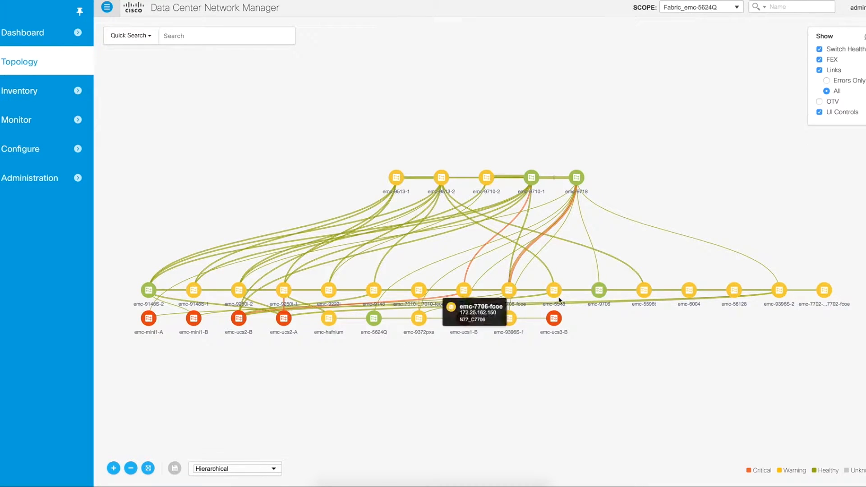
mouse_move(522, 435)
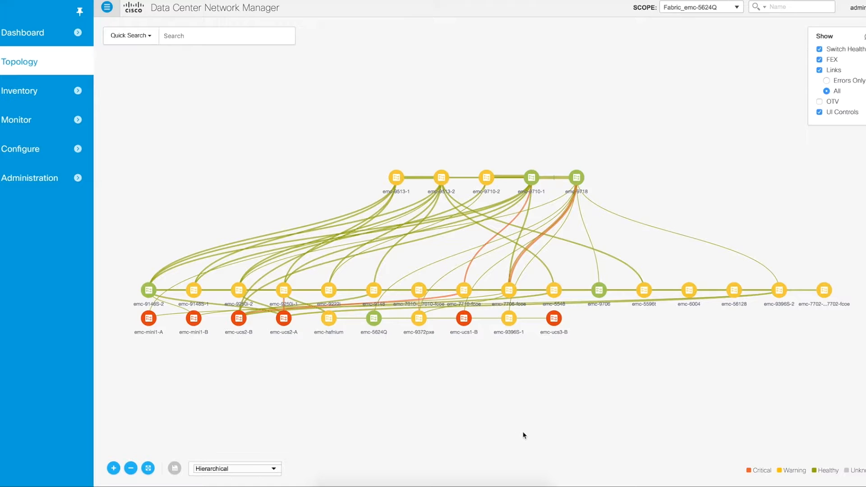
mouse_move(395, 348)
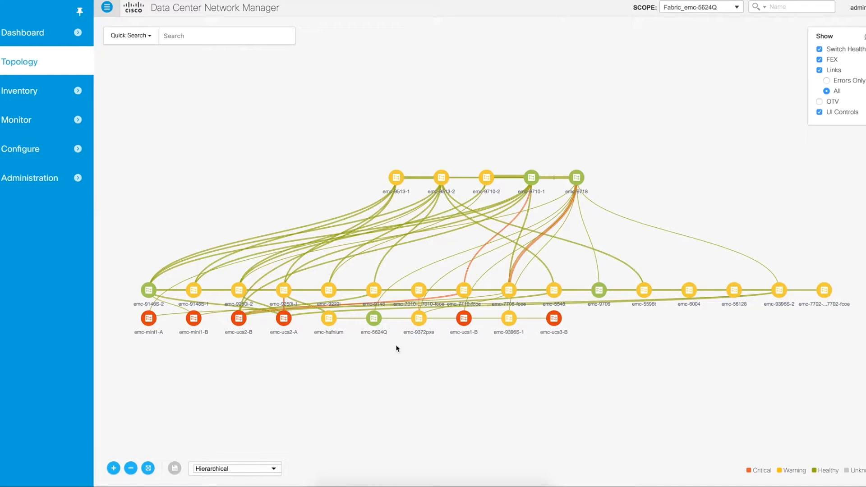
mouse_move(577, 357)
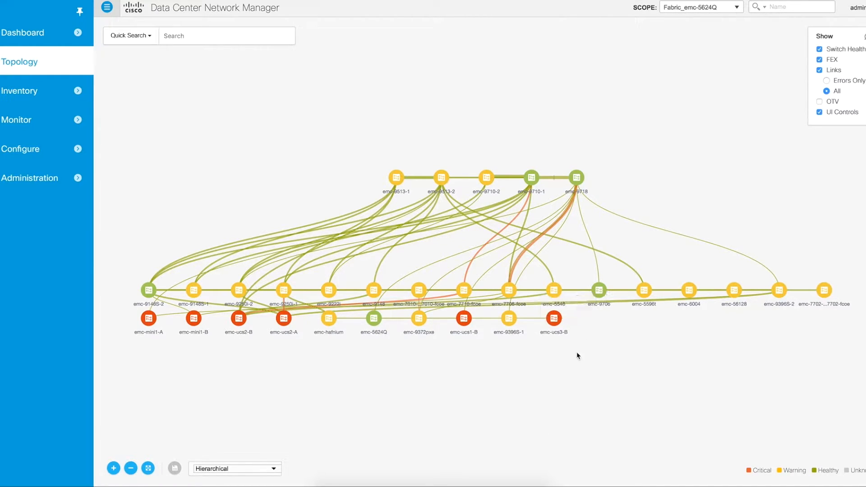
mouse_move(333, 365)
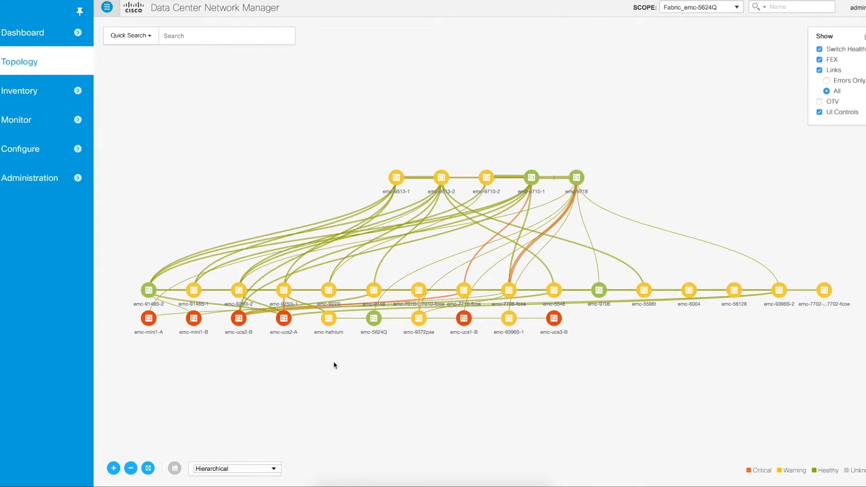
mouse_move(396, 177)
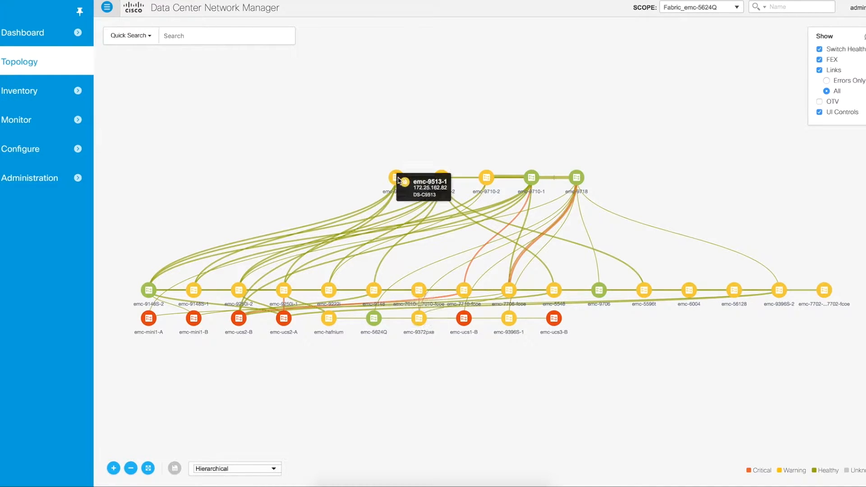
mouse_move(397, 179)
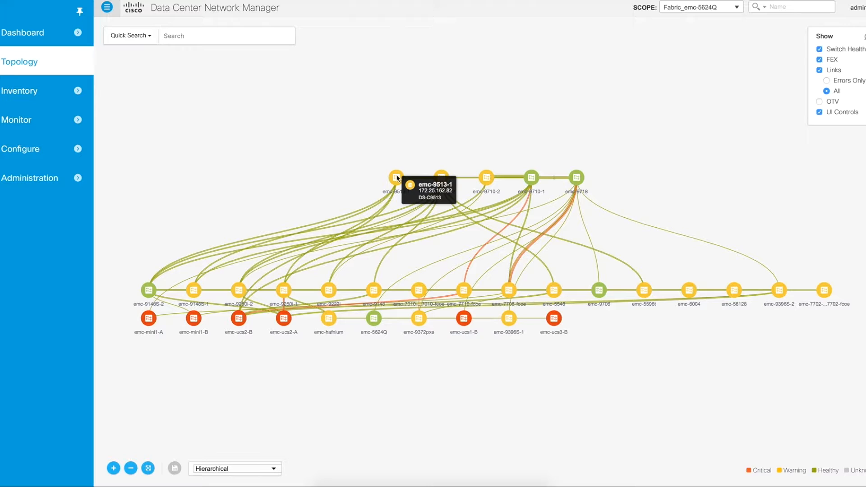
mouse_move(337, 219)
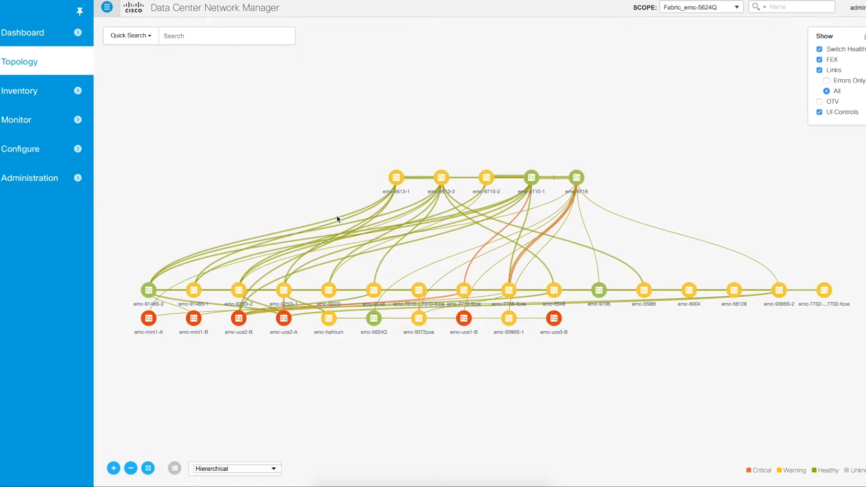
mouse_move(428, 236)
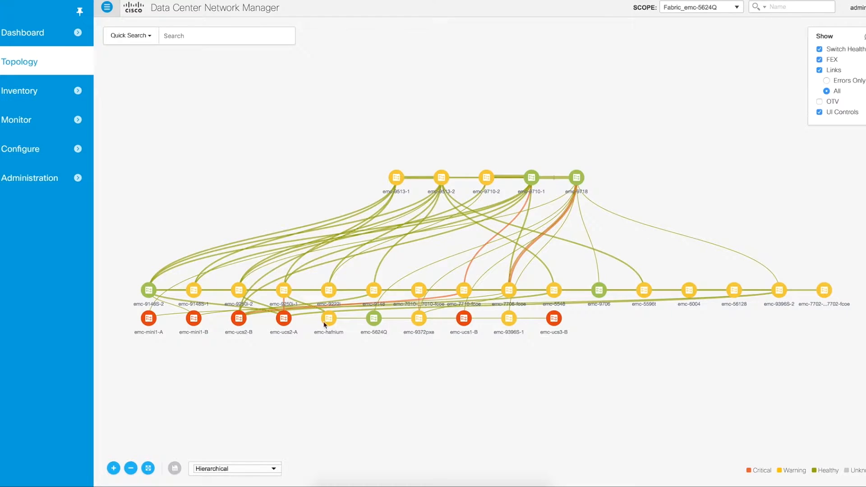
mouse_move(458, 244)
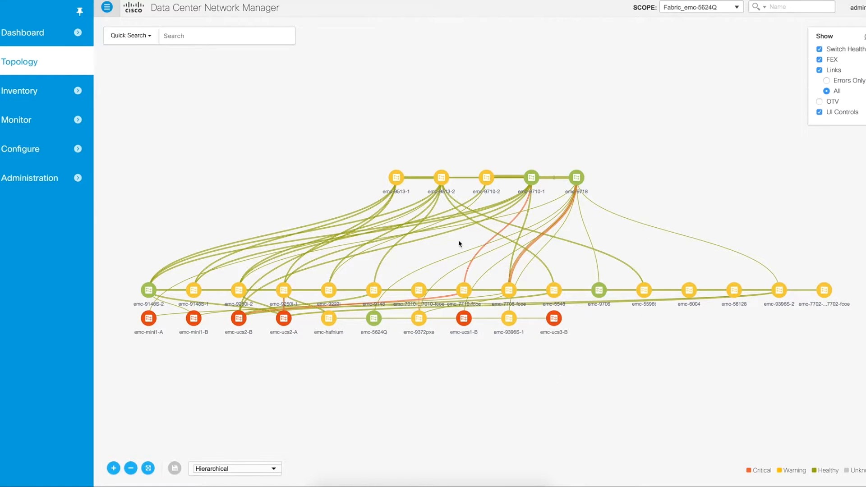
mouse_move(410, 366)
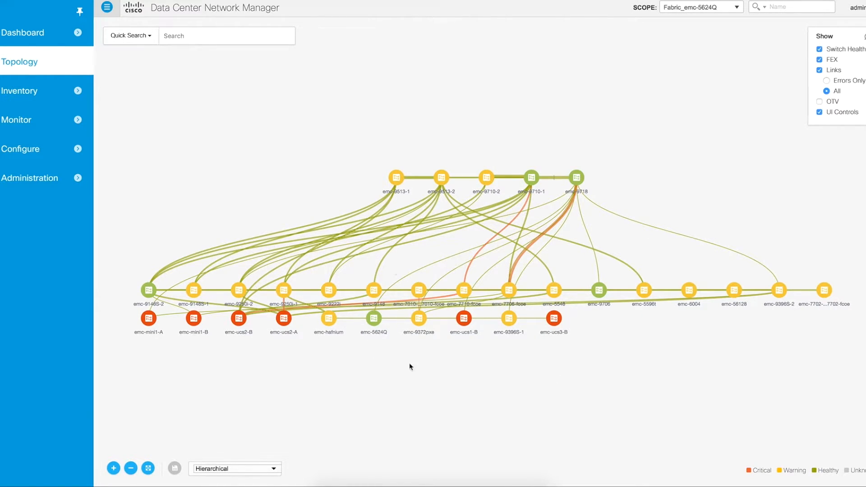
mouse_move(416, 385)
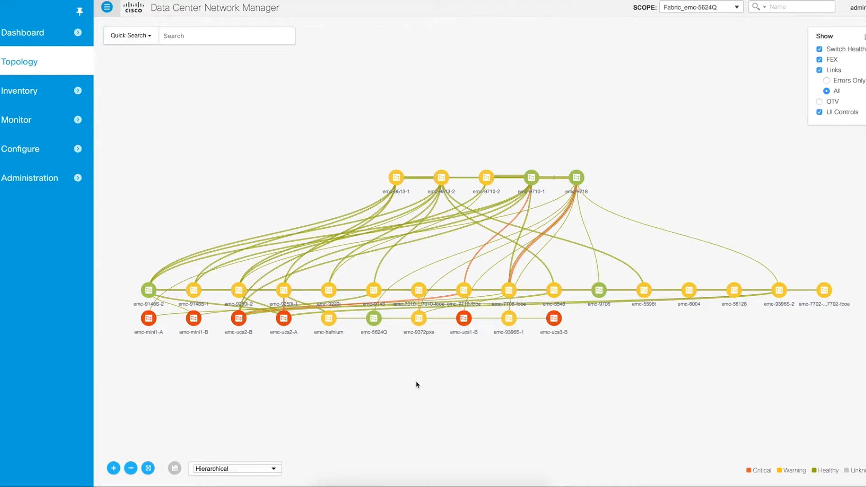
mouse_move(440, 366)
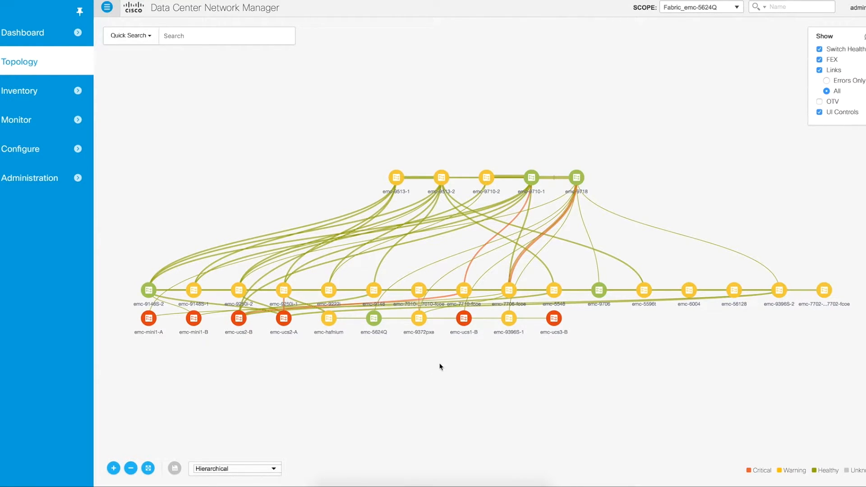
mouse_move(529, 374)
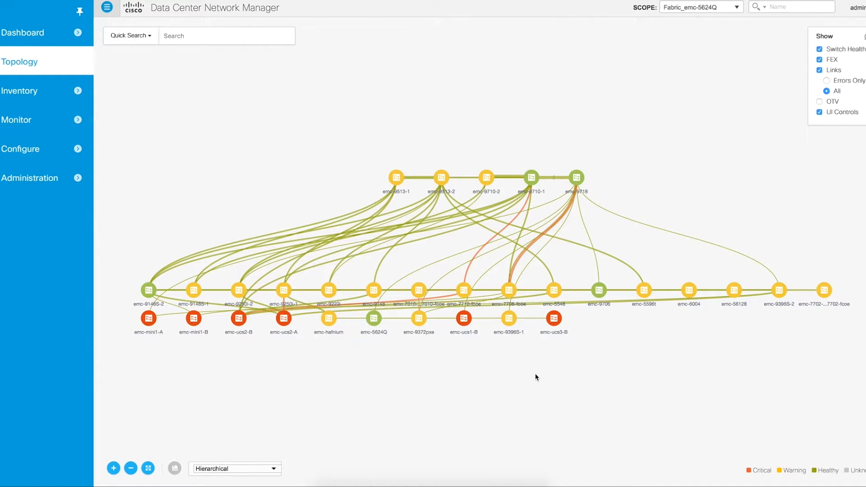
mouse_move(453, 341)
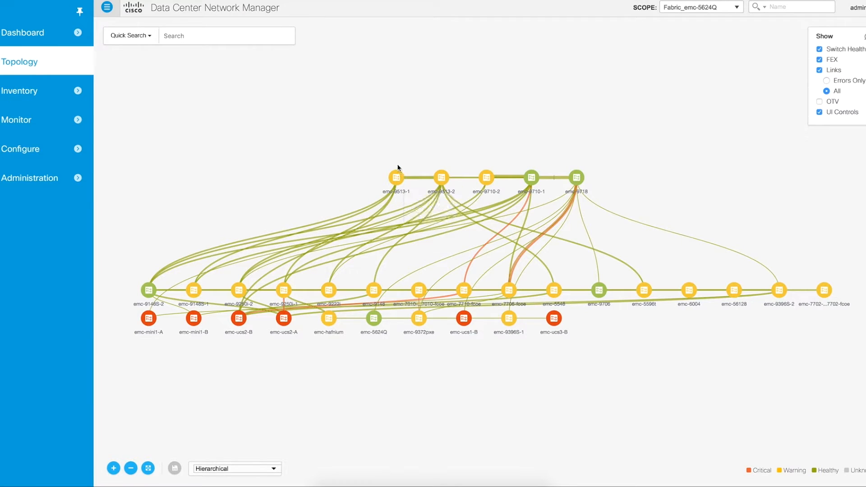
mouse_move(484, 178)
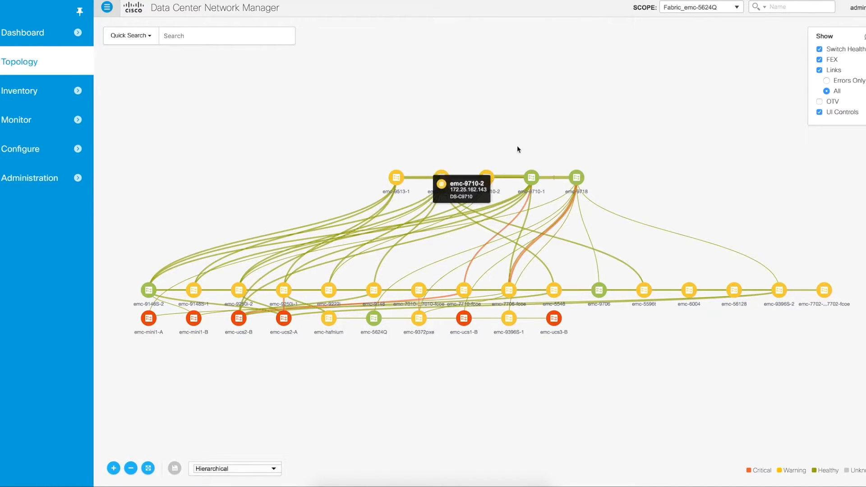
mouse_move(405, 178)
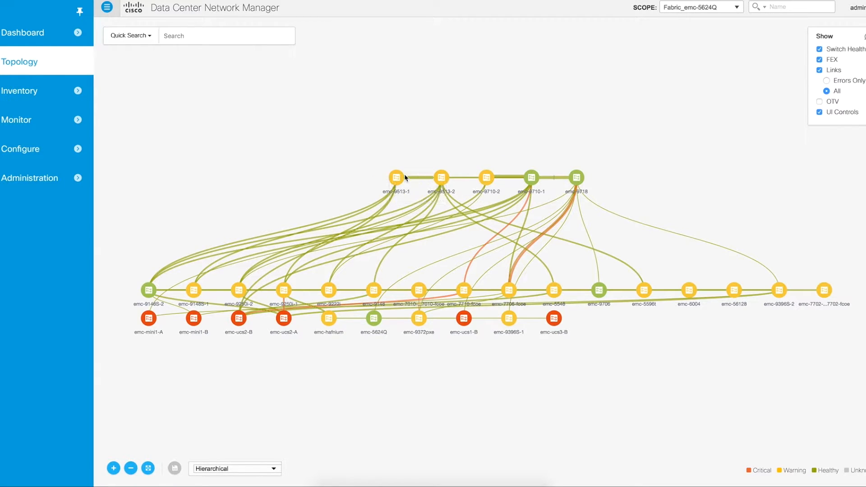
mouse_move(484, 178)
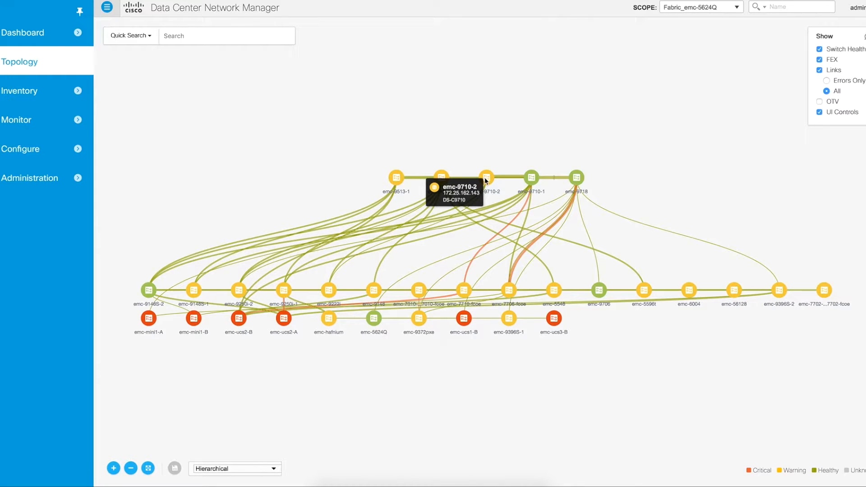
mouse_move(488, 181)
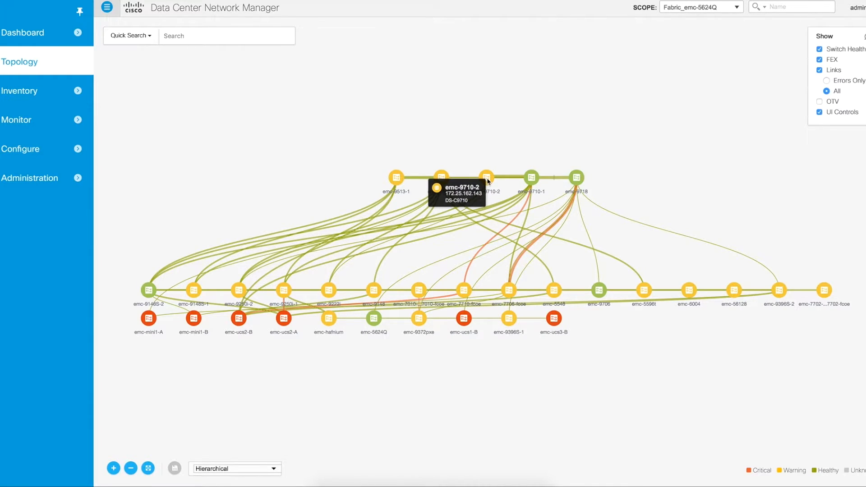
mouse_move(497, 179)
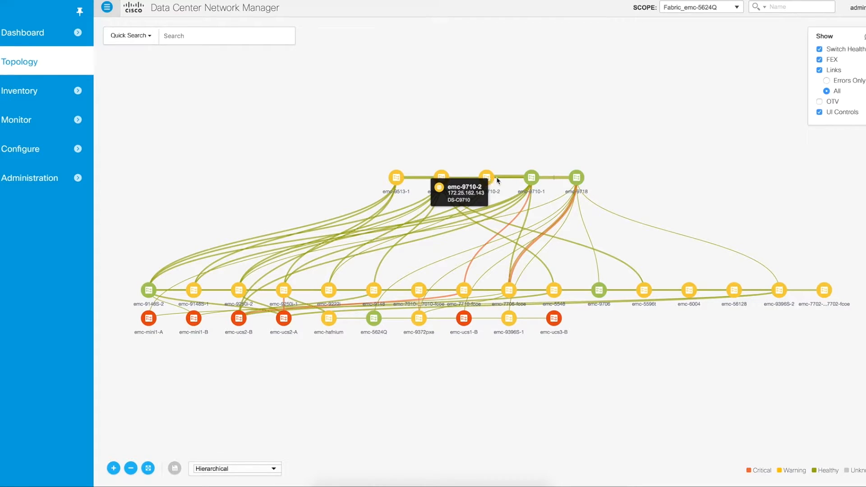
mouse_move(576, 178)
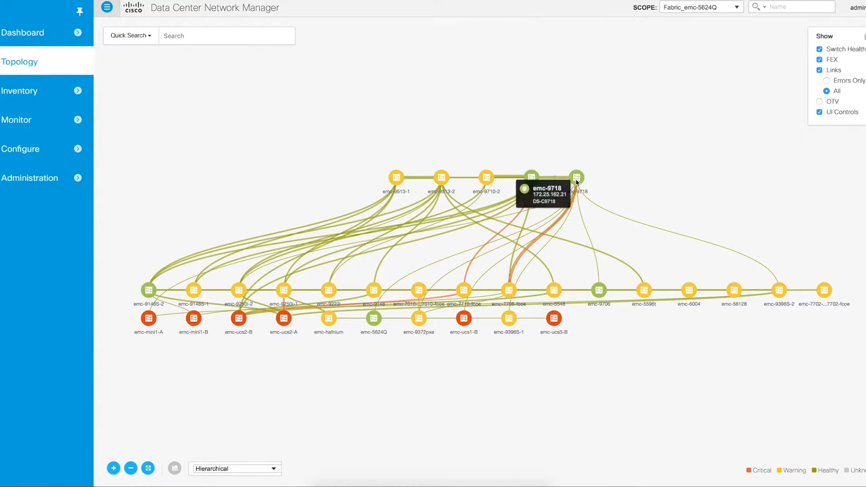
mouse_move(554, 319)
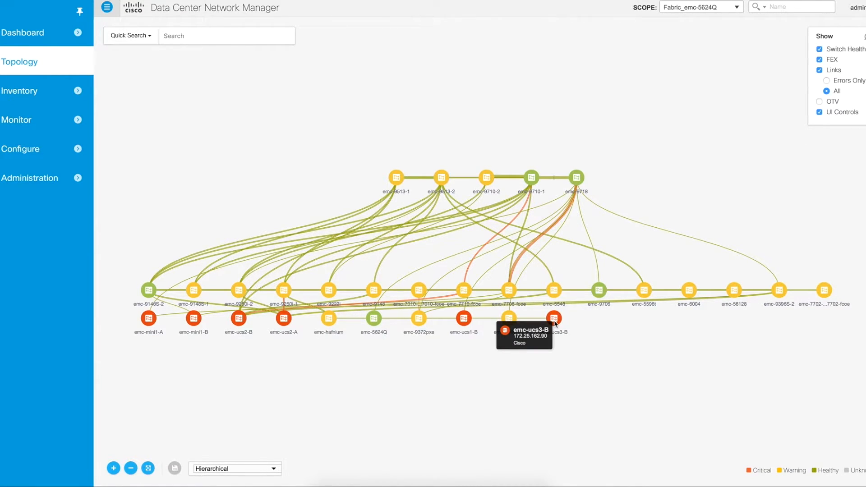
mouse_move(486, 178)
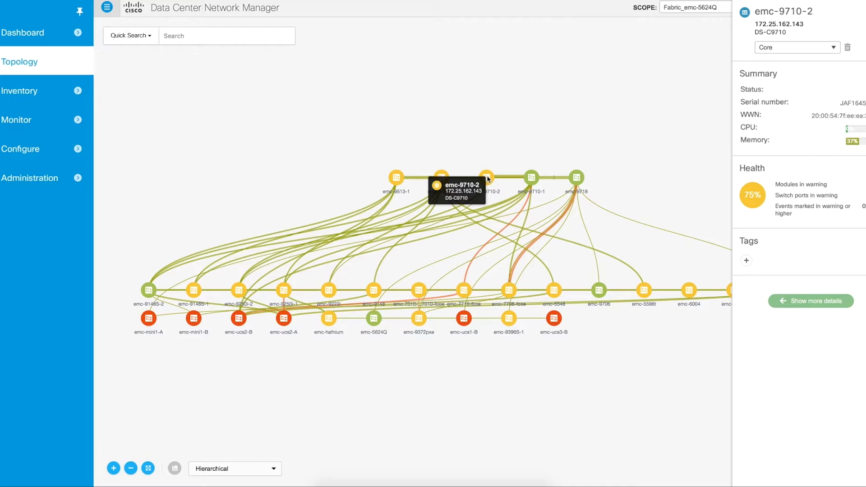
mouse_move(720, 116)
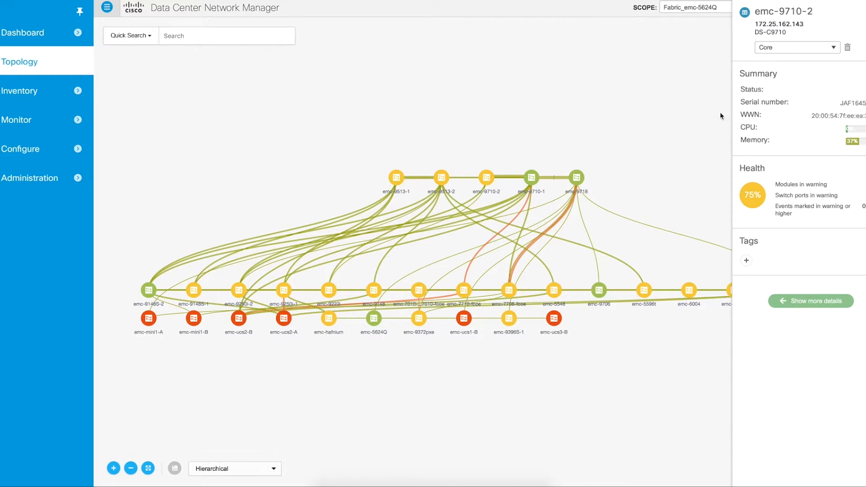
mouse_move(783, 137)
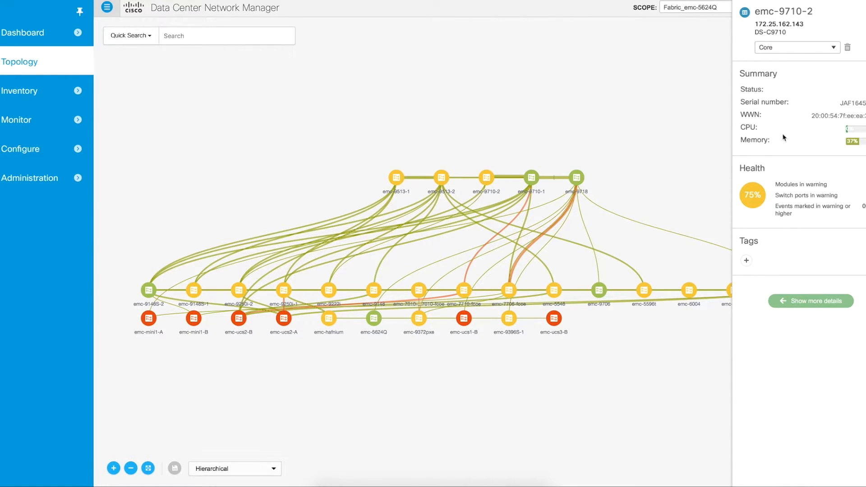
mouse_move(528, 175)
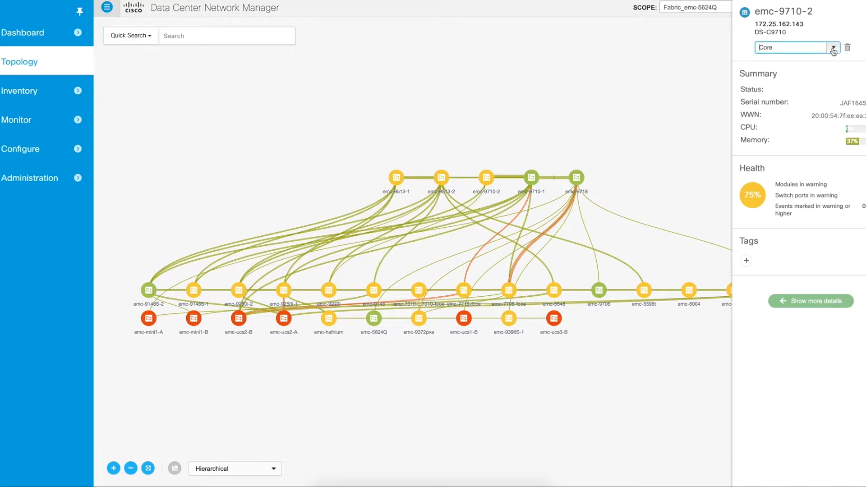
- Open the role list (Spine, Leaf, Core, Access, Edge) for emc-9710-2
left_click(833, 47)
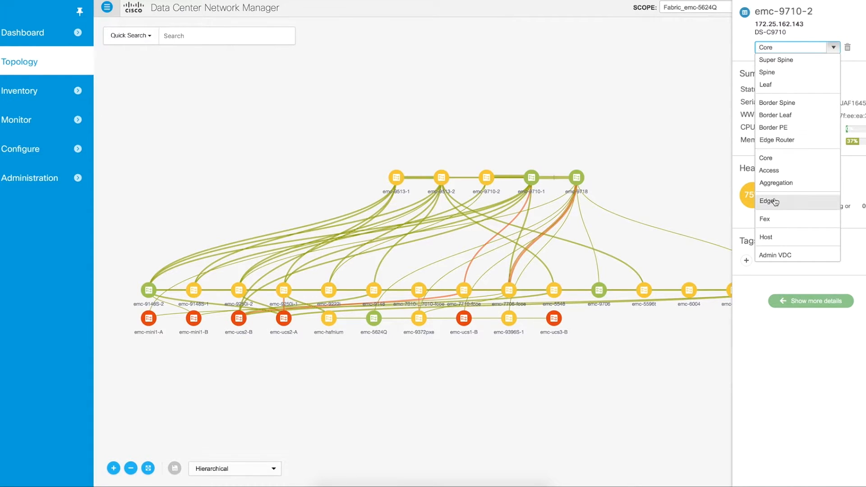
mouse_move(716, 156)
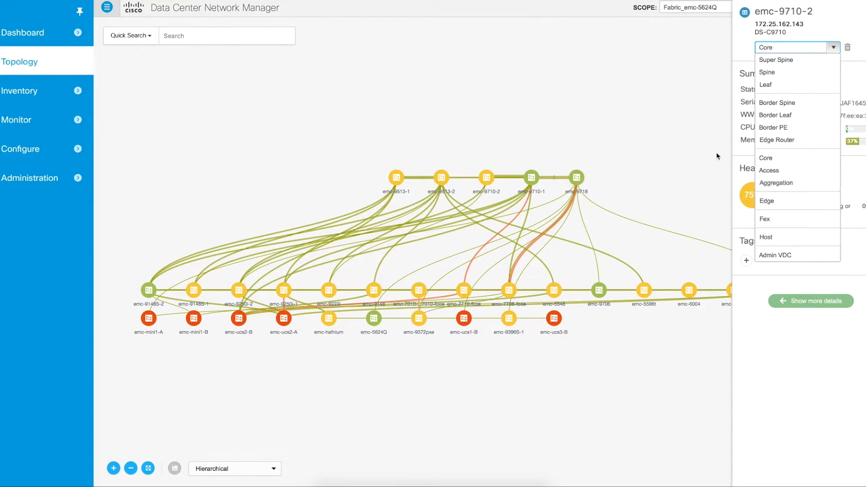
mouse_move(740, 211)
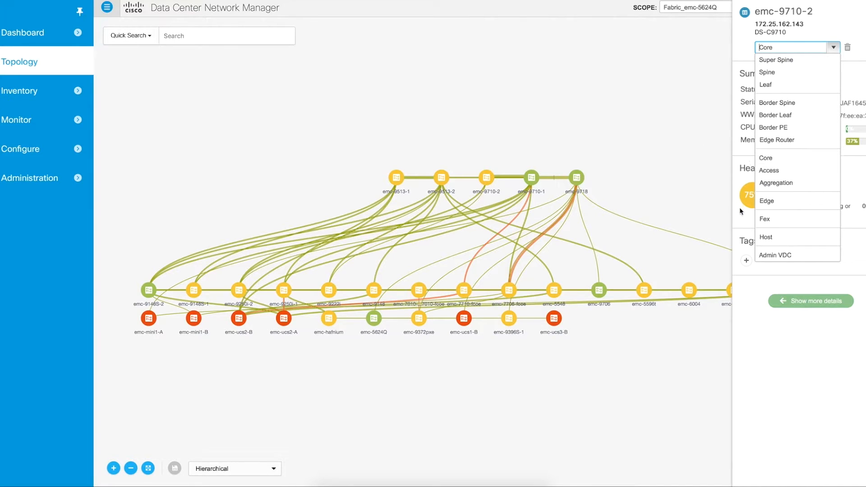
mouse_move(852, 23)
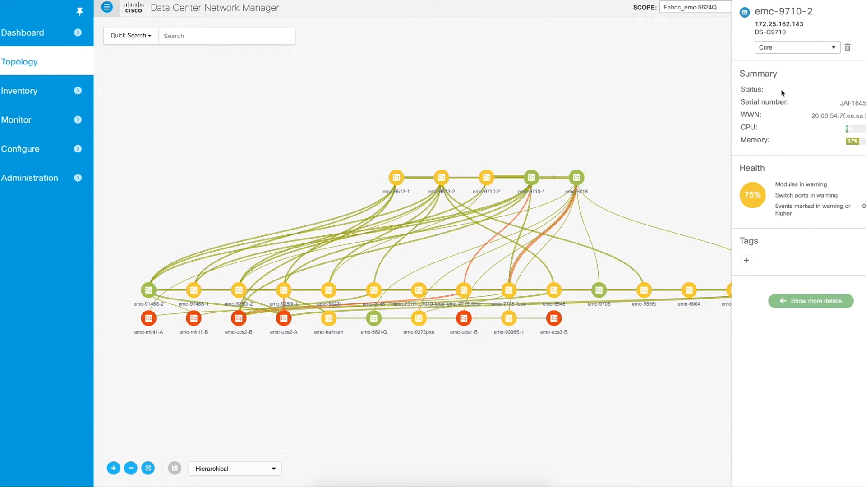
mouse_move(767, 118)
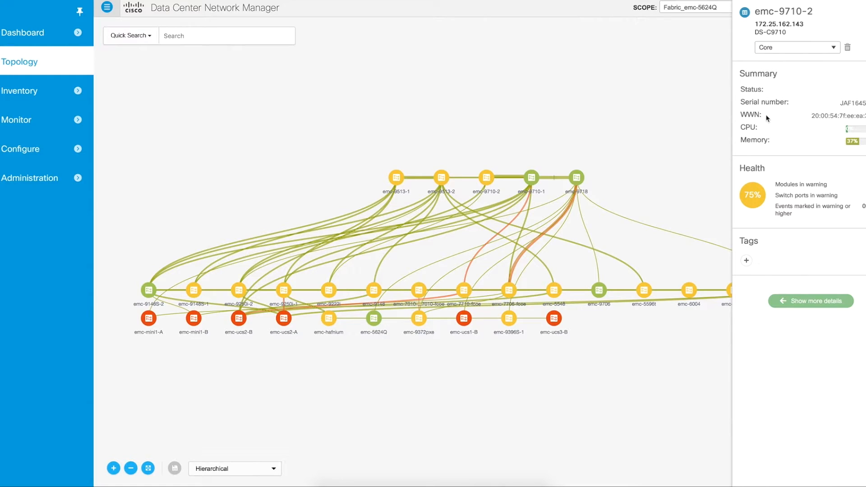
mouse_move(788, 177)
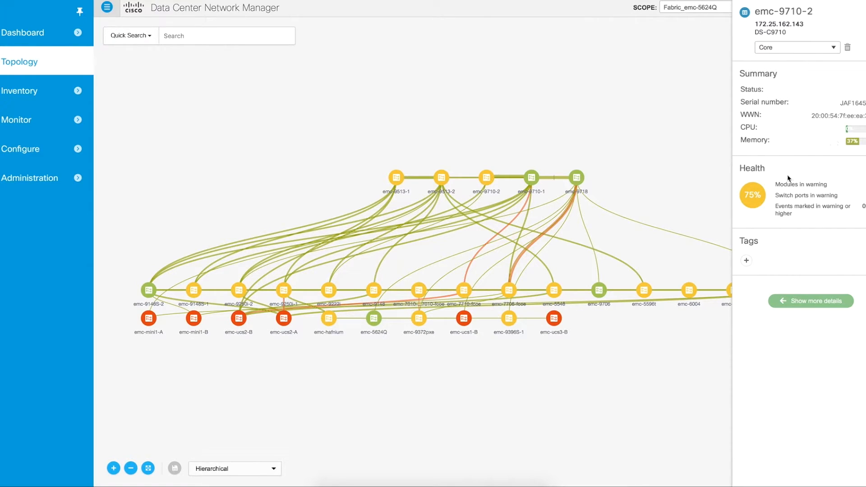
mouse_move(765, 253)
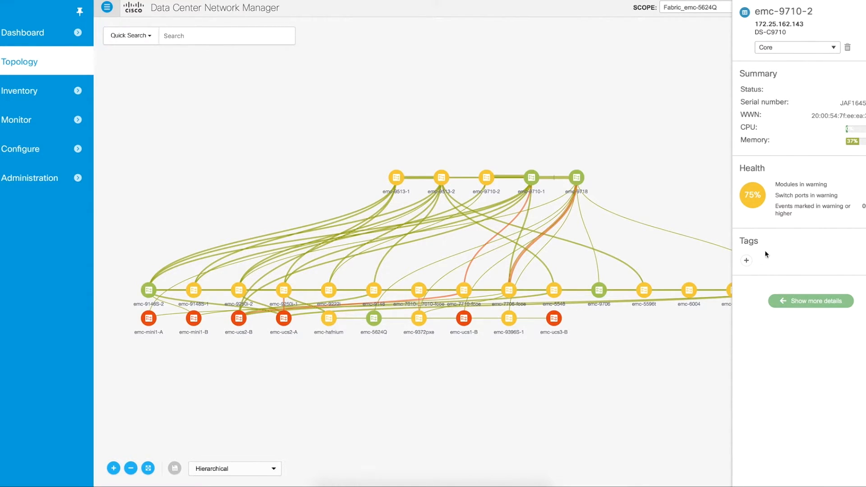
mouse_move(797, 241)
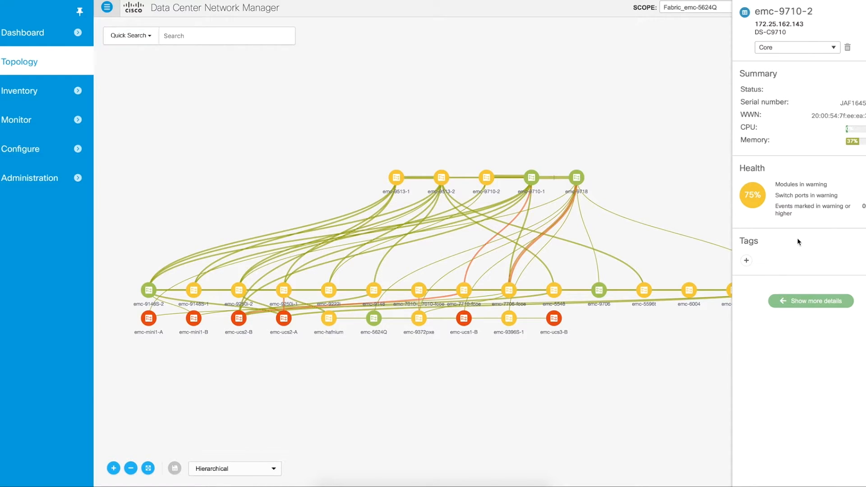
mouse_move(789, 242)
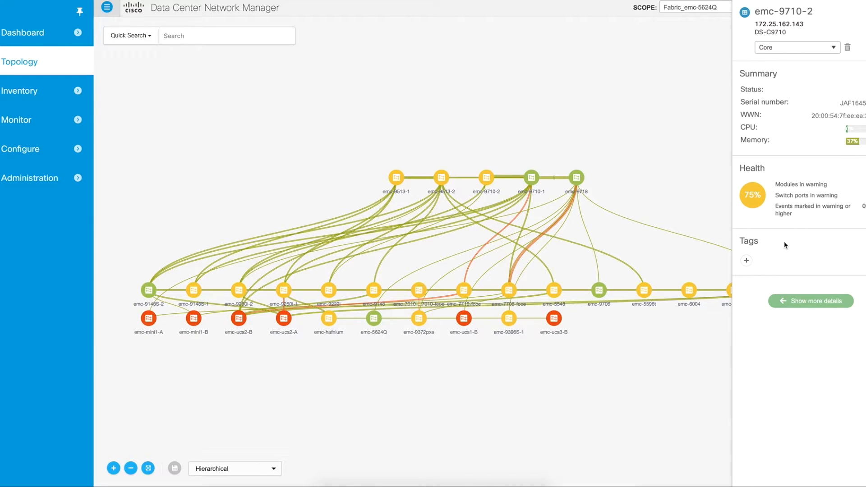
mouse_move(782, 248)
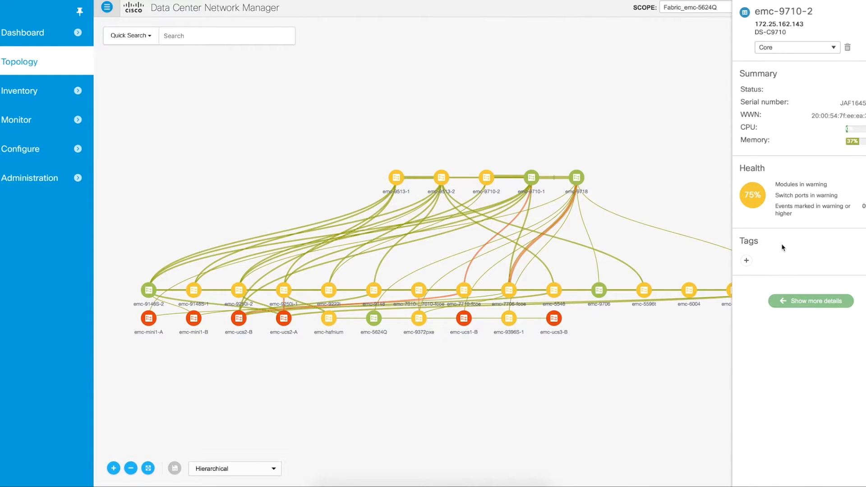
mouse_move(781, 254)
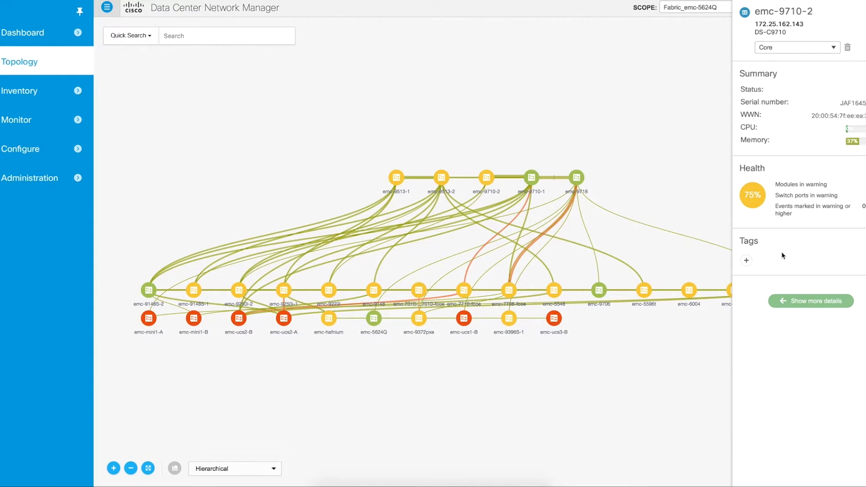
mouse_move(568, 178)
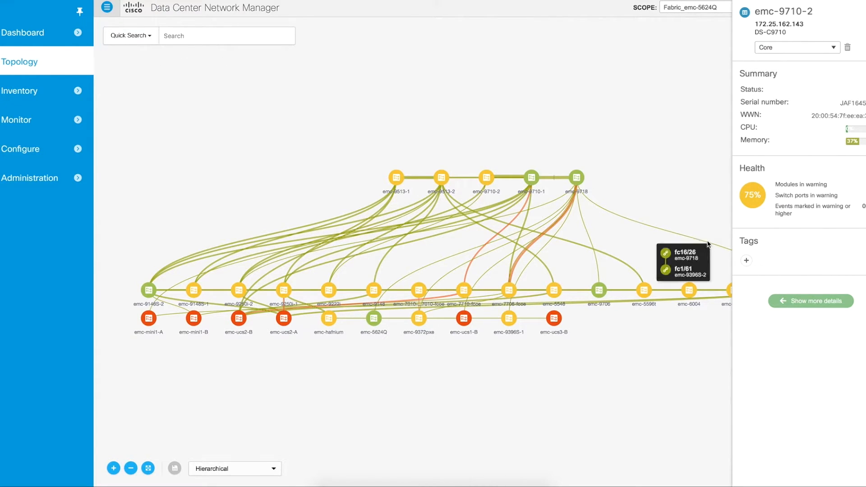
mouse_move(798, 260)
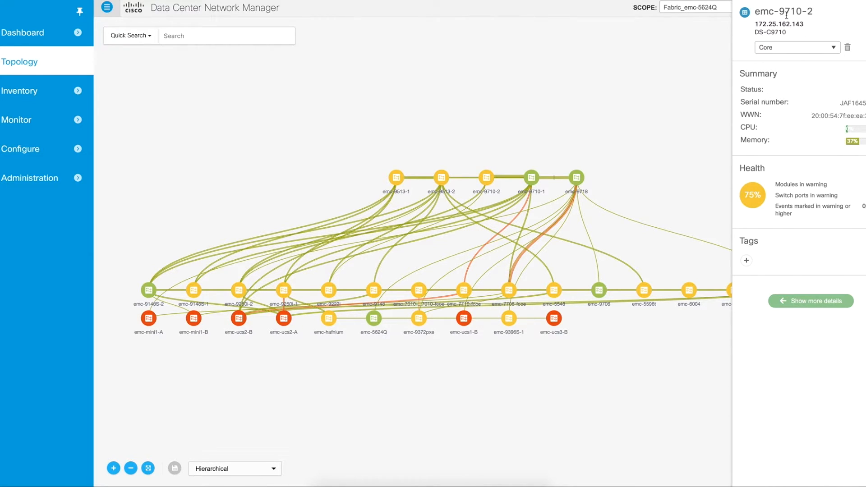
- Expand emc-9710-2's full details, review its 12 modules, then view System Info
left_click(810, 300)
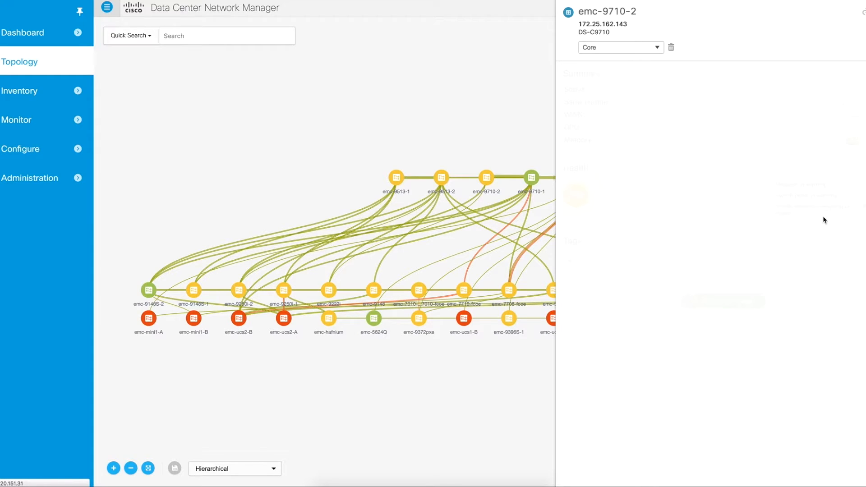
mouse_move(742, 214)
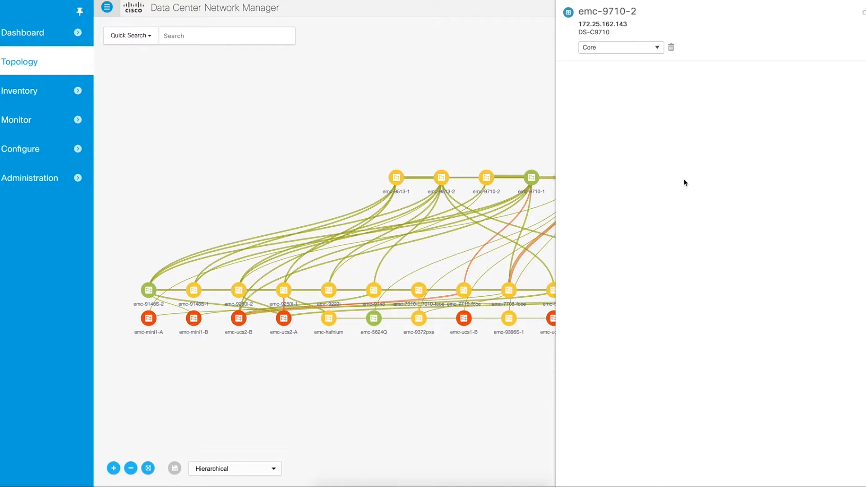
mouse_move(519, 138)
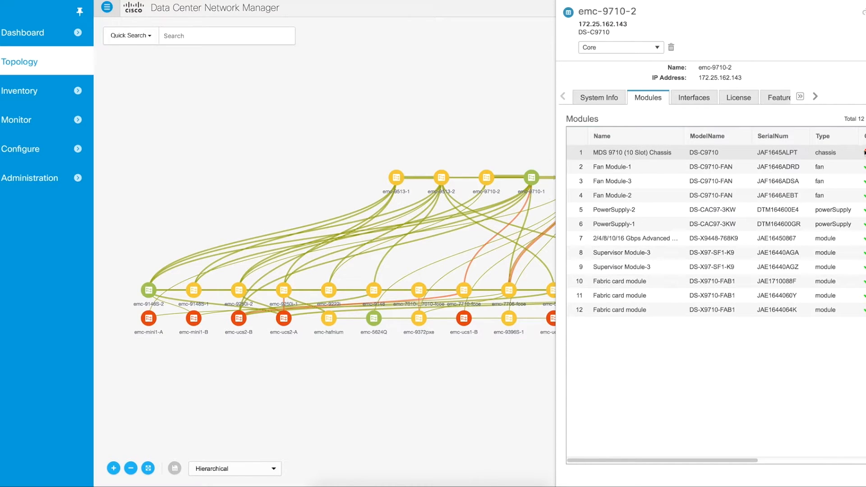
mouse_move(756, 153)
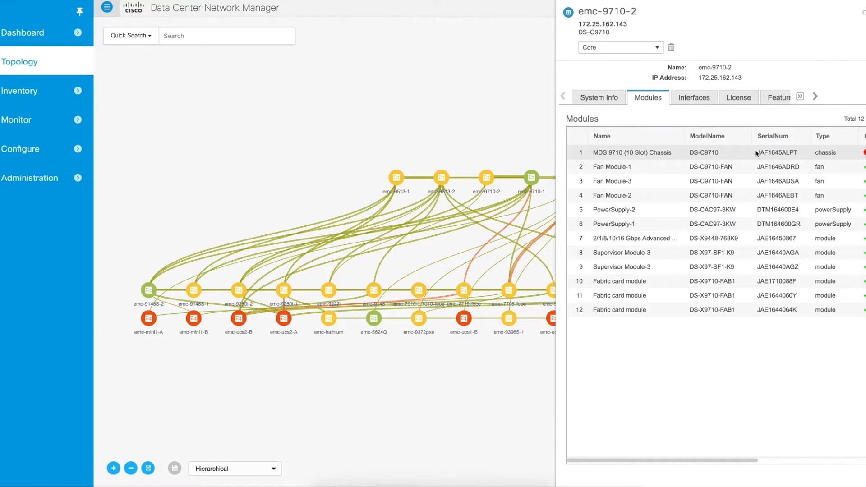
mouse_move(629, 155)
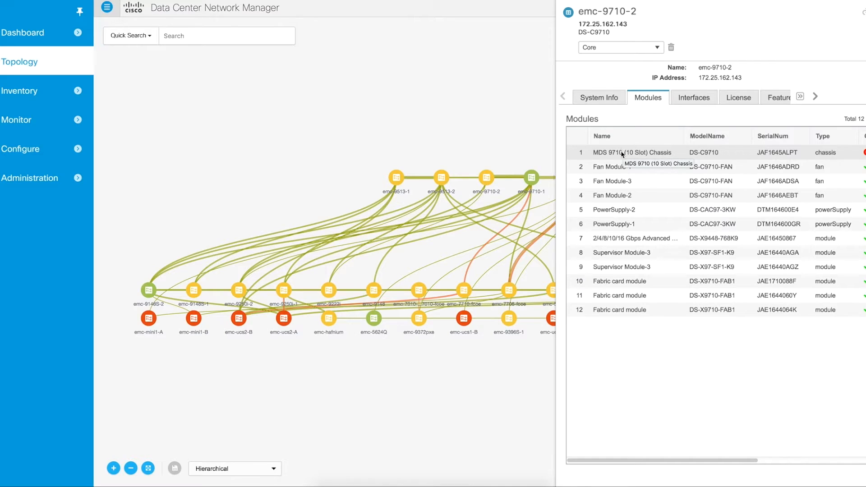
left_click(598, 98)
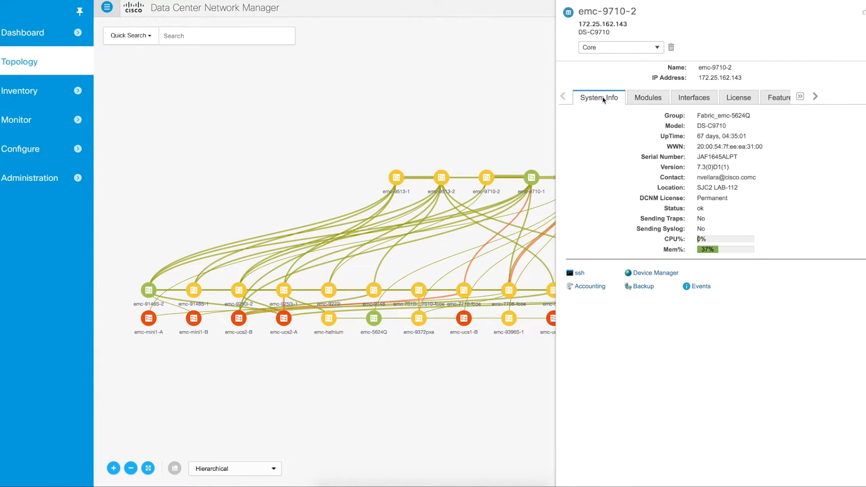
mouse_move(609, 125)
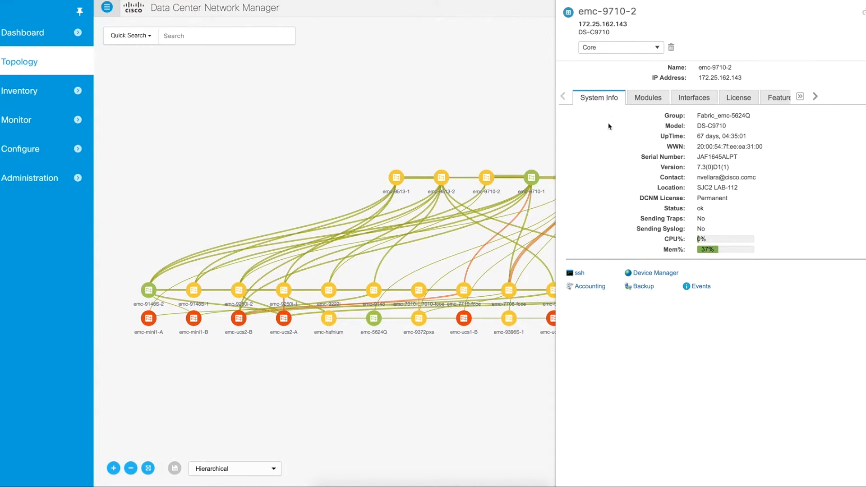
mouse_move(713, 153)
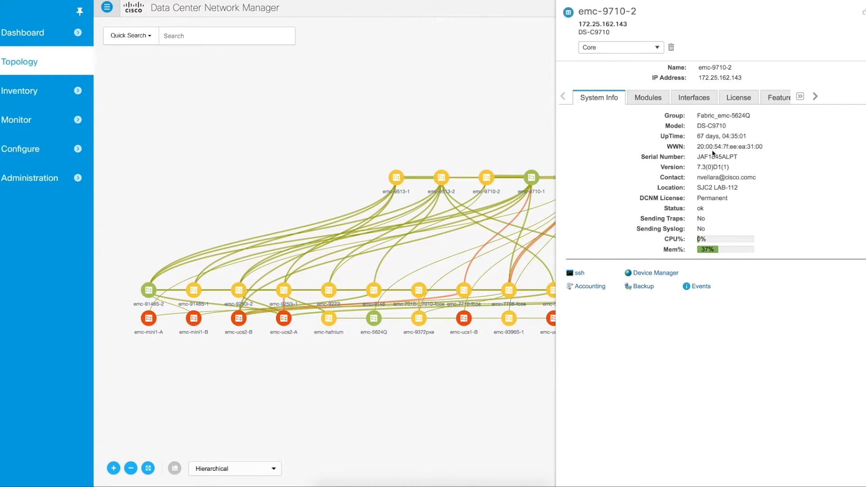
mouse_move(687, 118)
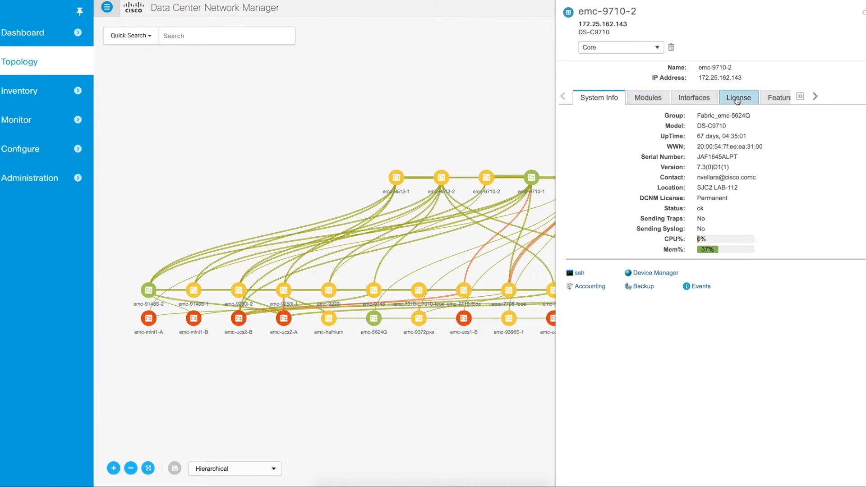
- View emc-9710-2's License, Features and Port Capacity sections, ending on License
left_click(738, 98)
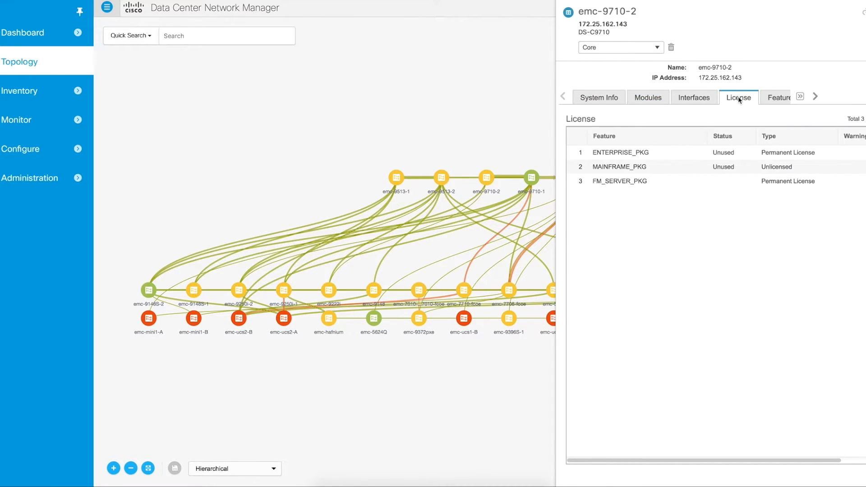
left_click(779, 97)
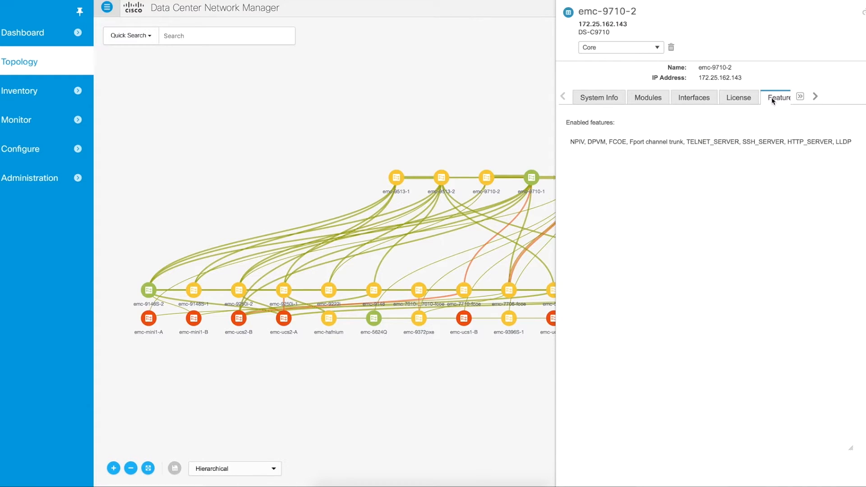
left_click(800, 96)
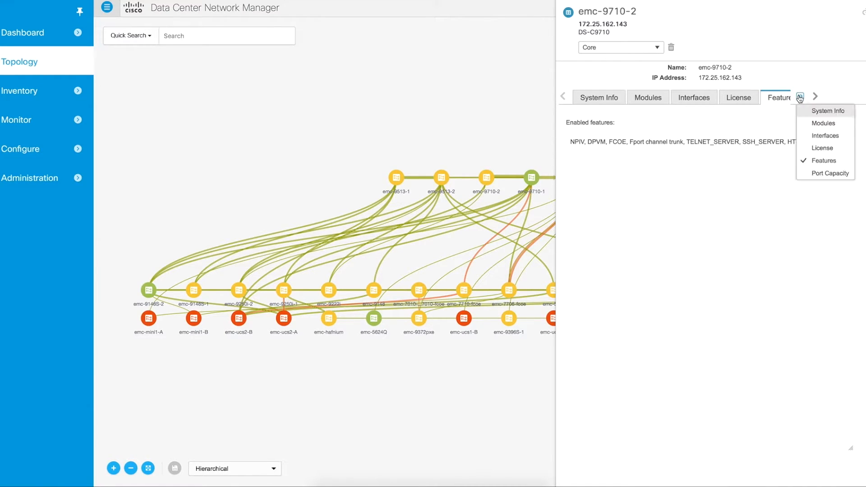
left_click(829, 173)
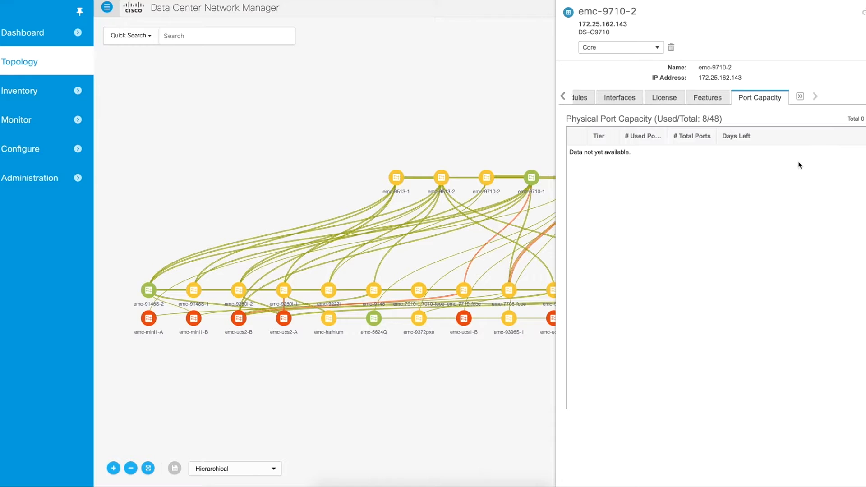
mouse_move(690, 133)
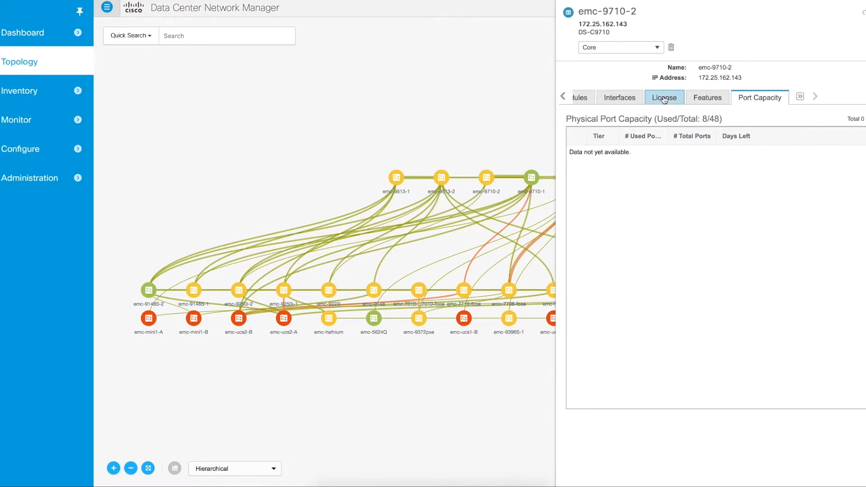
left_click(688, 97)
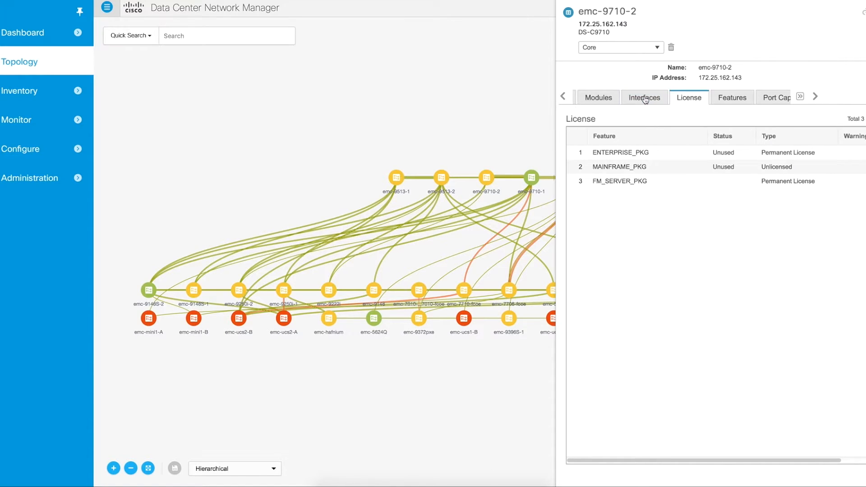
- Show the Interfaces tab and scroll through emc-9710-2's 49 ports
left_click(643, 97)
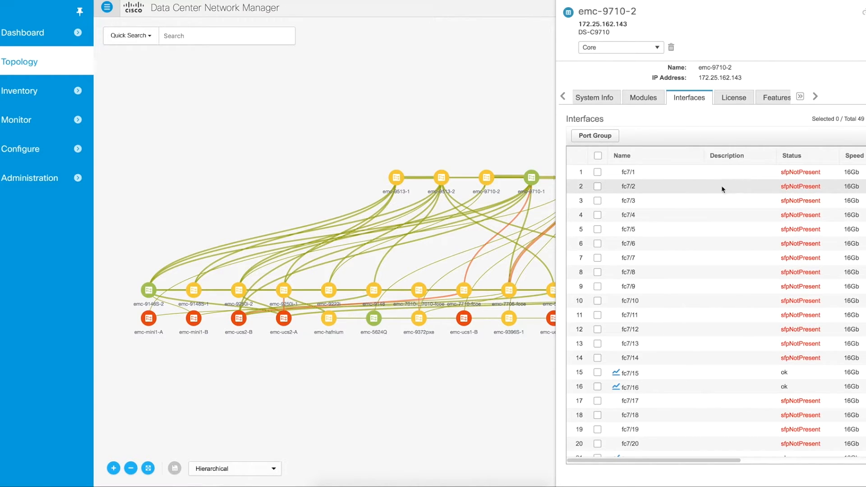
scroll("down", 3)
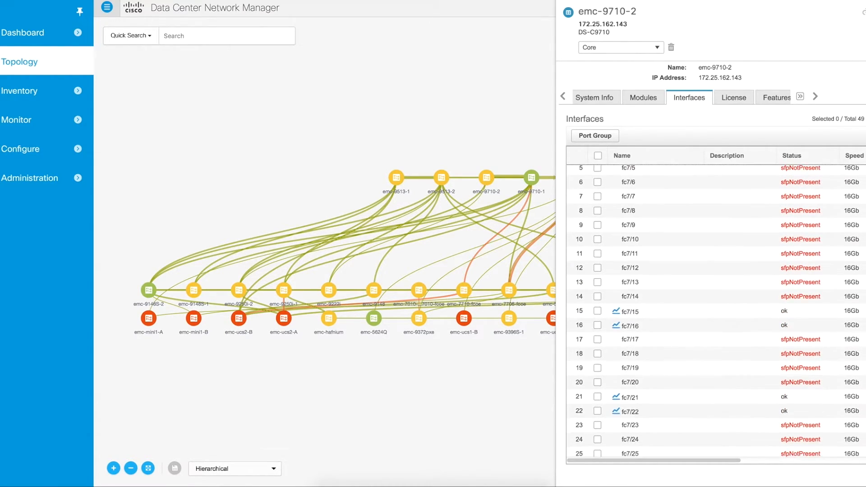
scroll("up", 3)
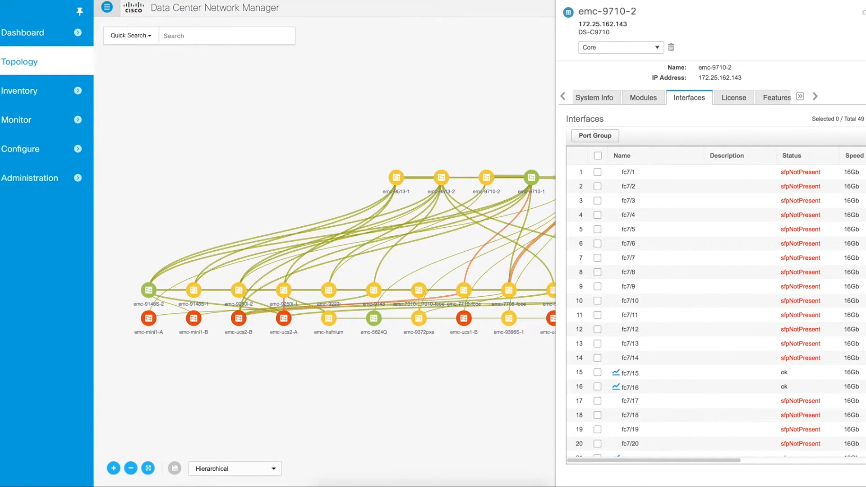
scroll("down", 3)
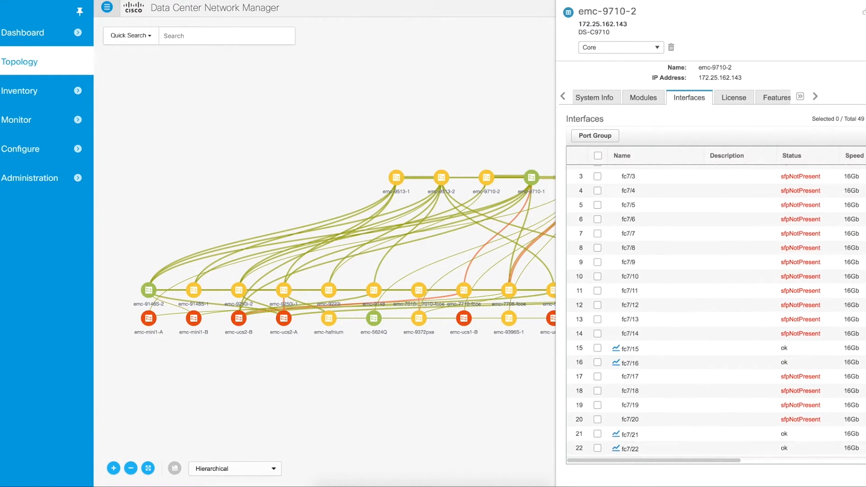
scroll("down", 3)
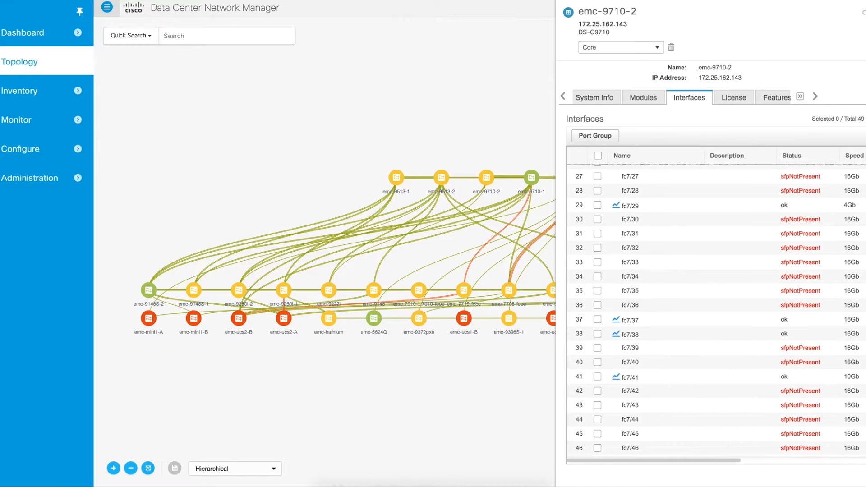
scroll("up", 3)
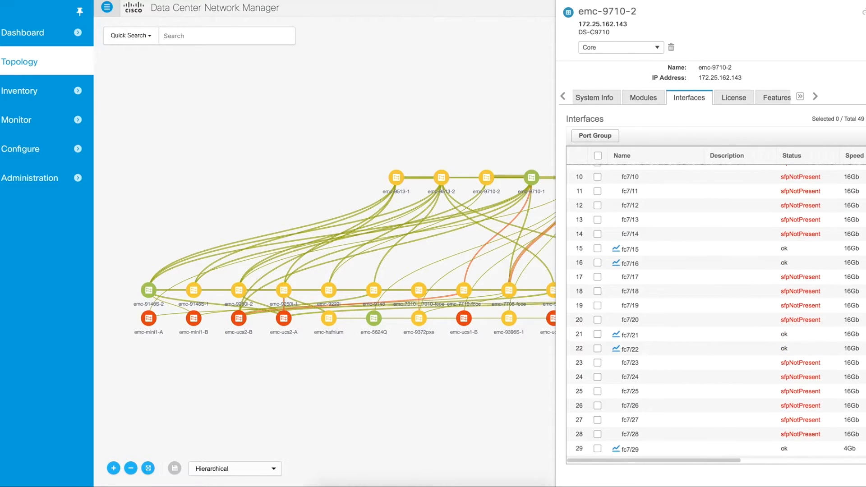
mouse_move(706, 249)
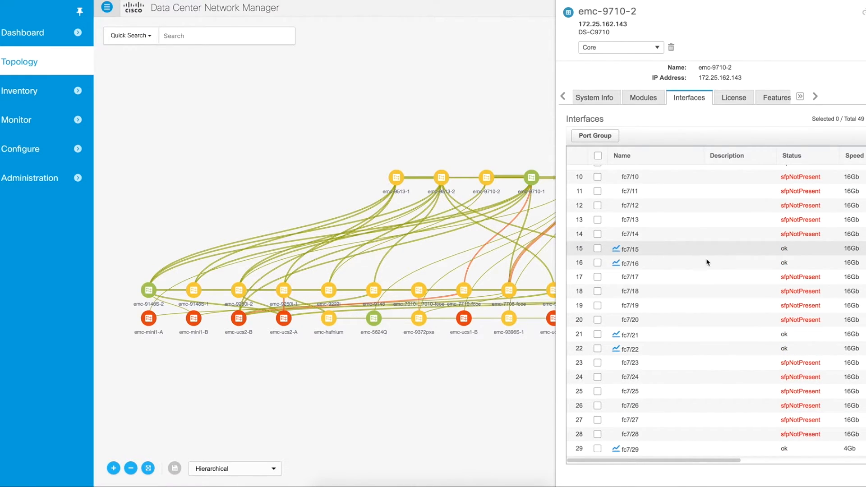
- Open fc7/15's 24-hour traffic chart and set it to Line Chart
left_click(615, 249)
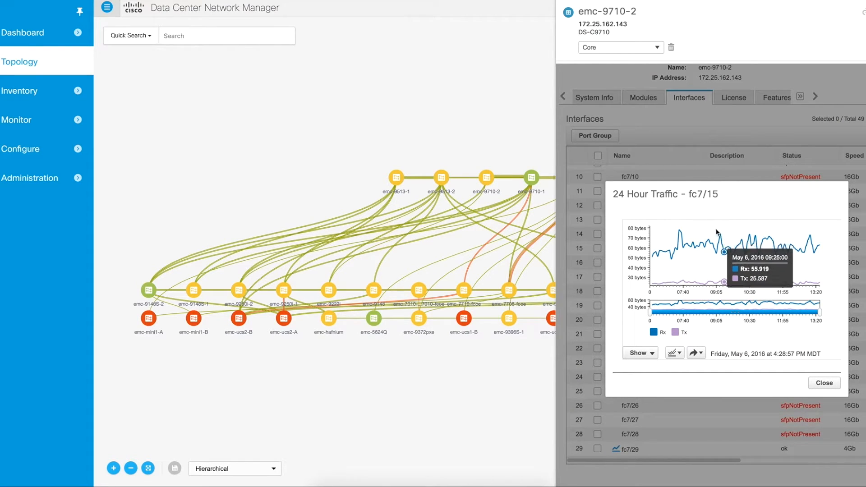
mouse_move(727, 198)
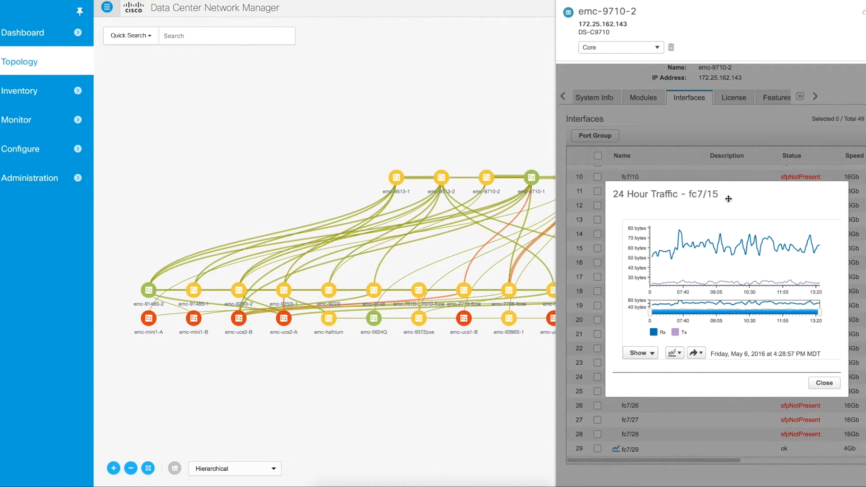
mouse_move(710, 200)
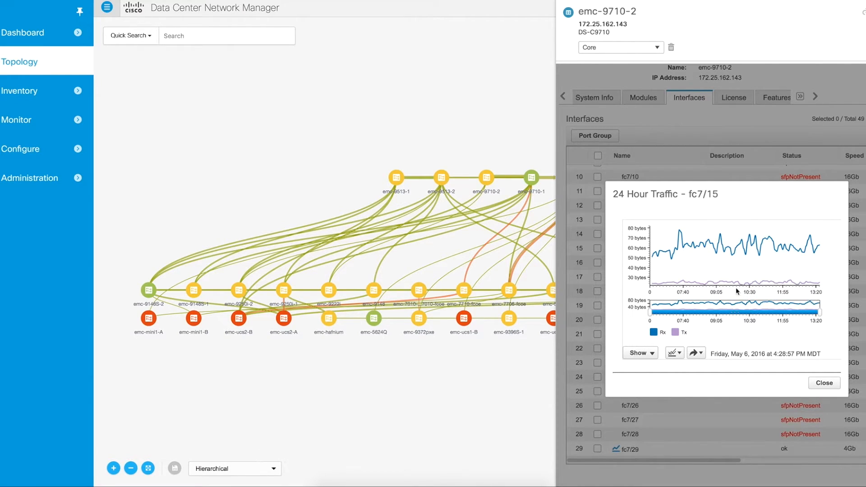
left_click(670, 352)
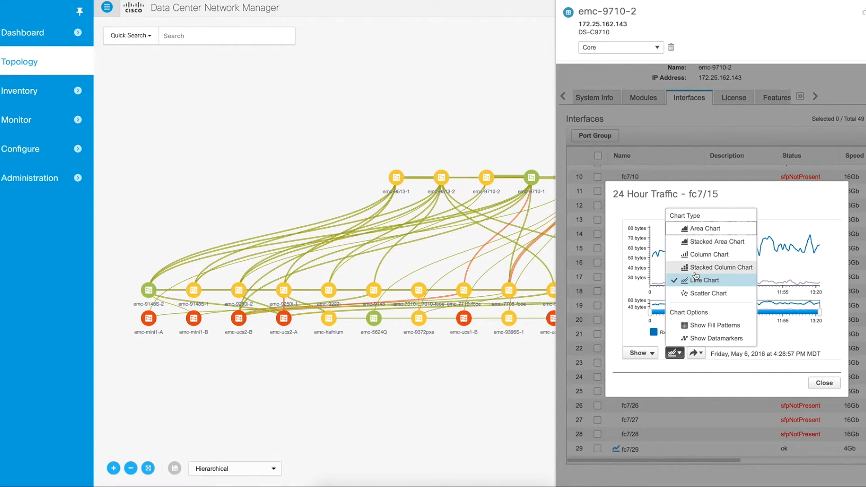
left_click(703, 228)
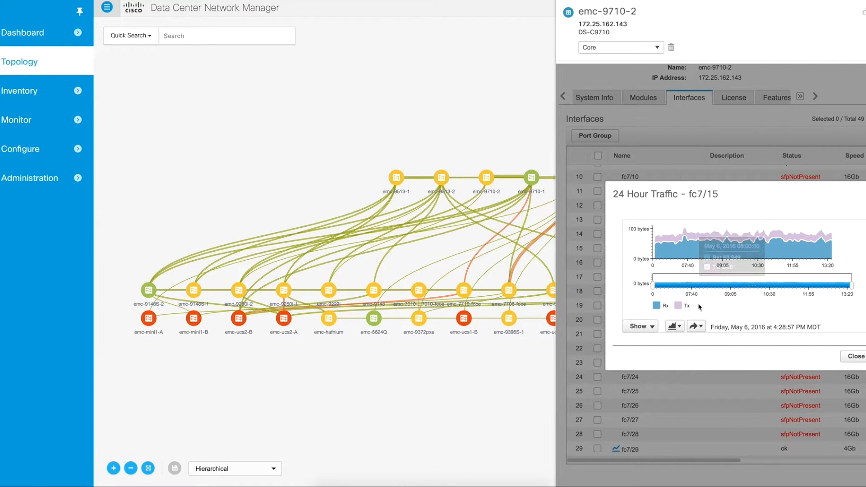
left_click(671, 325)
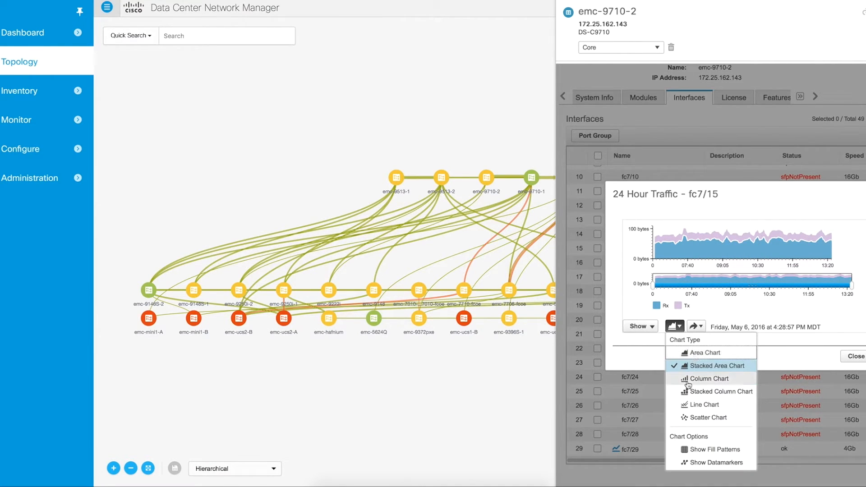
left_click(703, 404)
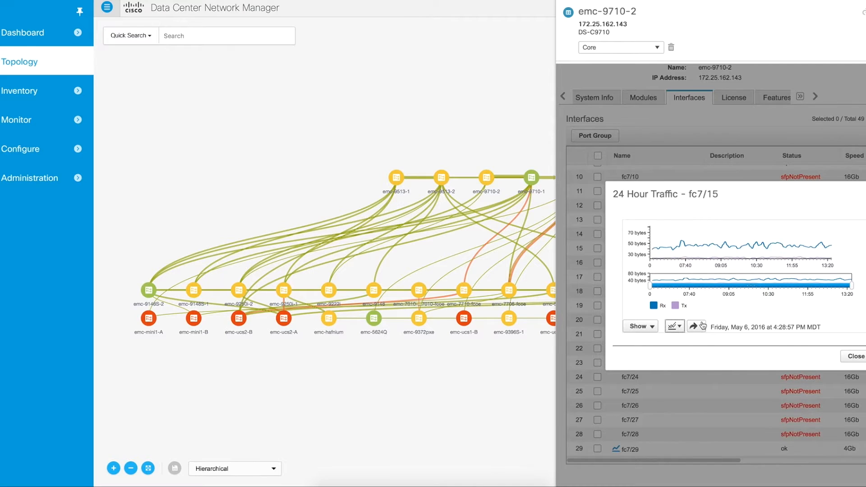
mouse_move(676, 243)
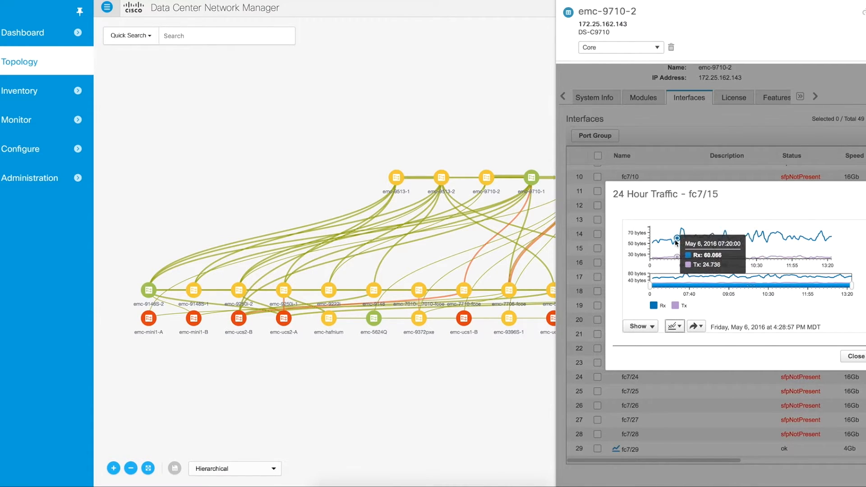
mouse_move(752, 243)
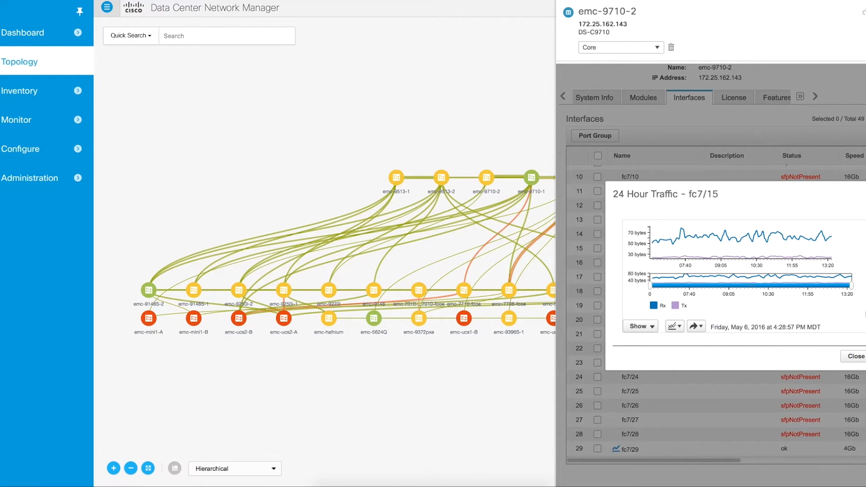
mouse_move(531, 178)
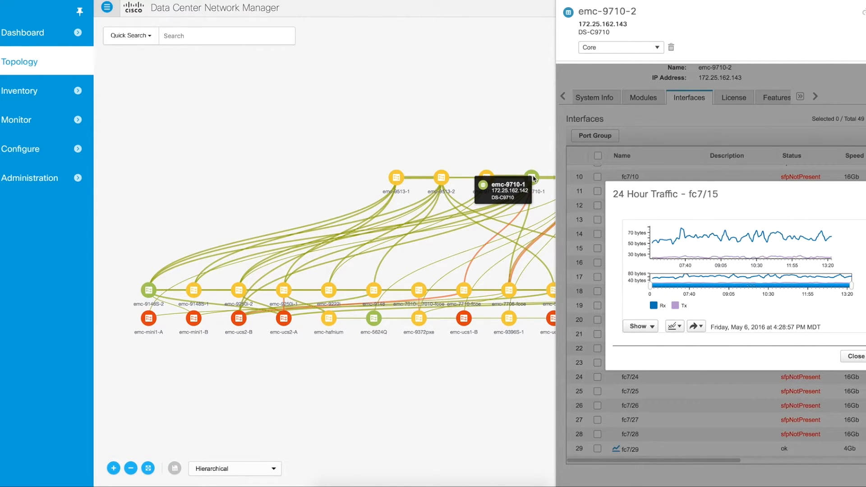
- Expand emc-9710-1's details, list its interfaces and open fc3/15's 24-hour traffic chart
left_click(531, 177)
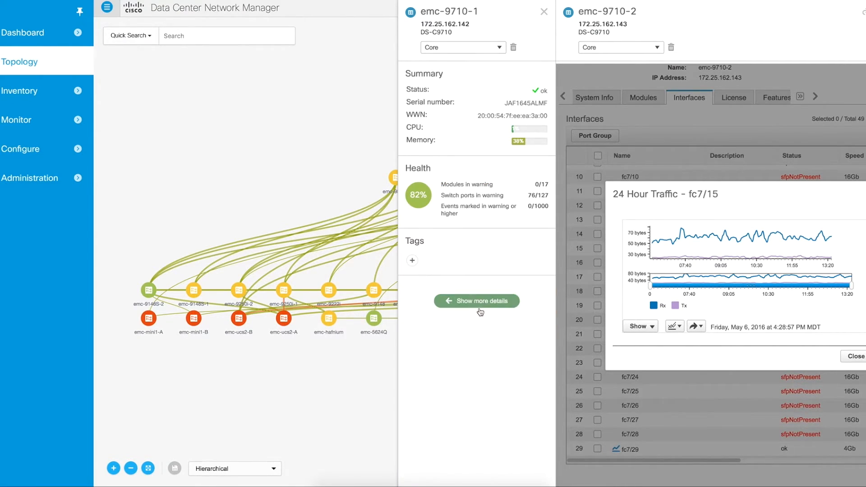
mouse_move(511, 48)
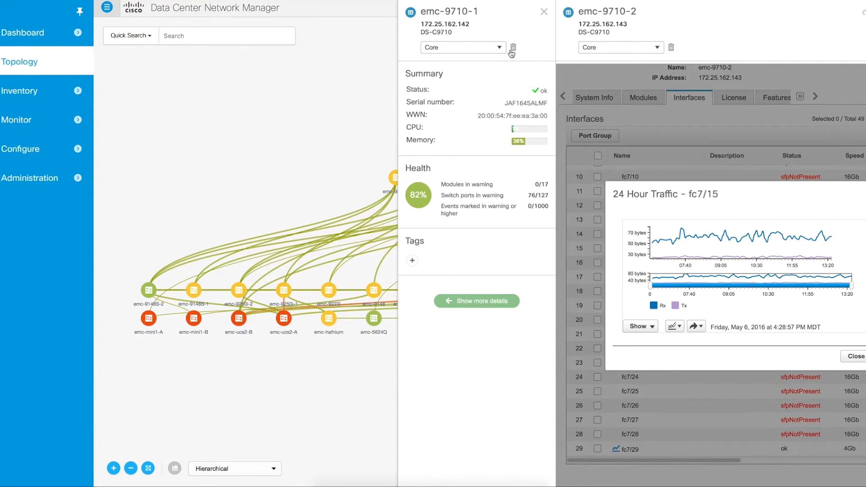
mouse_move(486, 291)
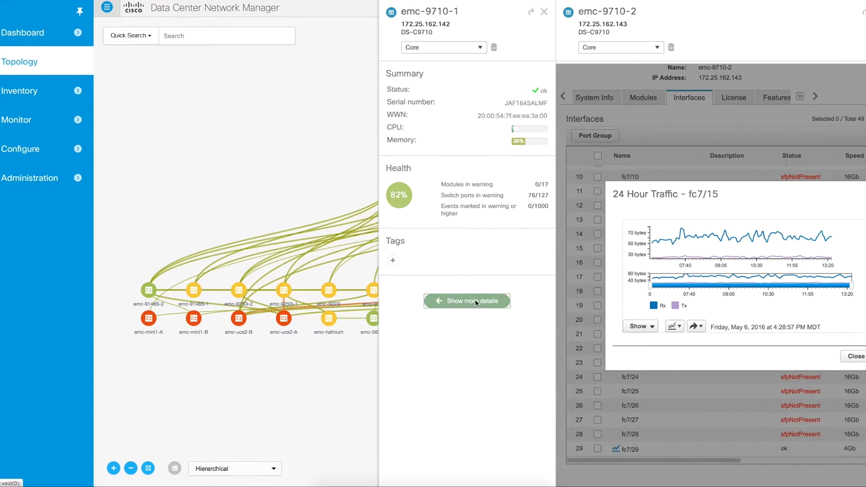
left_click(467, 300)
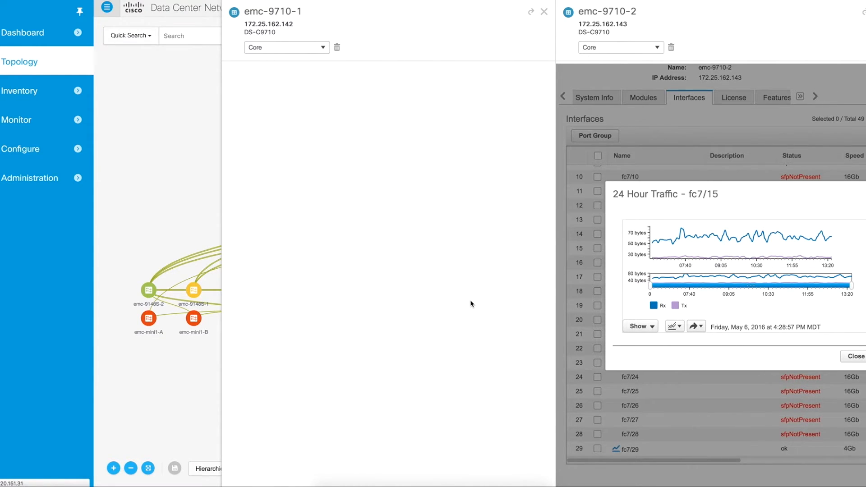
mouse_move(414, 326)
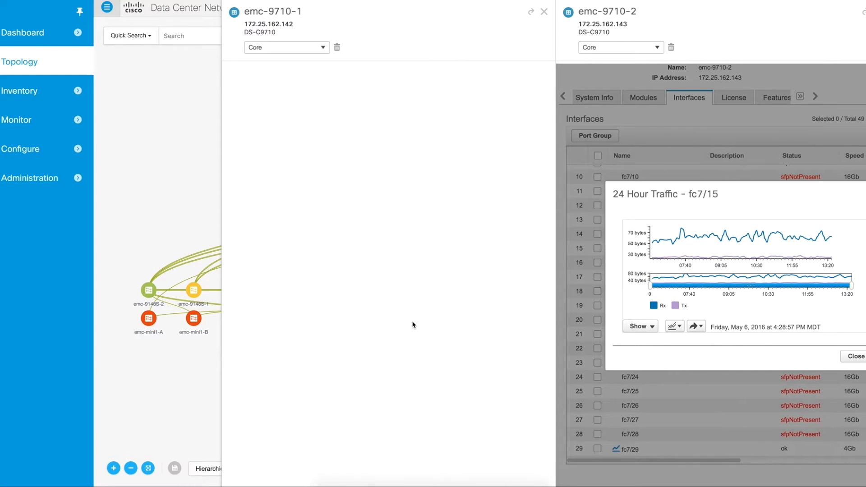
mouse_move(404, 243)
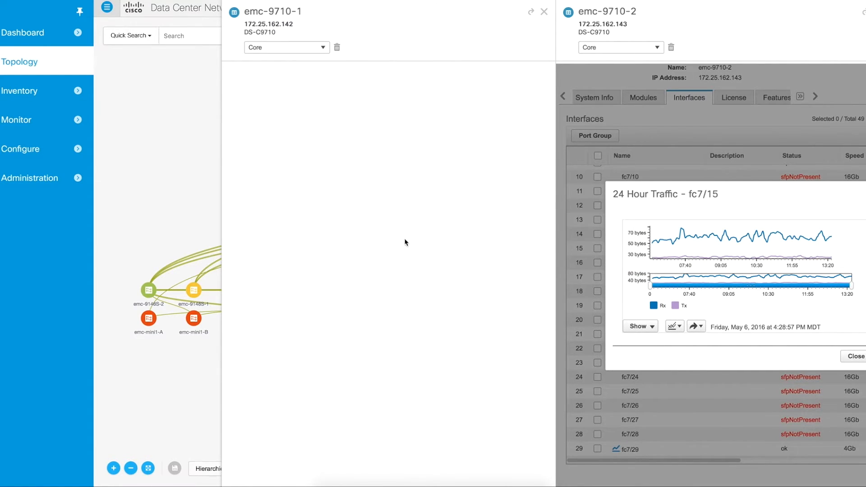
left_click(355, 98)
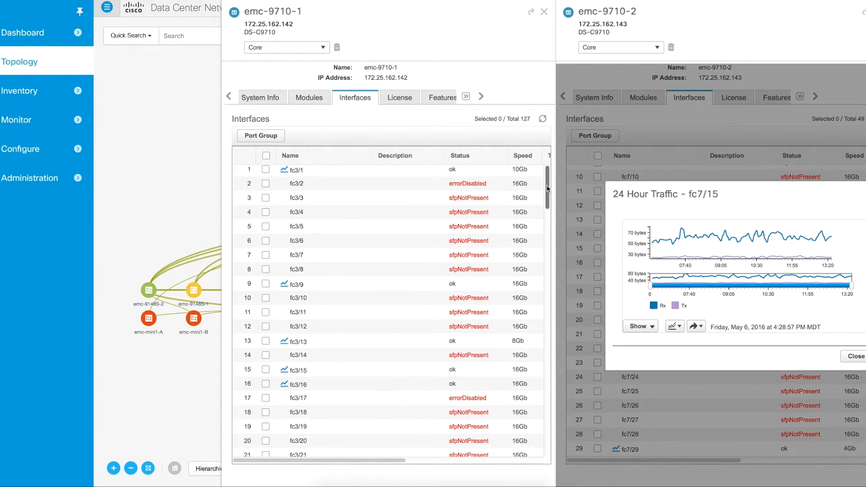
scroll("down", 3)
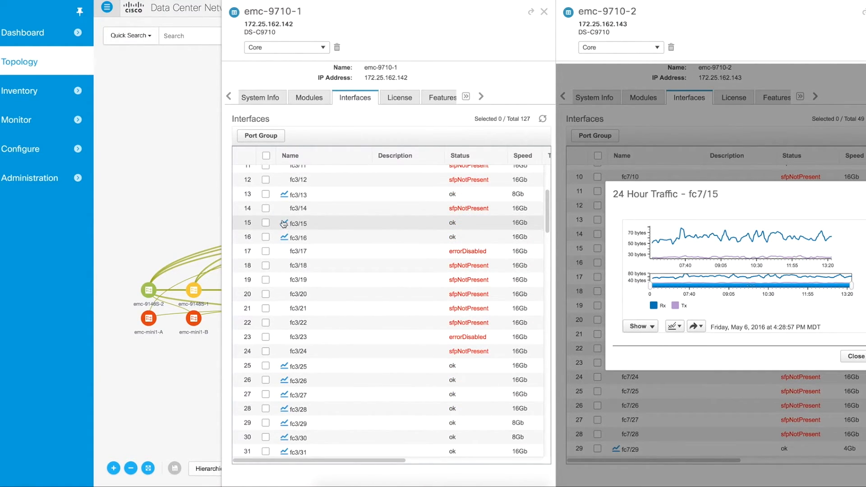
left_click(283, 224)
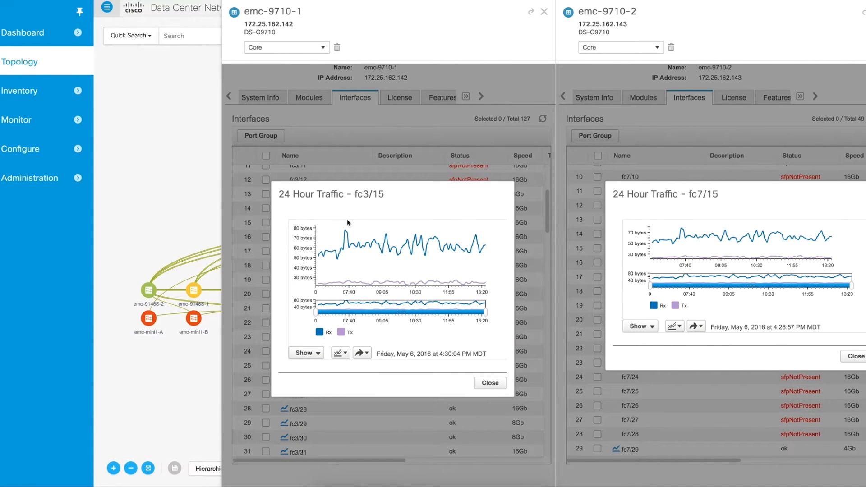
mouse_move(452, 244)
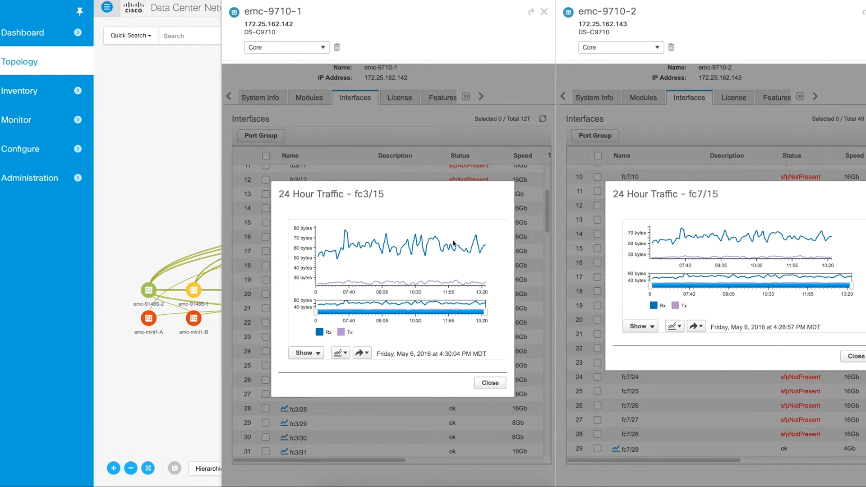
mouse_move(387, 248)
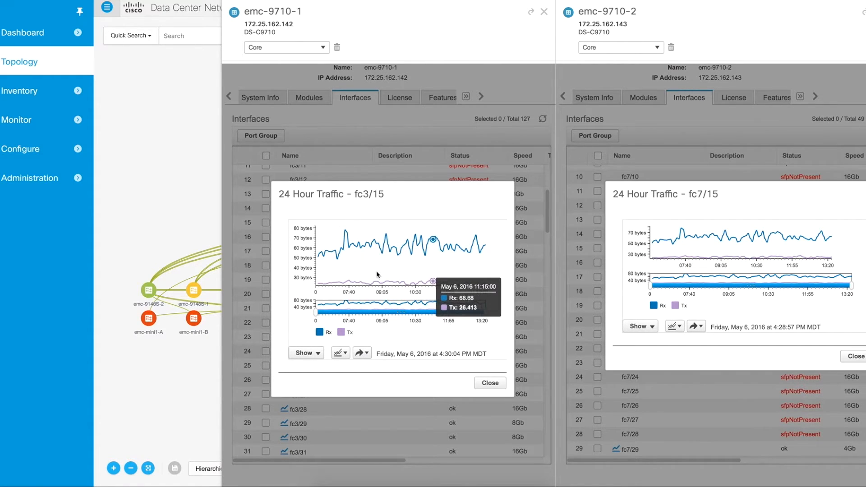
mouse_move(415, 263)
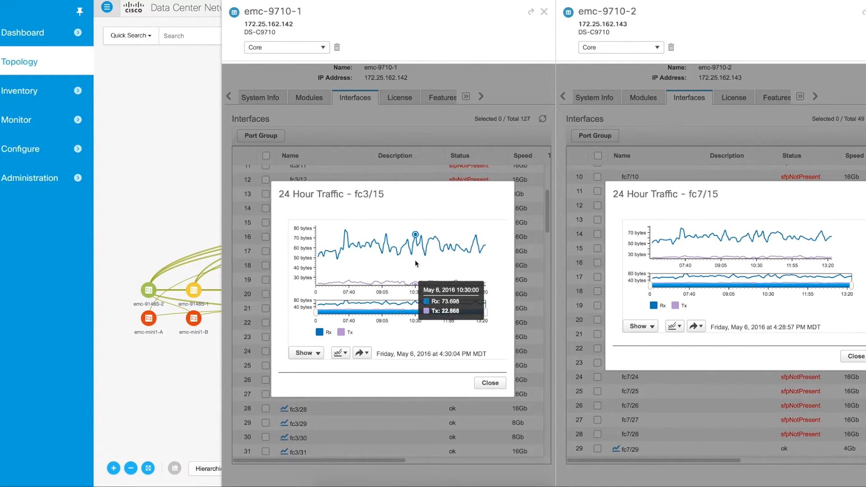
mouse_move(447, 378)
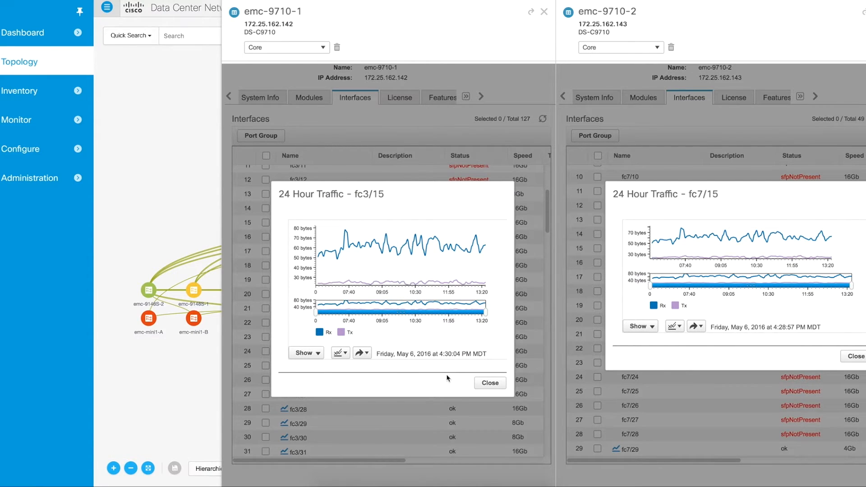
left_click(488, 383)
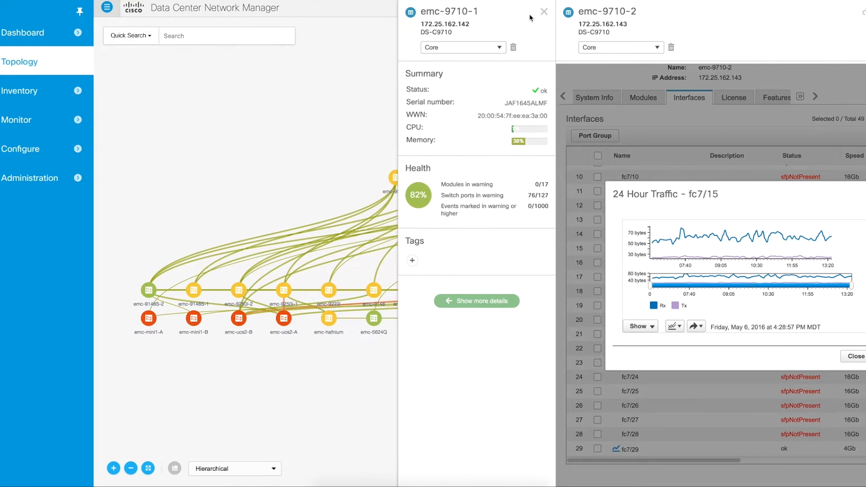
mouse_move(481, 202)
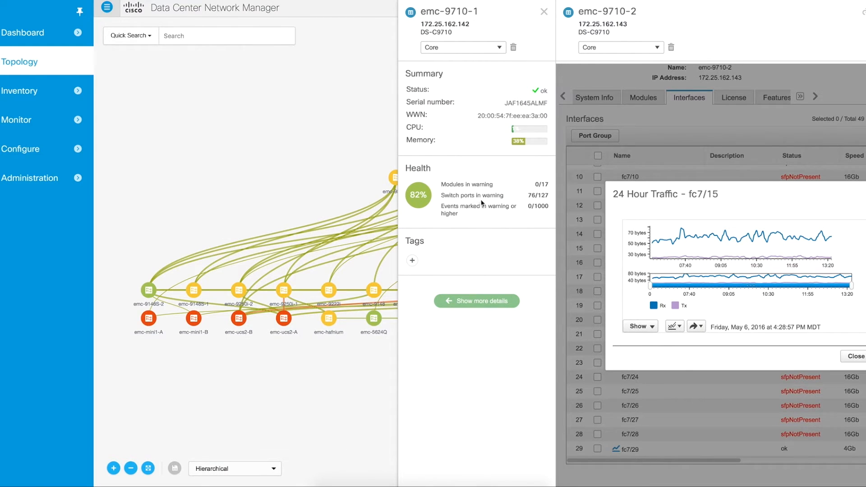
left_click(855, 356)
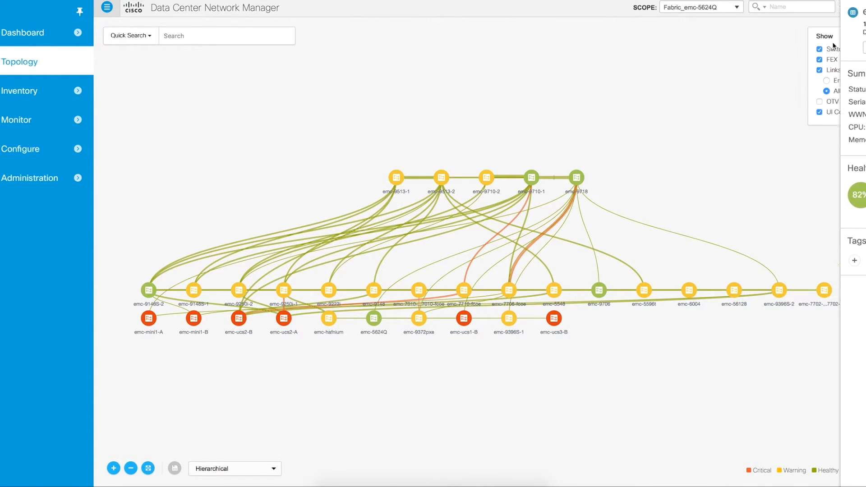
mouse_move(733, 186)
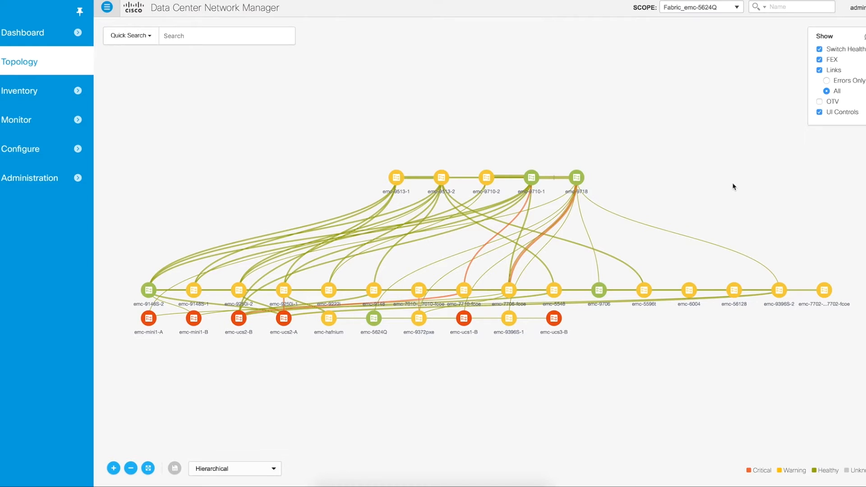
mouse_move(742, 205)
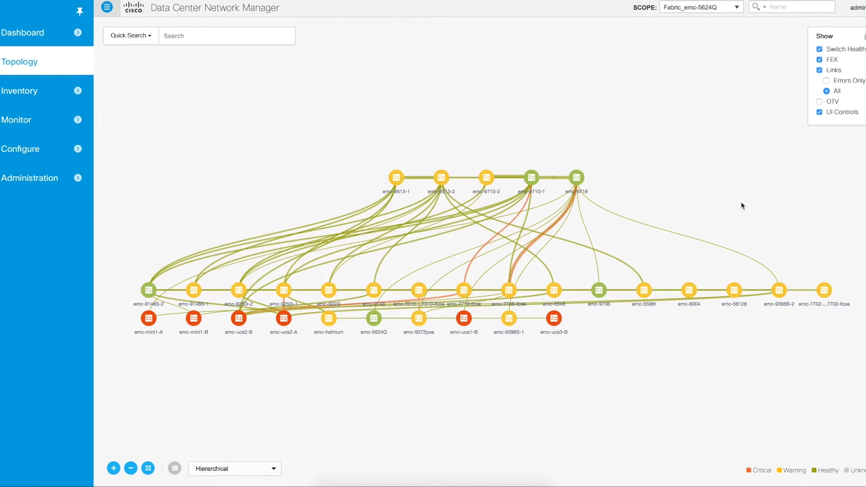
mouse_move(720, 192)
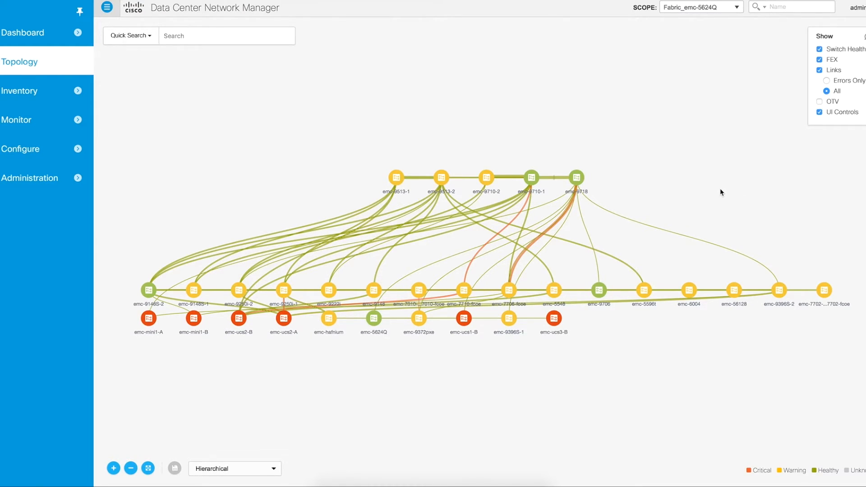
mouse_move(712, 187)
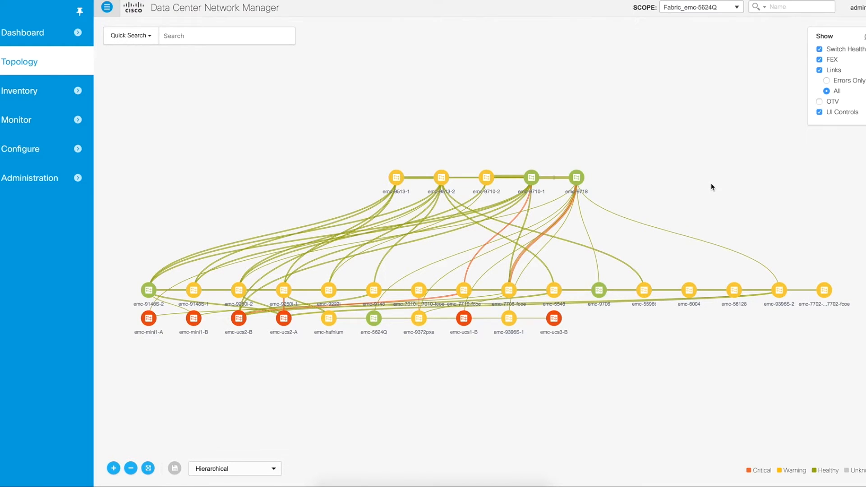
mouse_move(693, 182)
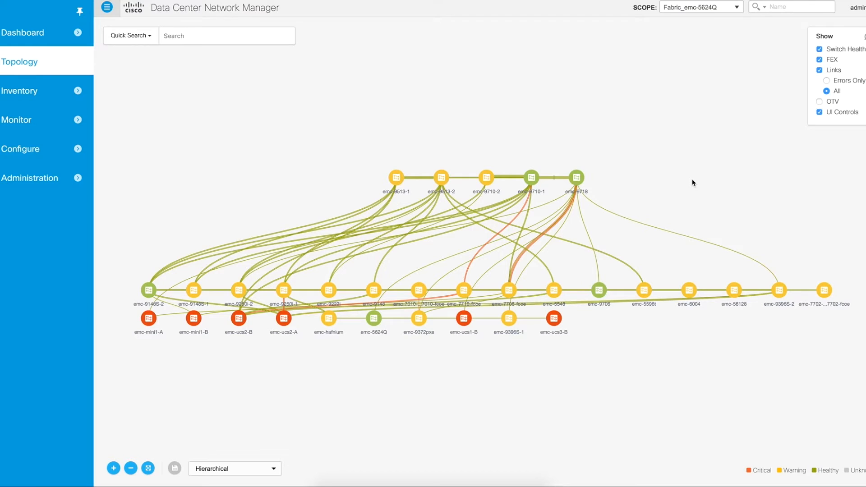
mouse_move(541, 221)
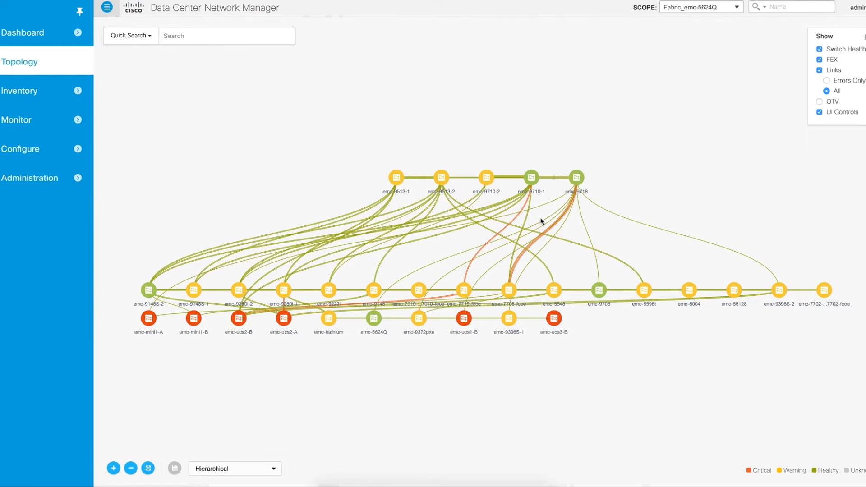
mouse_move(575, 230)
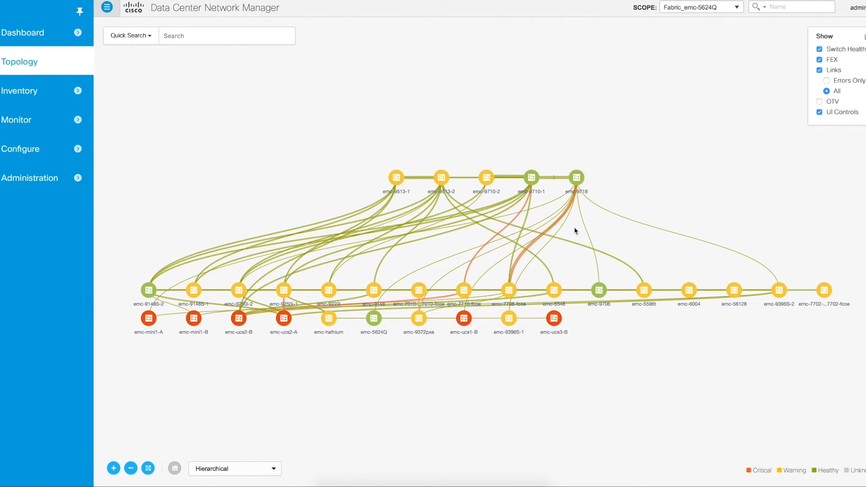
mouse_move(587, 239)
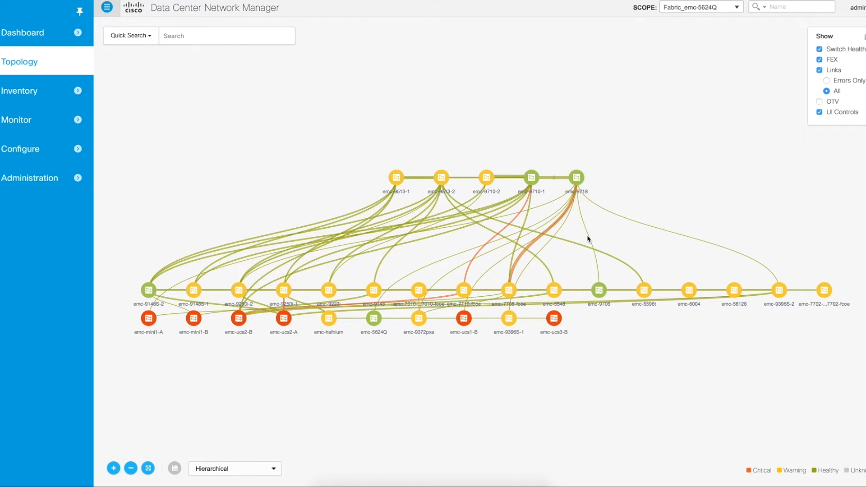
mouse_move(671, 185)
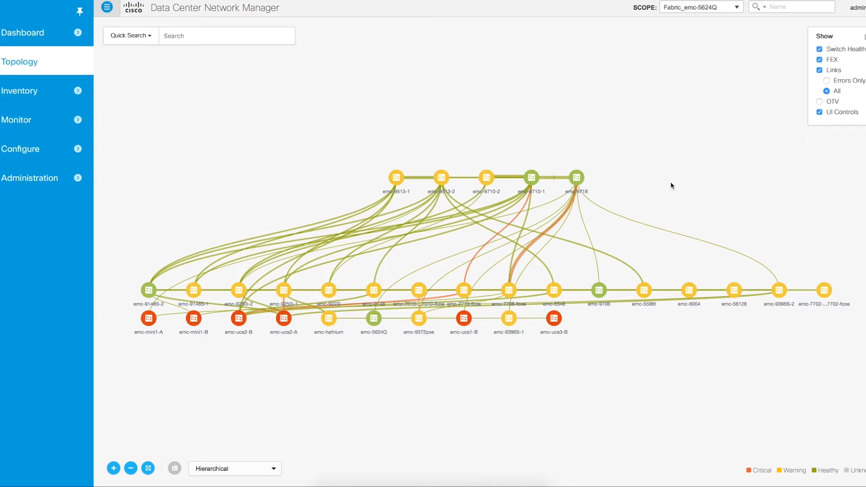
mouse_move(601, 212)
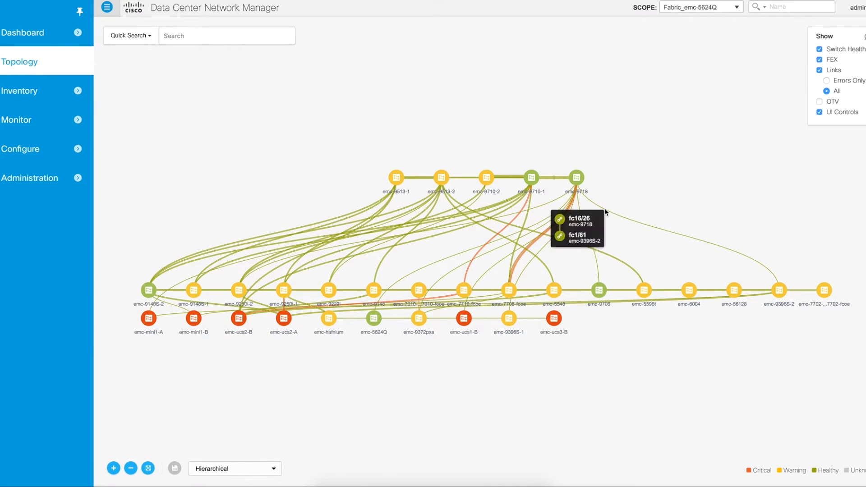
mouse_move(467, 263)
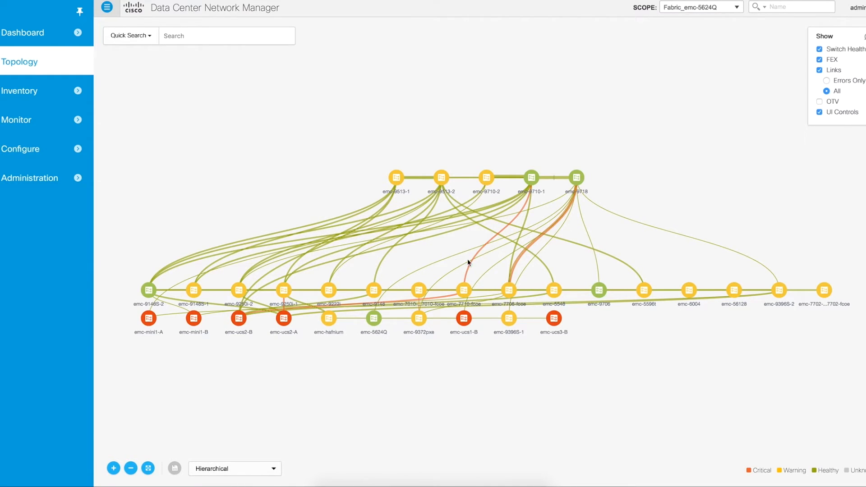
mouse_move(445, 257)
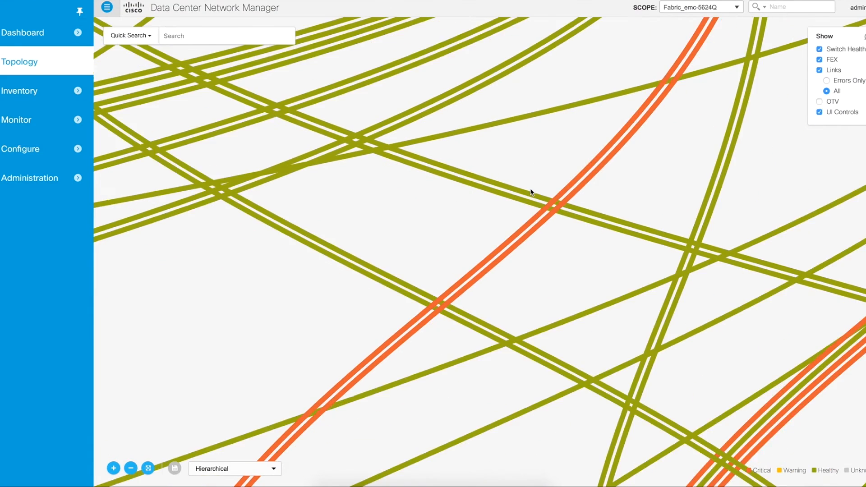
- Open emc-9718 to emc-9710-1 link panels with Stacked Area charts, including fc16/25 to fc3/1
left_click(148, 467)
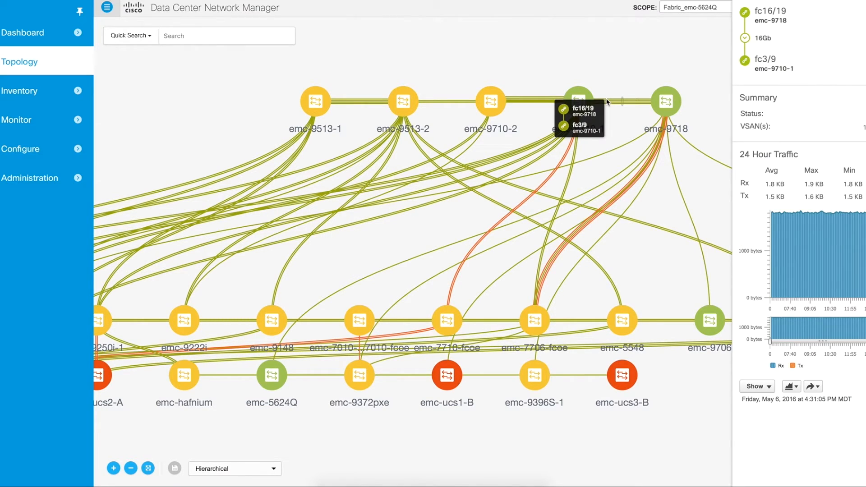
mouse_move(654, 285)
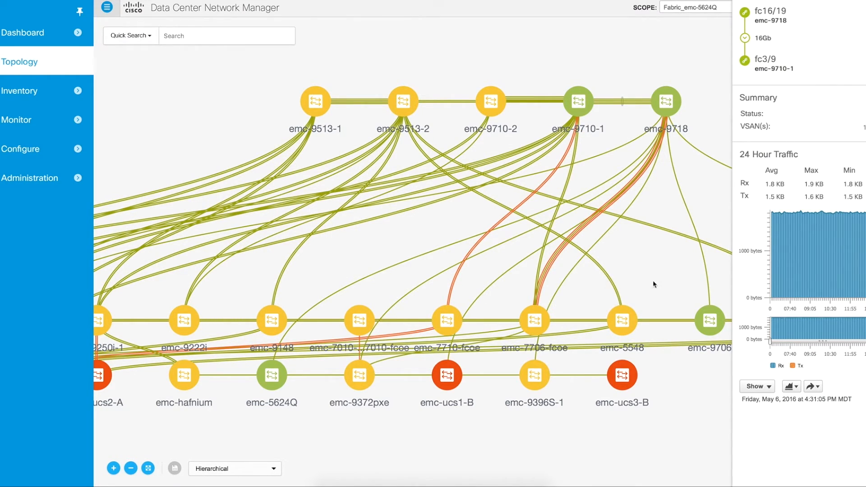
mouse_move(750, 34)
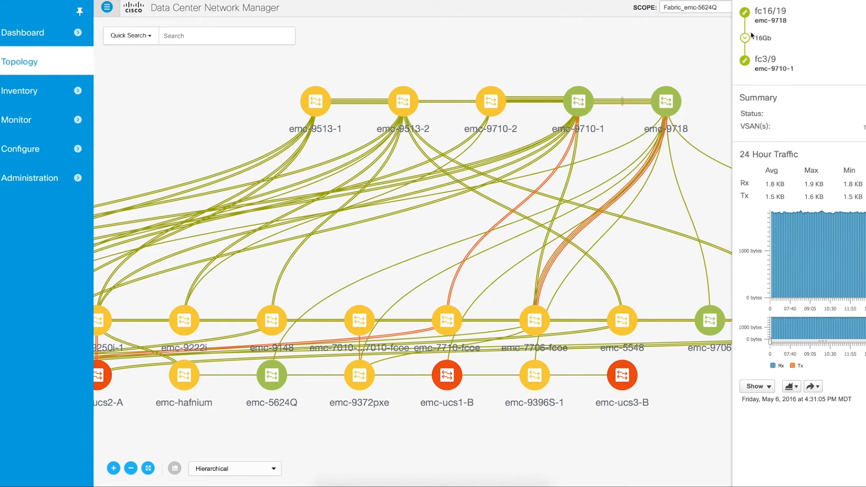
mouse_move(726, 115)
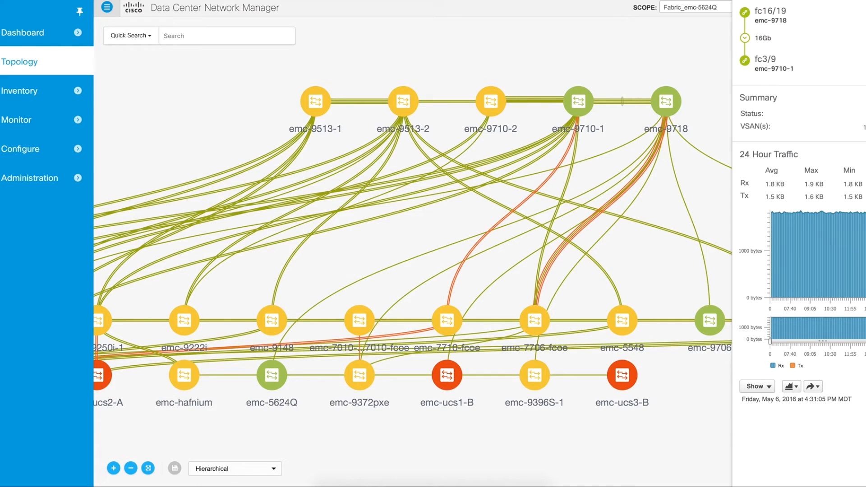
mouse_move(849, 87)
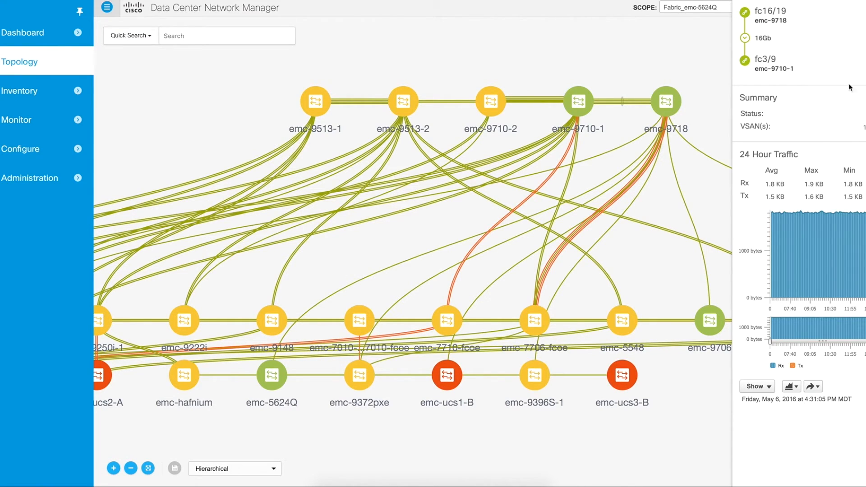
left_click(791, 385)
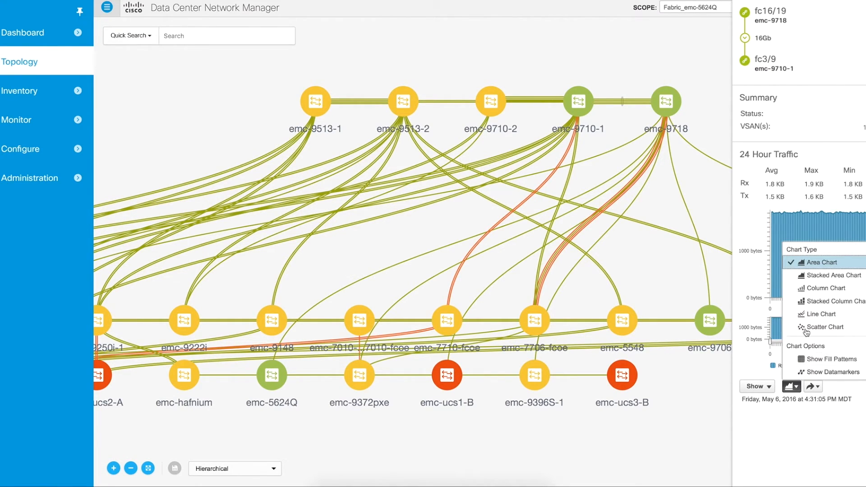
mouse_move(831, 275)
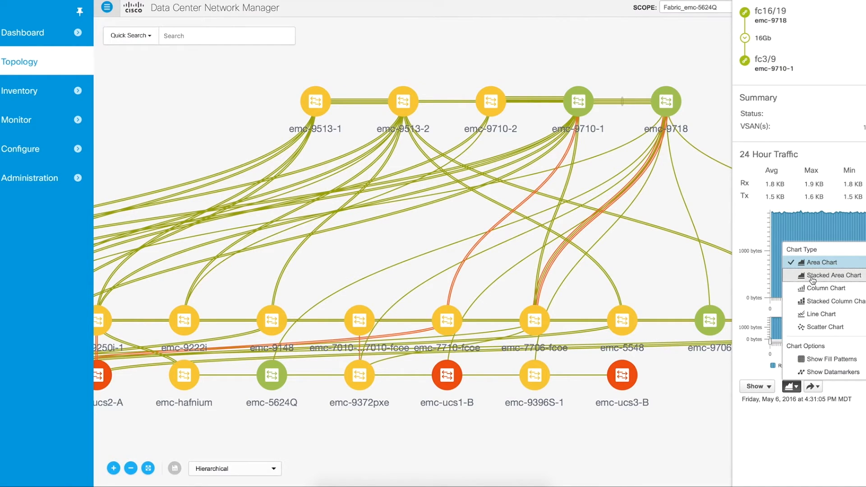
left_click(829, 275)
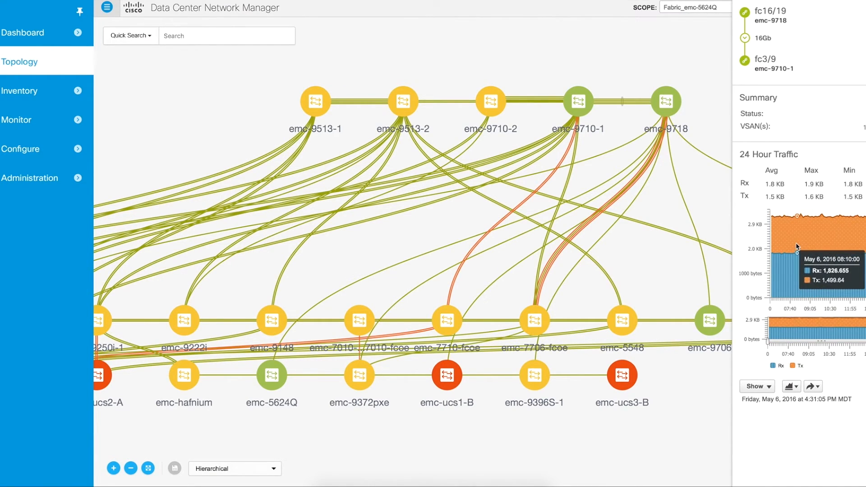
mouse_move(801, 241)
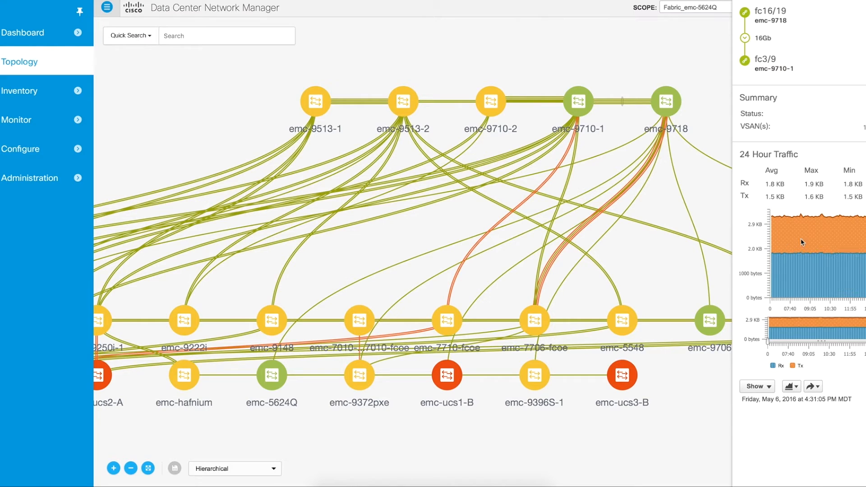
mouse_move(840, 245)
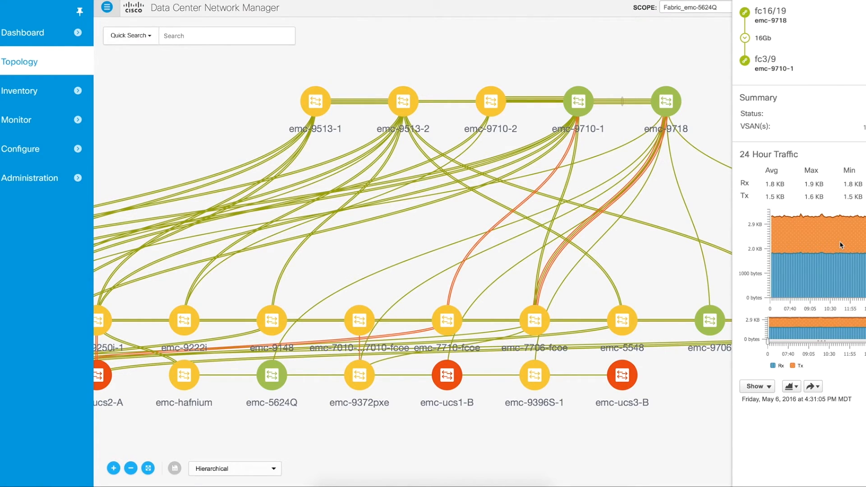
mouse_move(813, 265)
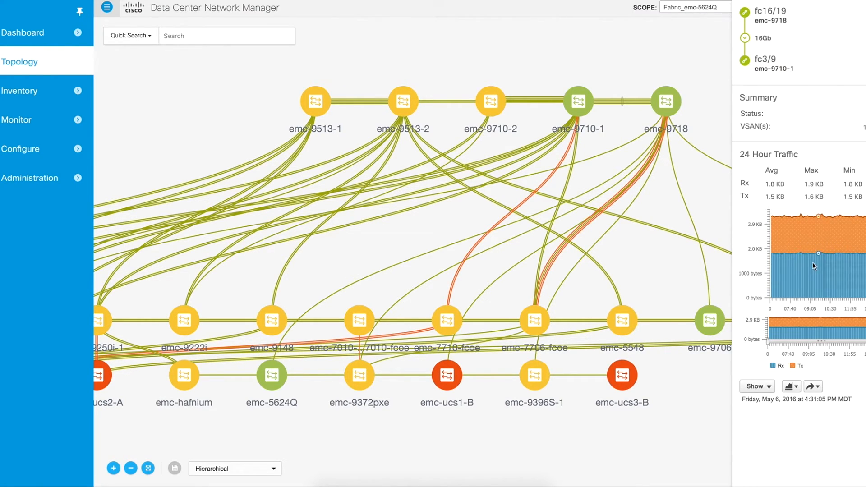
mouse_move(643, 250)
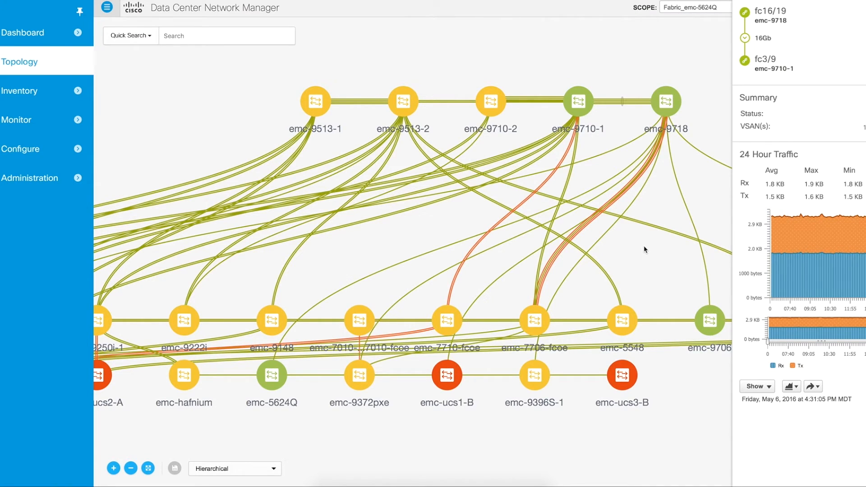
mouse_move(617, 116)
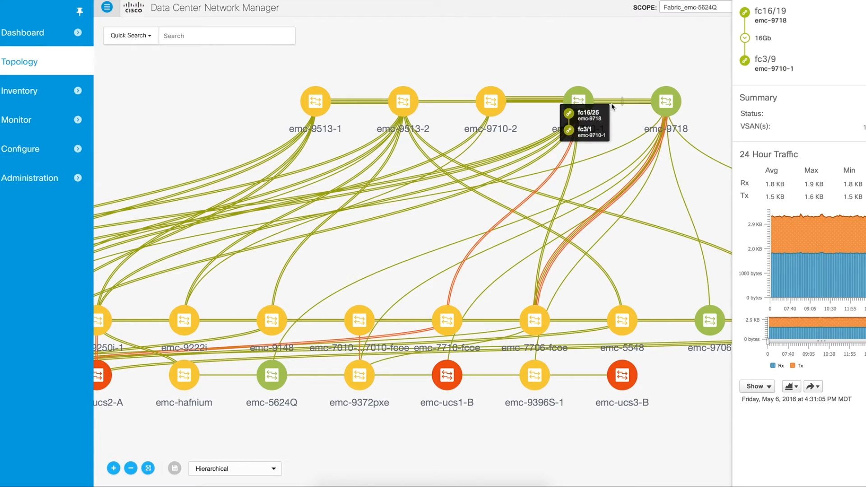
left_click(591, 114)
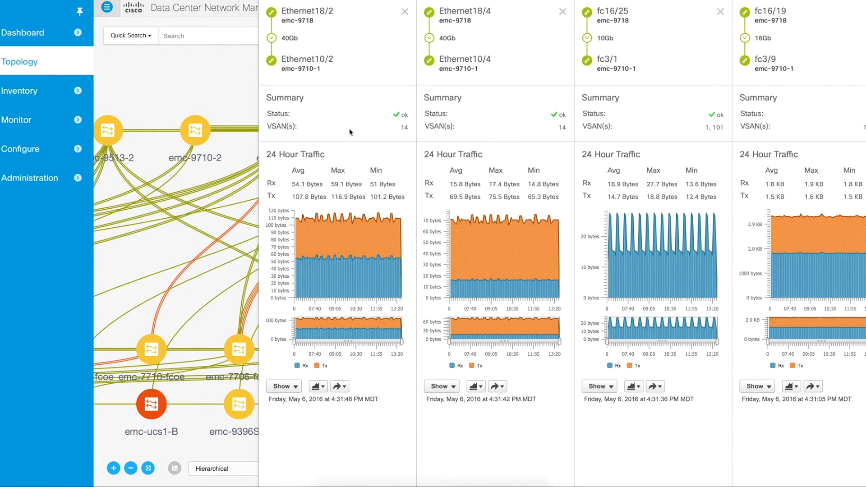
mouse_move(353, 150)
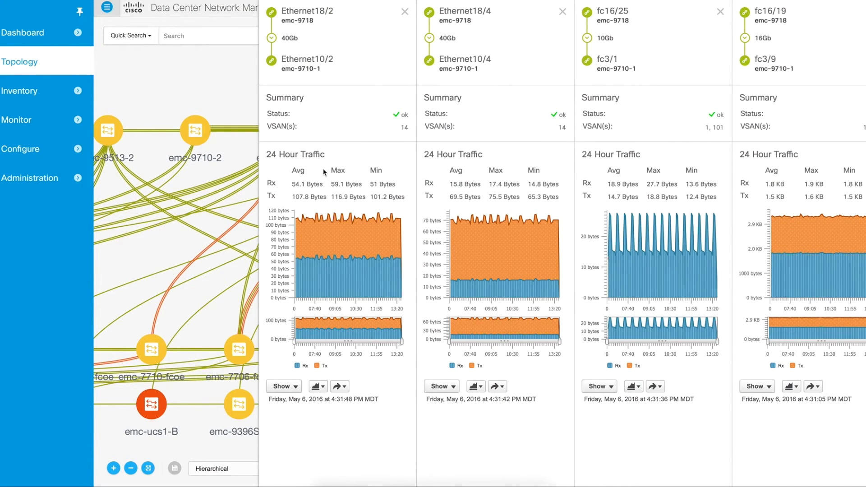
mouse_move(292, 118)
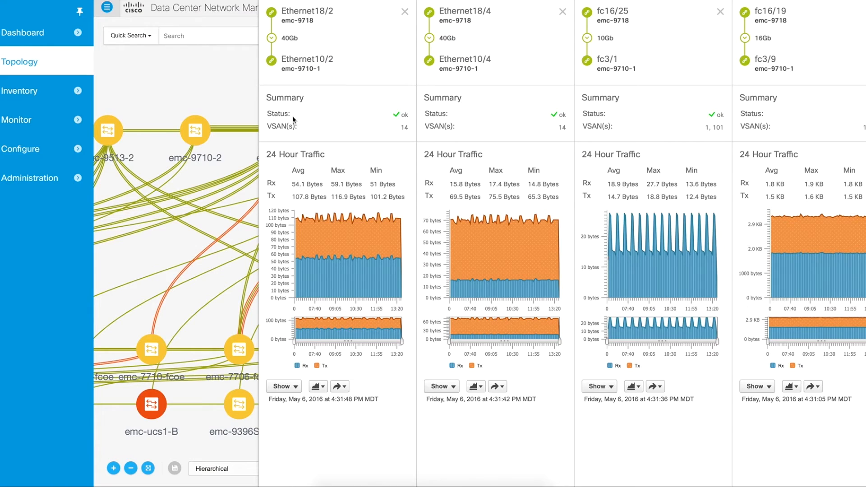
mouse_move(809, 126)
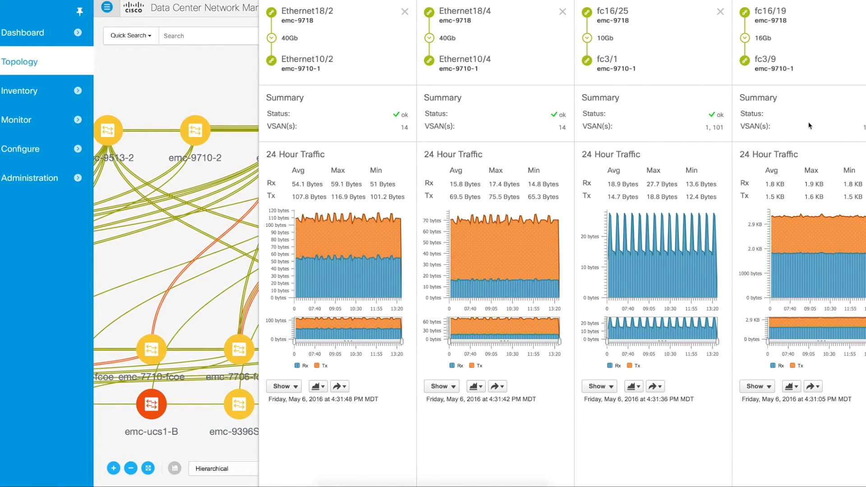
mouse_move(150, 131)
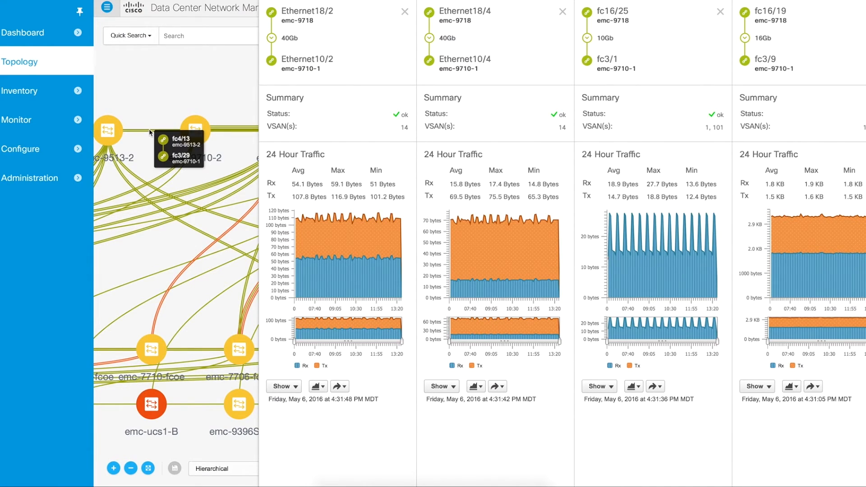
- Open the 24-hour traffic panel for the emc-9513-2 fc4/13 to emc-9710-1 fc3/29 link
left_click(178, 136)
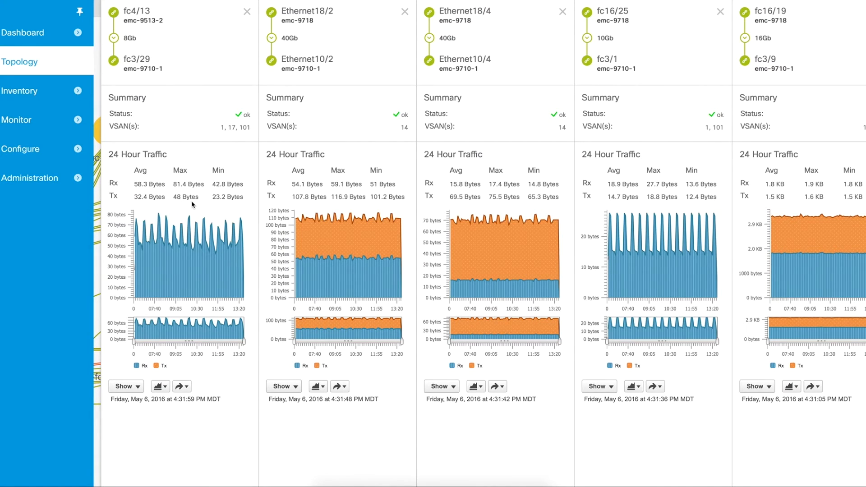
mouse_move(281, 42)
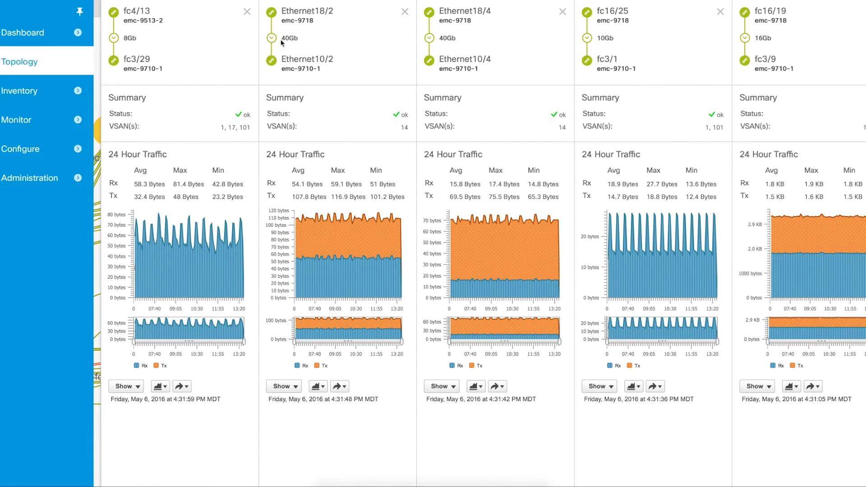
mouse_move(297, 45)
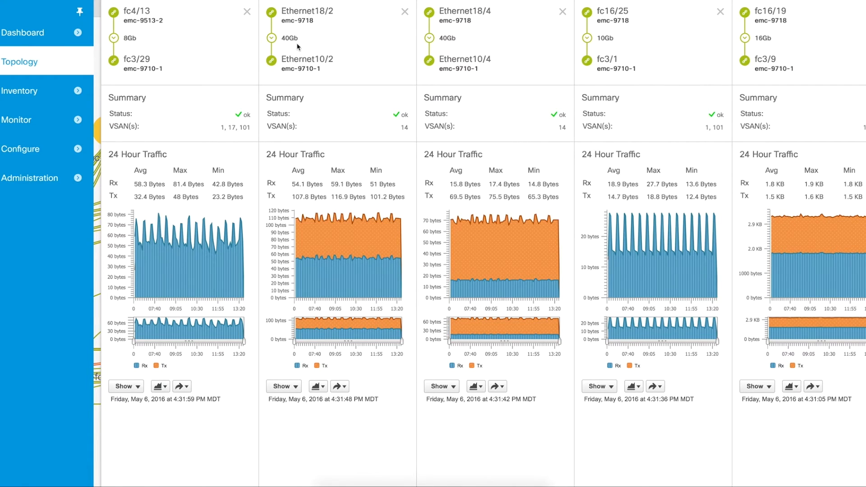
mouse_move(307, 55)
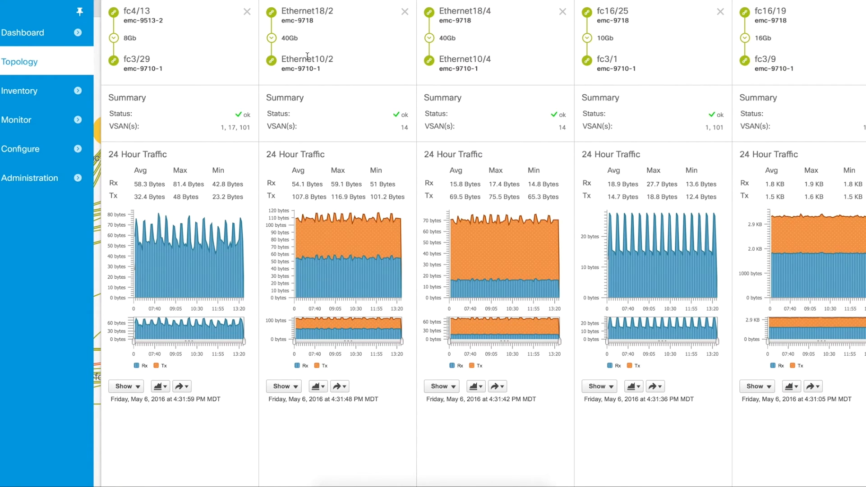
mouse_move(148, 43)
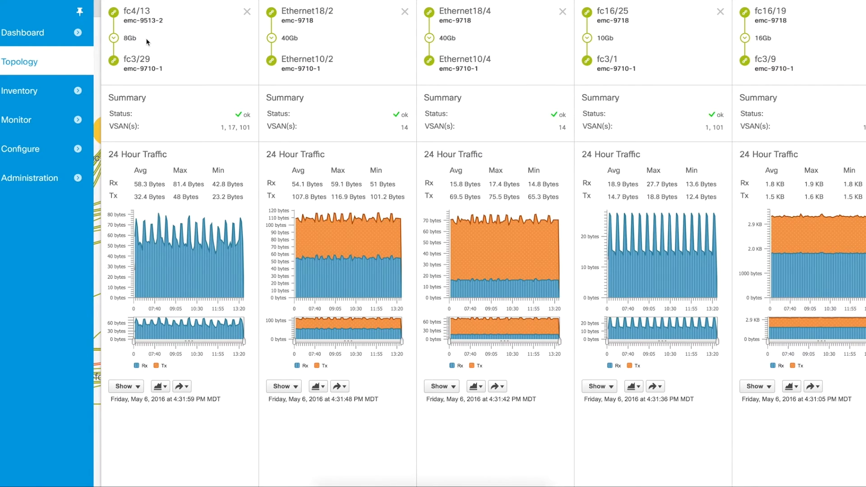
mouse_move(396, 84)
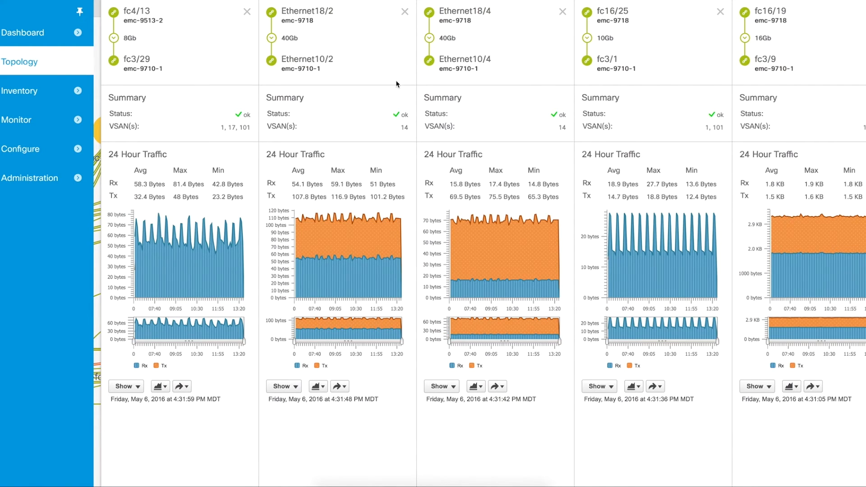
mouse_move(431, 27)
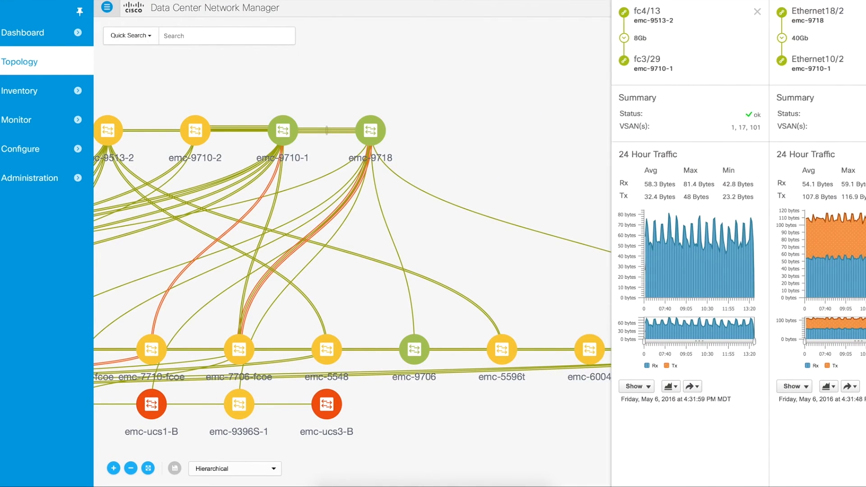
- Close the side-by-side link traffic panels, leaving the Fabric_emc-5624Q map
left_click(757, 11)
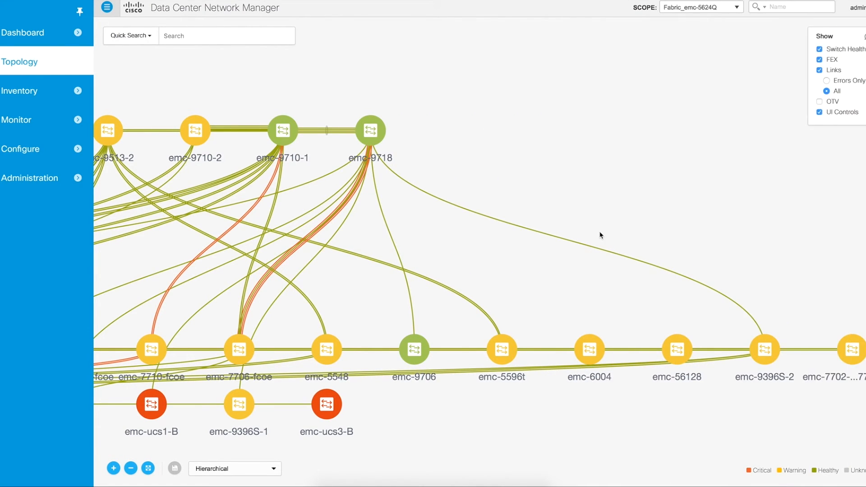
mouse_move(232, 232)
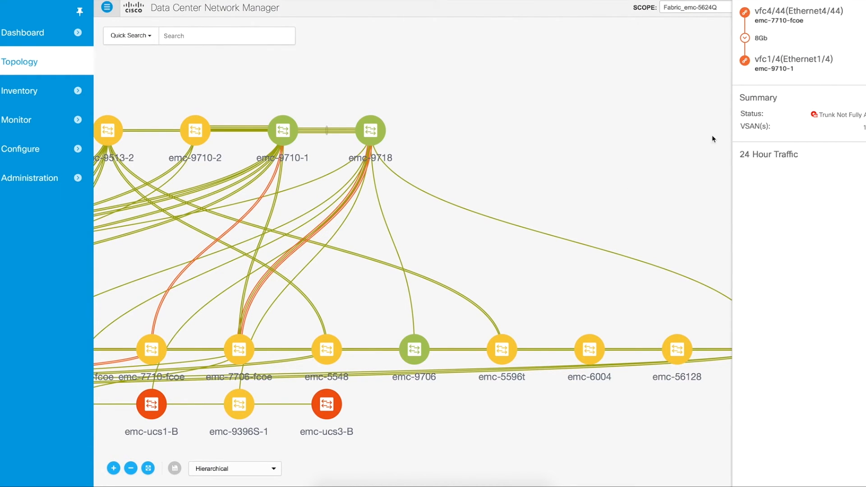
mouse_move(817, 110)
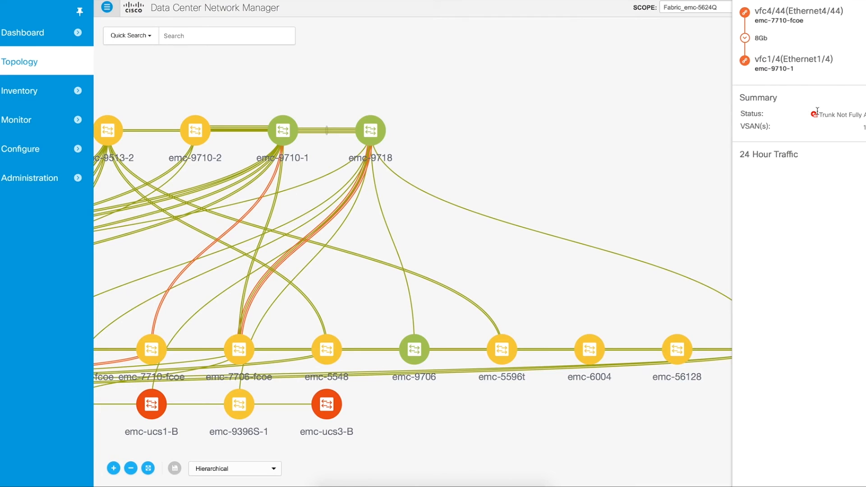
mouse_move(806, 127)
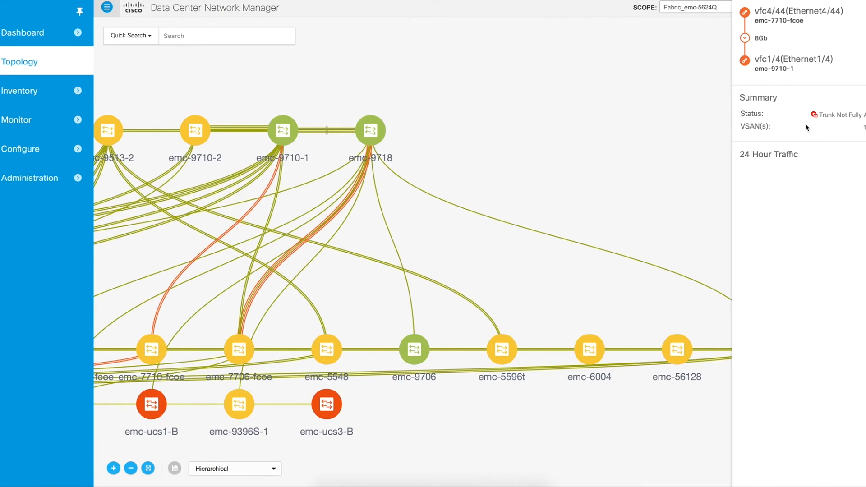
mouse_move(789, 88)
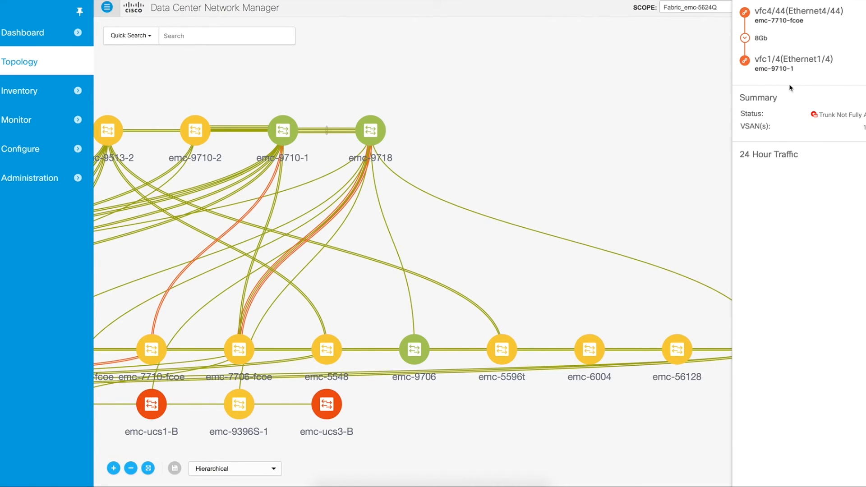
mouse_move(765, 71)
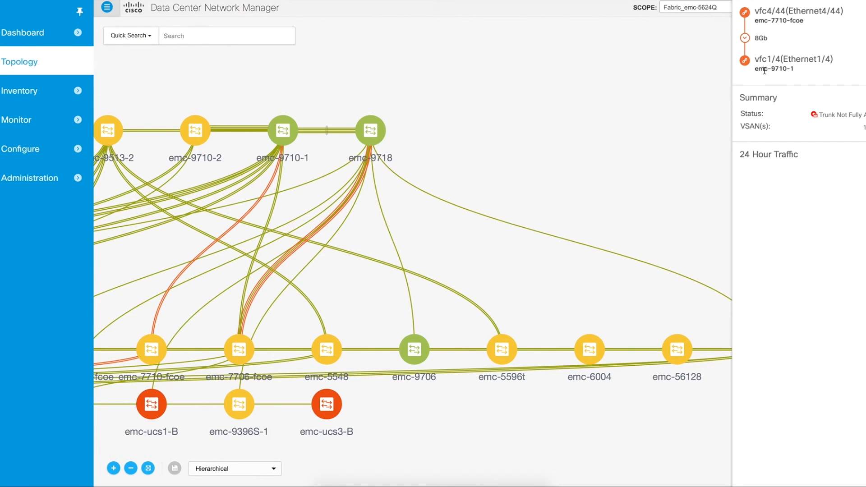
mouse_move(576, 180)
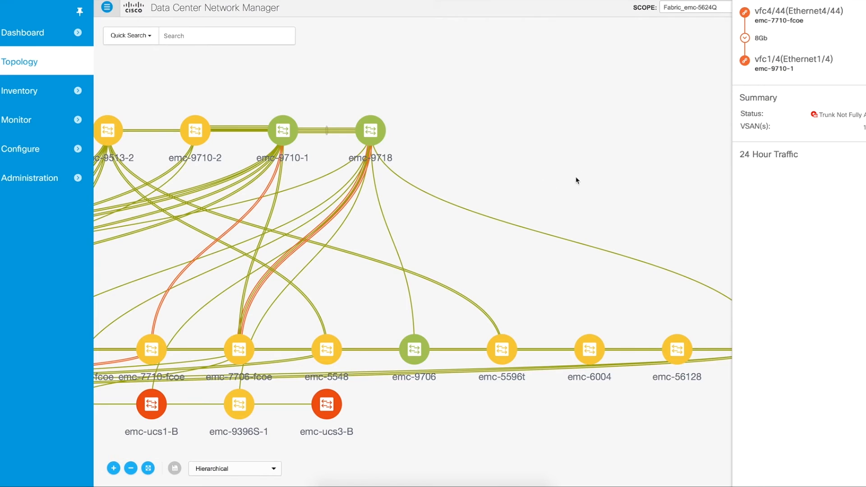
mouse_move(568, 174)
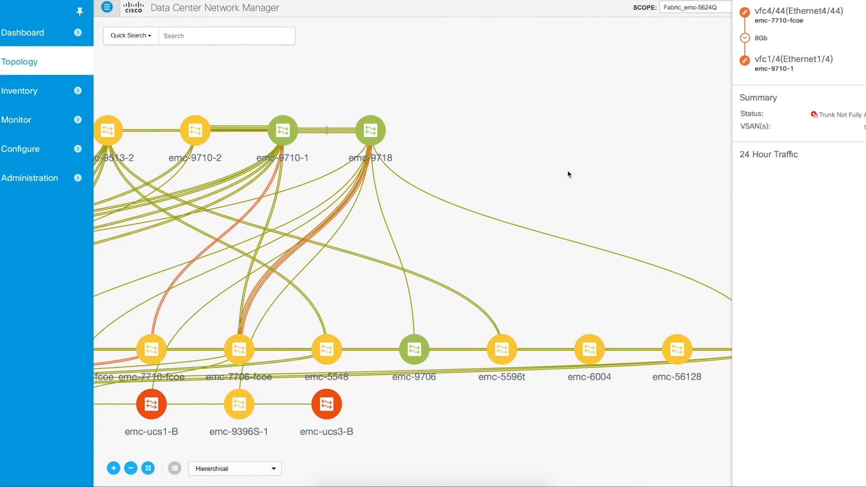
mouse_move(562, 174)
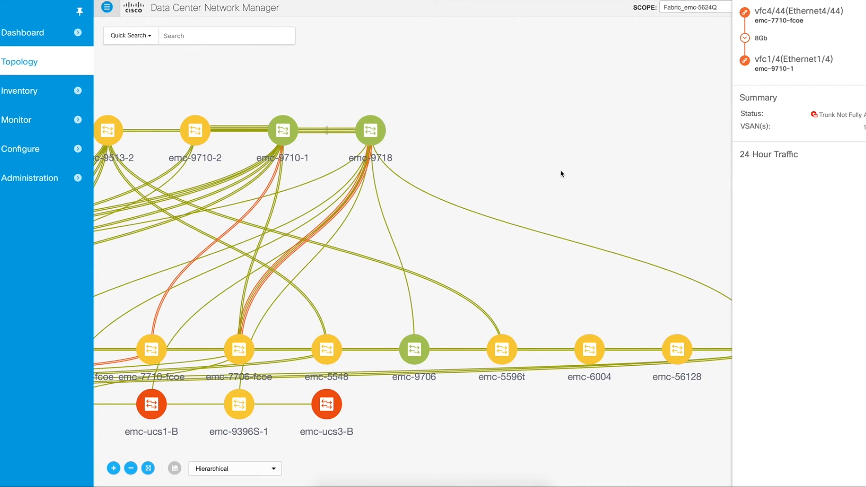
mouse_move(535, 157)
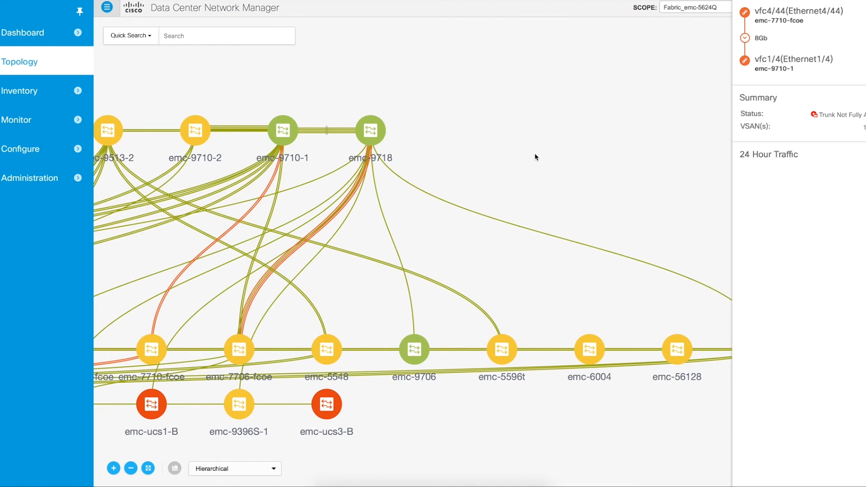
mouse_move(151, 404)
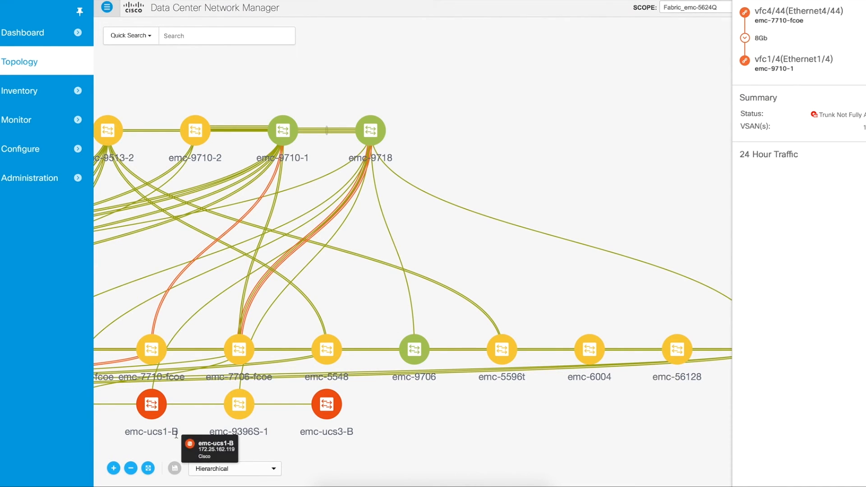
- Fit the whole fabric on screen and open emc-9710-1's summary panel (Core, 82% health)
left_click(147, 467)
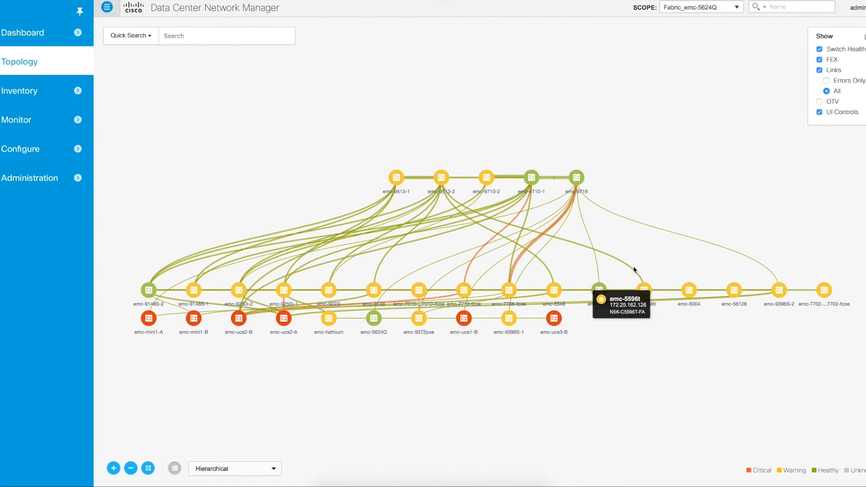
mouse_move(531, 177)
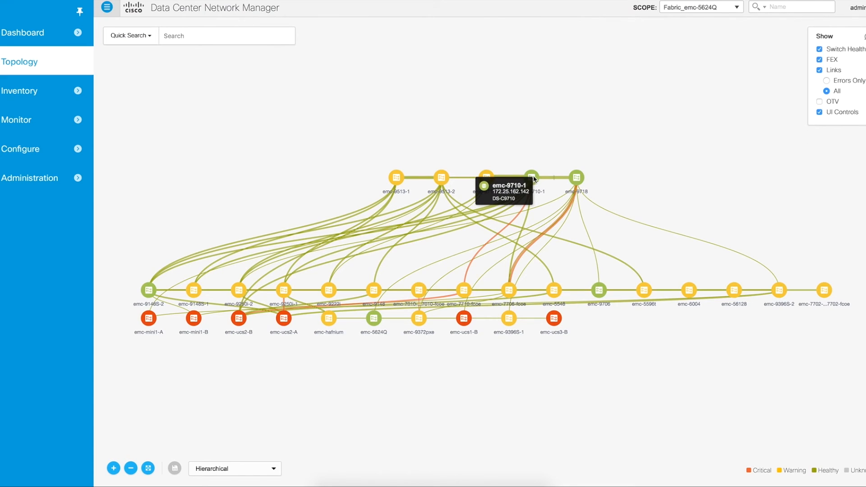
left_click(530, 177)
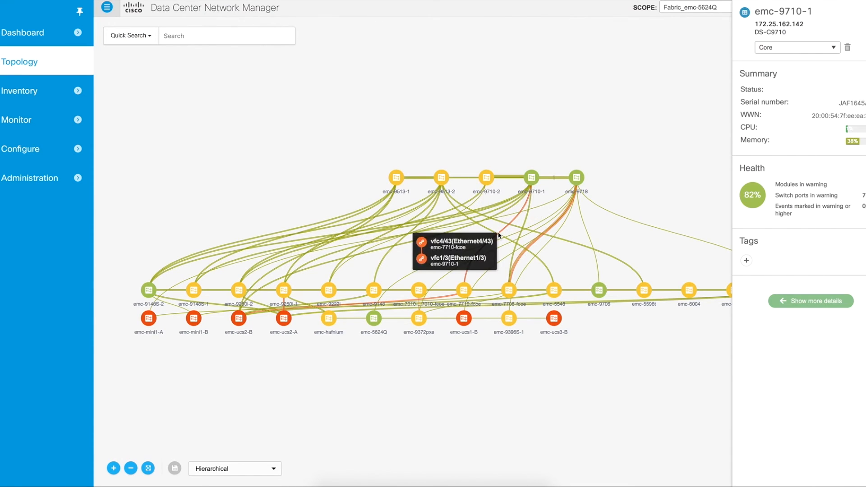
mouse_move(495, 222)
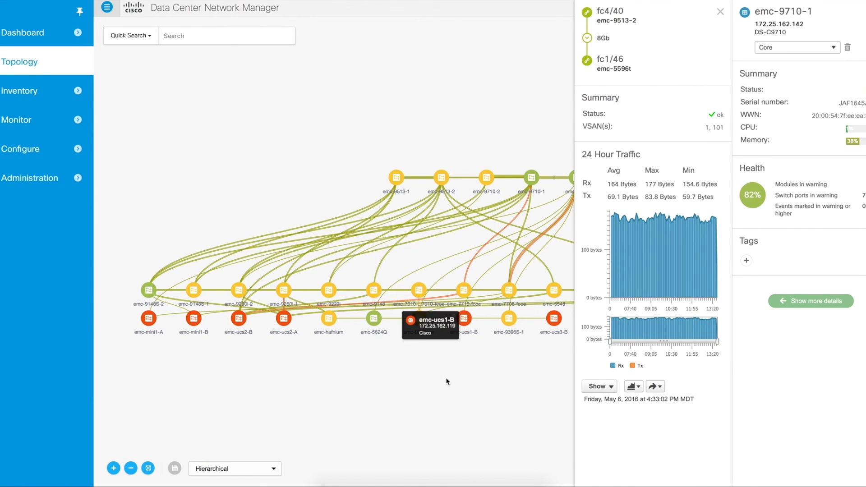
mouse_move(758, 58)
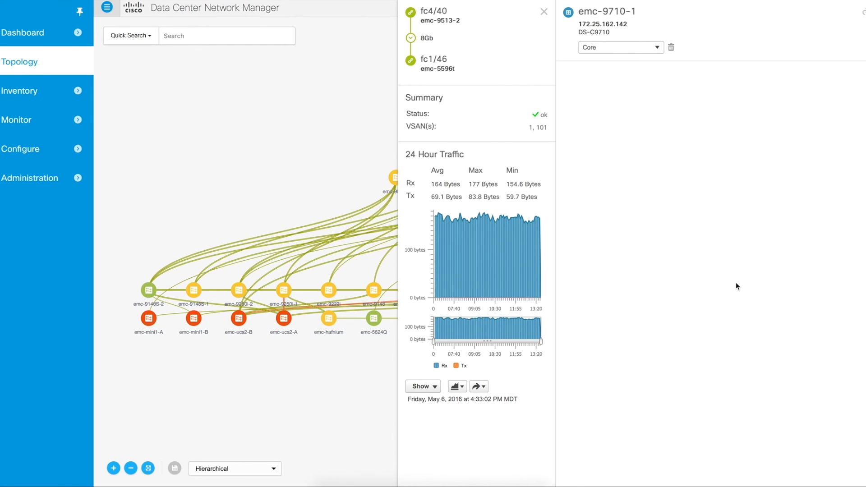
mouse_move(718, 275)
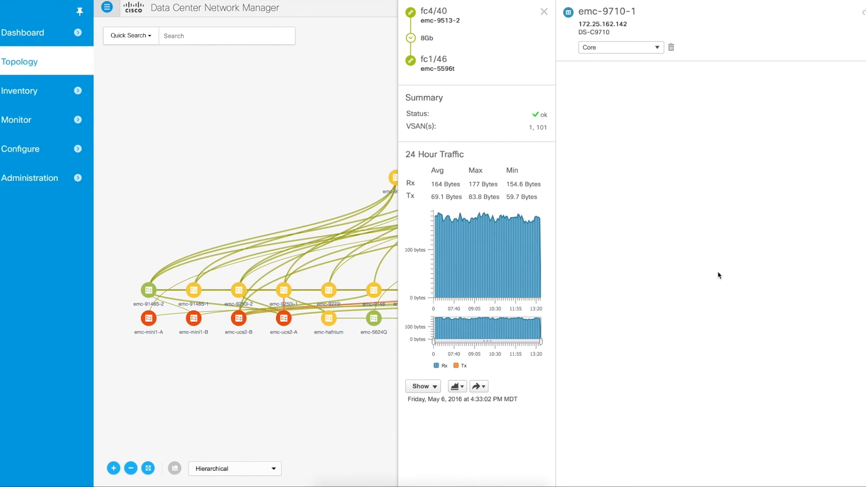
- List emc-9710-1's 127 interfaces with their statuses and speeds
left_click(688, 97)
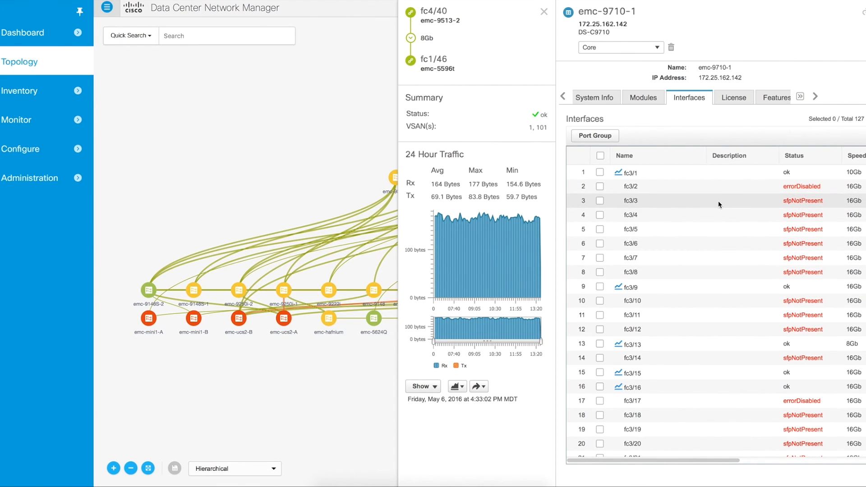
mouse_move(623, 169)
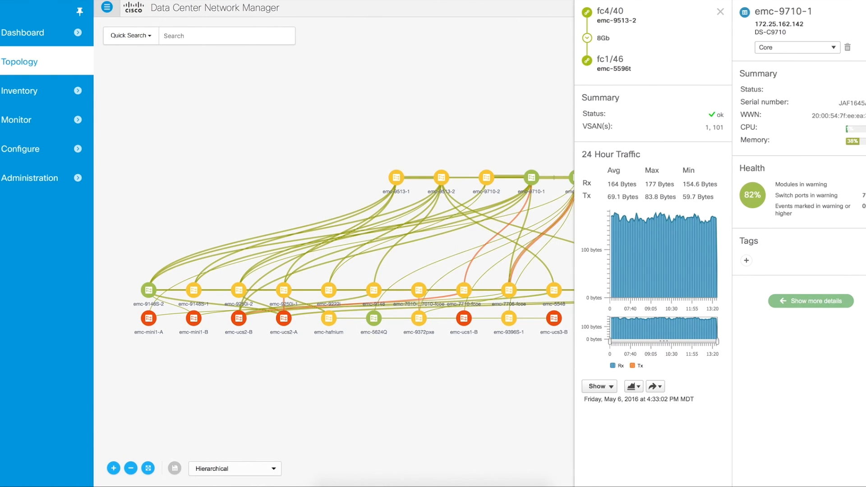
- Close the switch and link panels to show only the Fabric_emc-5624Q topology
left_click(720, 11)
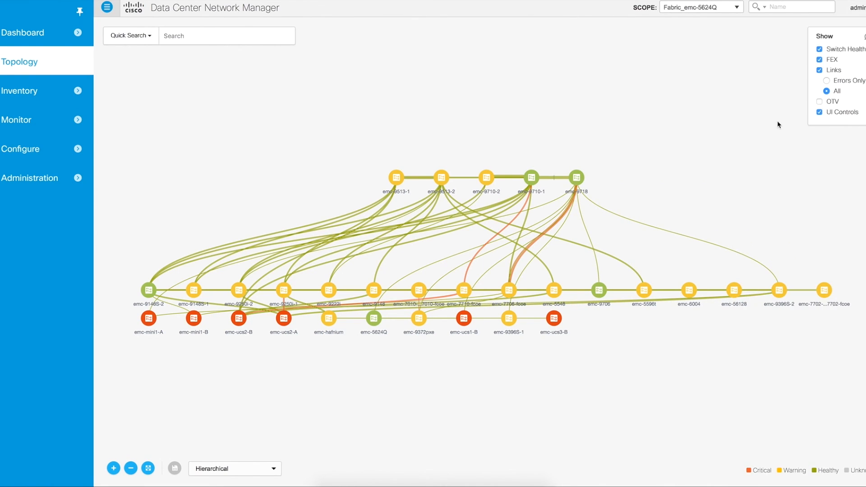
mouse_move(463, 115)
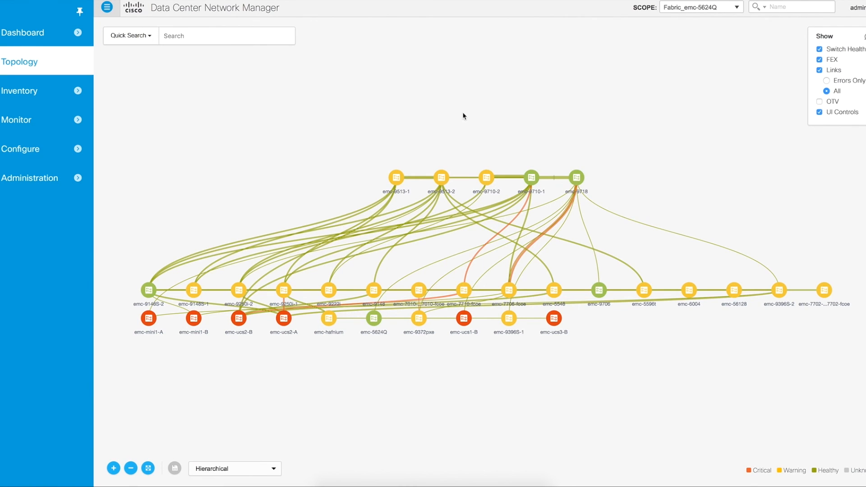
mouse_move(395, 113)
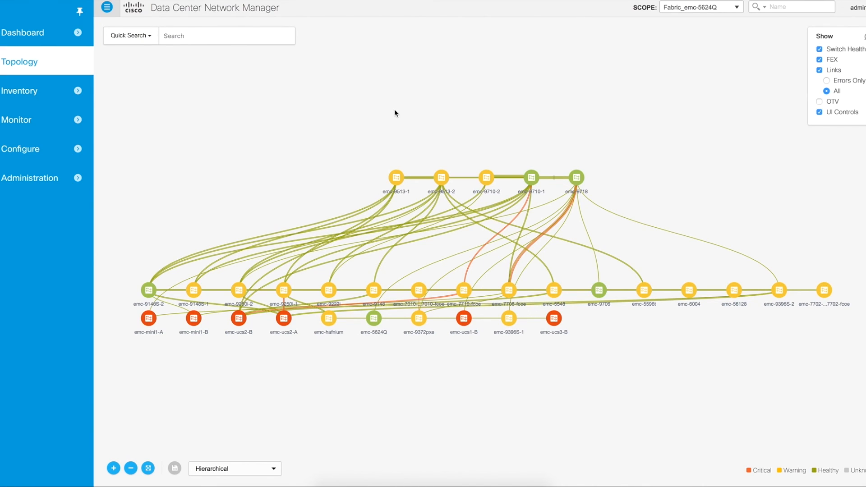
mouse_move(339, 92)
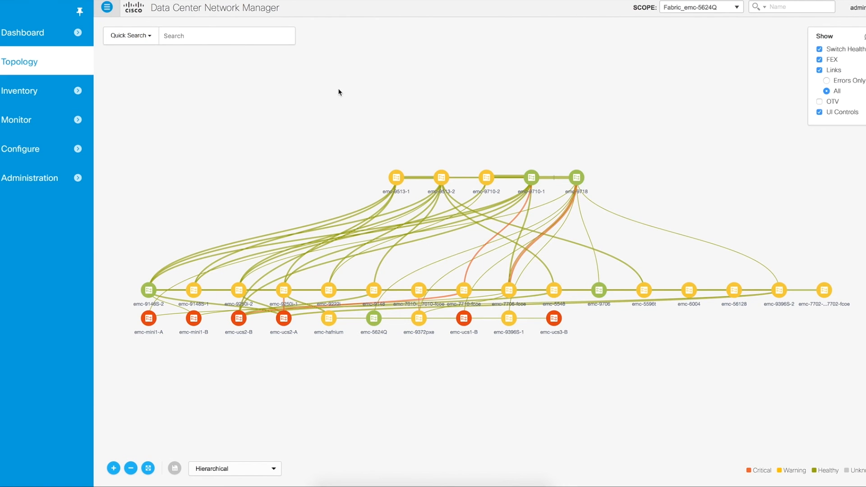